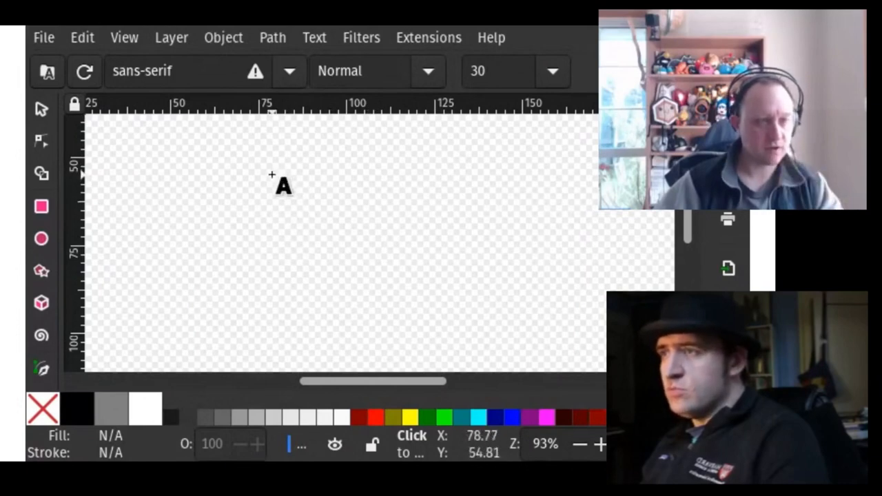
pyautogui.moveTo(256, 168)
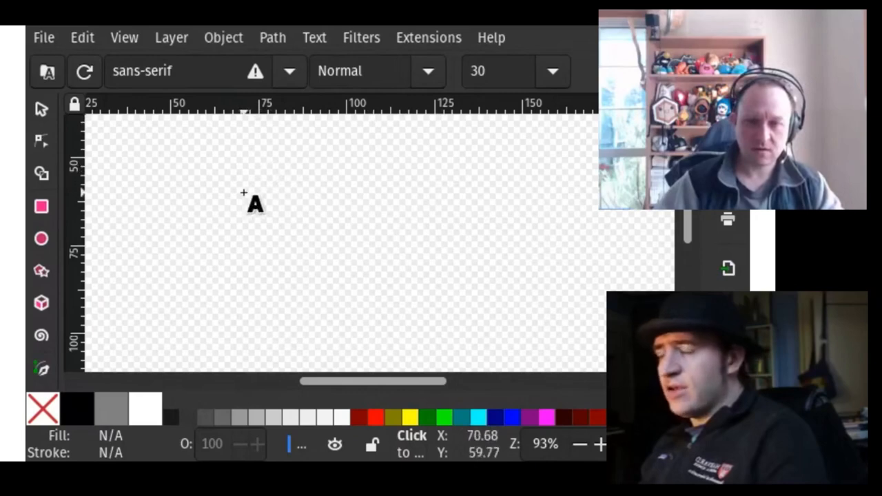
pyautogui.moveTo(226, 191)
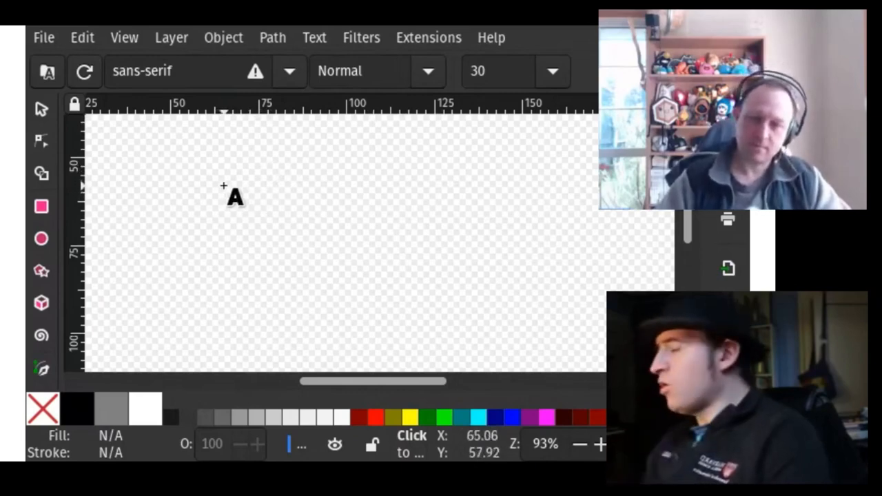
pyautogui.moveTo(345, 160)
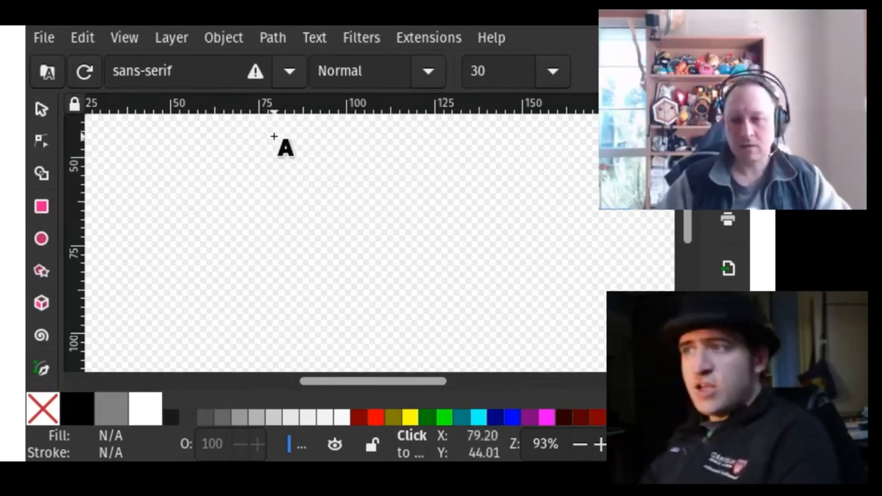
pyautogui.moveTo(408, 204)
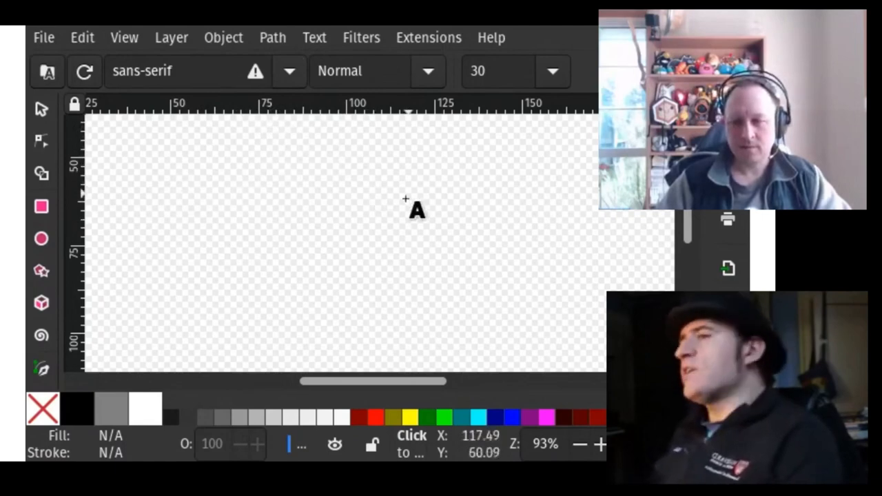
pyautogui.moveTo(425, 167)
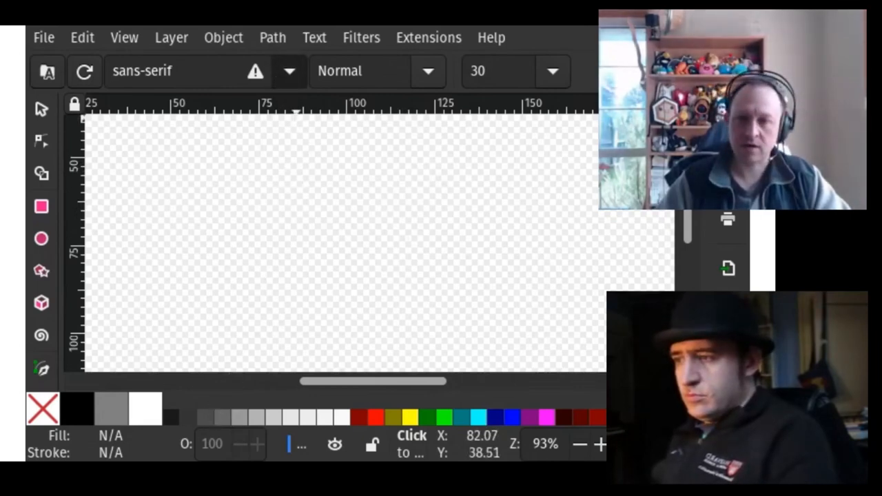
pyautogui.moveTo(320, 237)
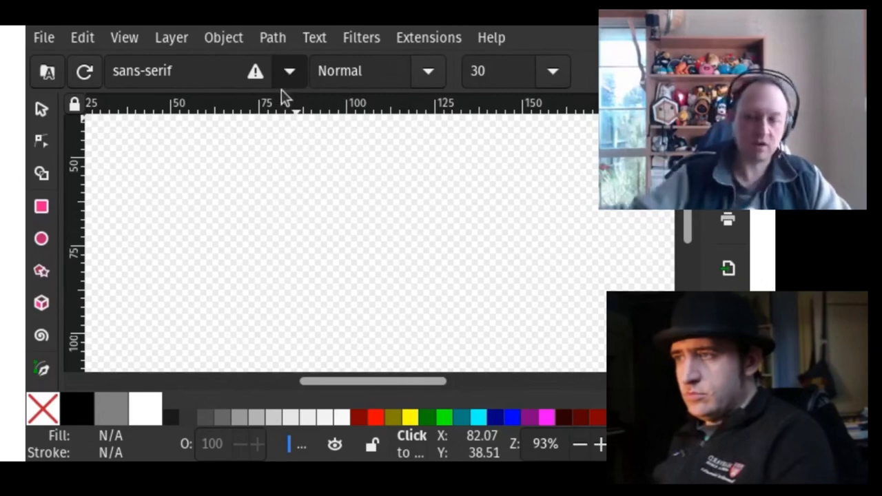
pyautogui.moveTo(410, 259)
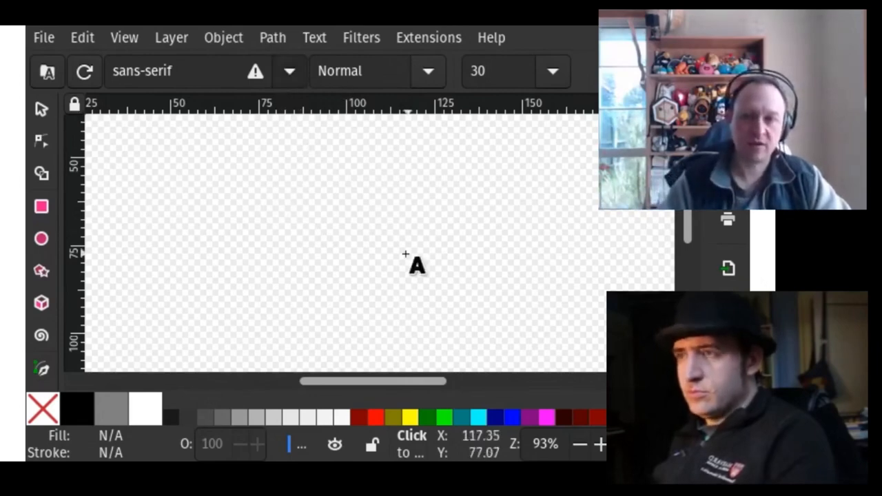
pyautogui.moveTo(433, 242)
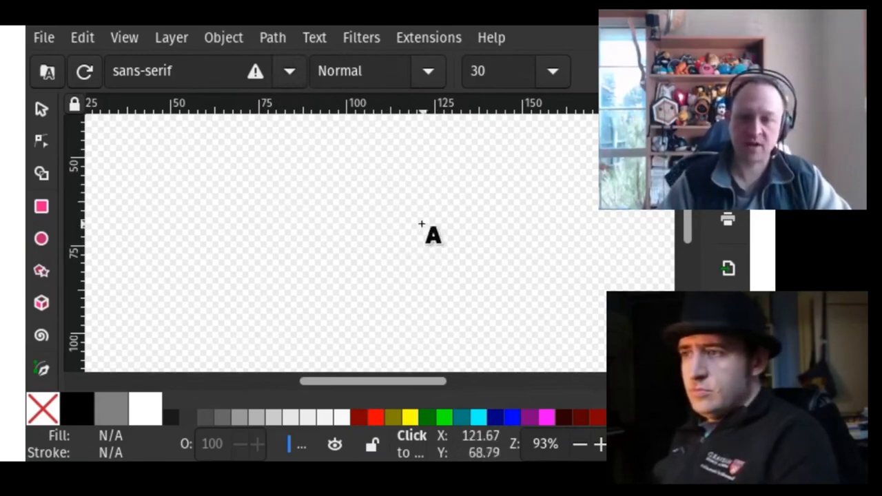
pyautogui.moveTo(301, 179)
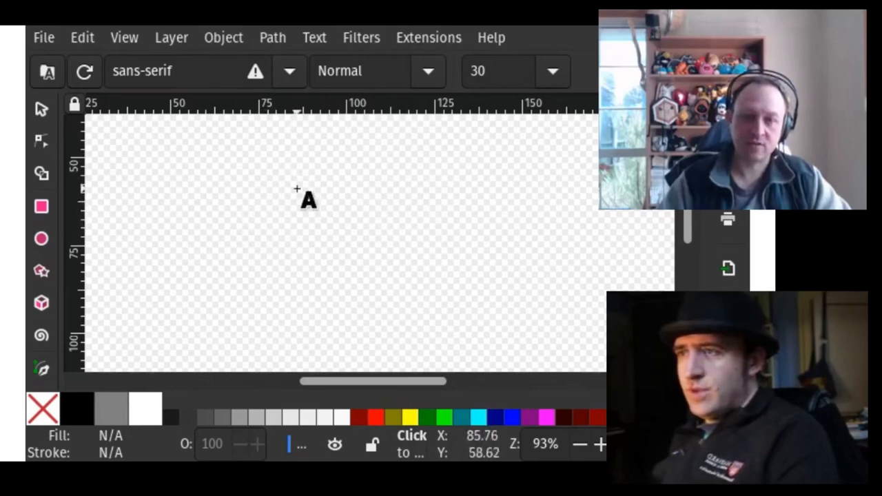
pyautogui.moveTo(297, 218)
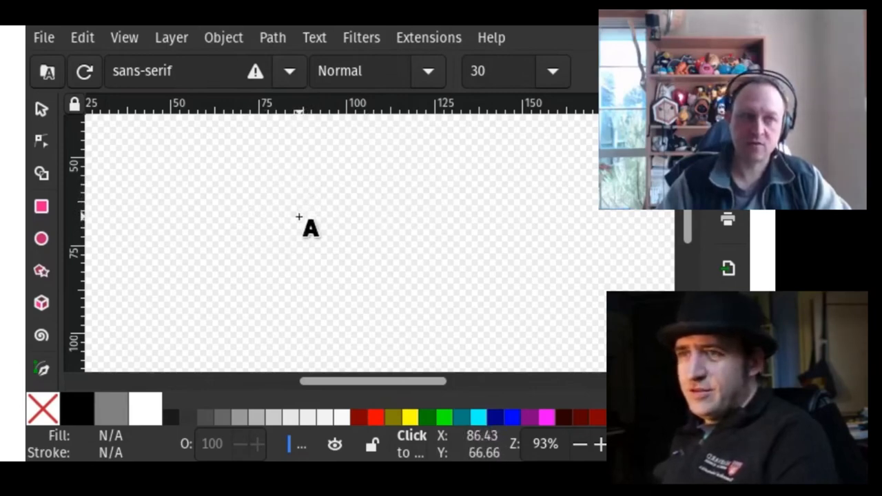
pyautogui.moveTo(342, 209)
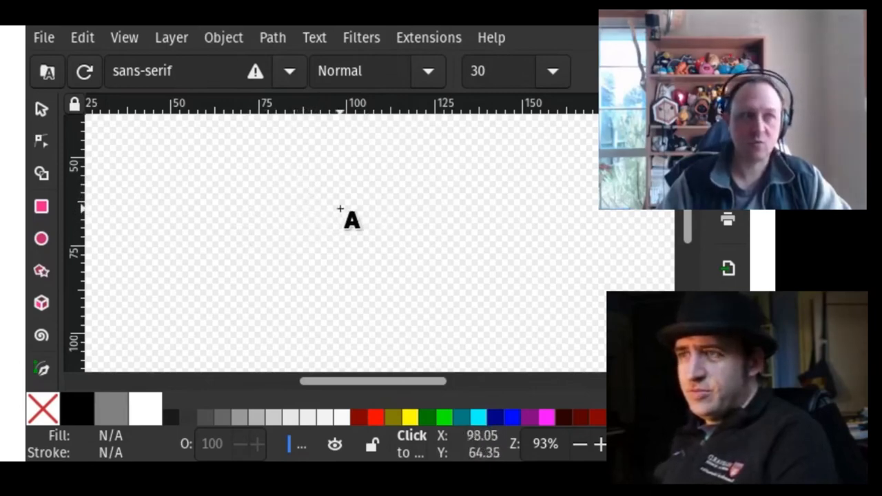
pyautogui.moveTo(355, 225)
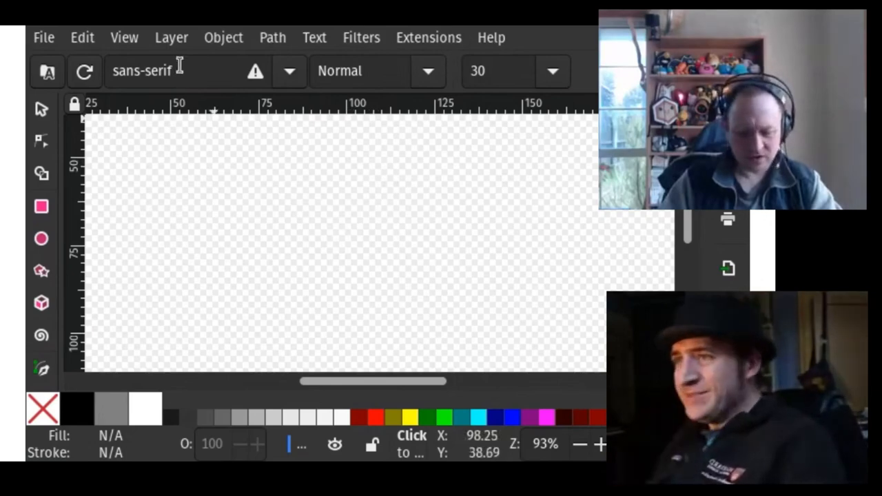
pyautogui.moveTo(281, 80)
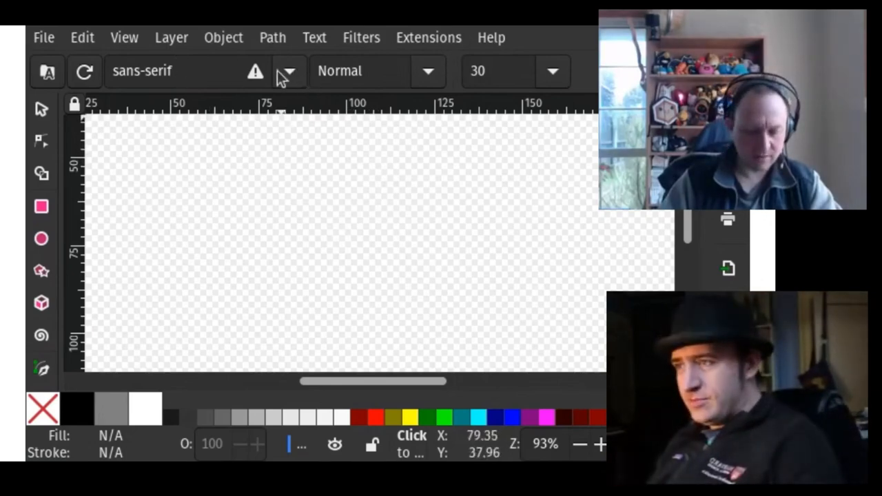
pyautogui.moveTo(289, 66)
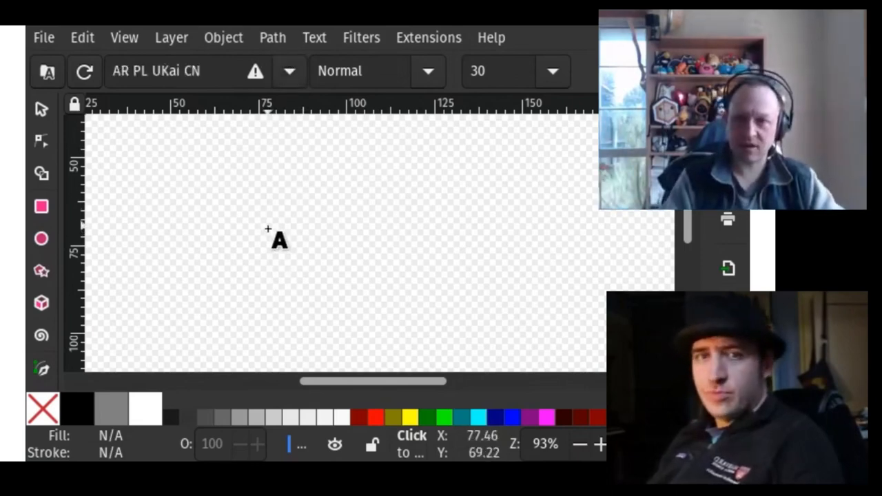
pyautogui.moveTo(245, 185)
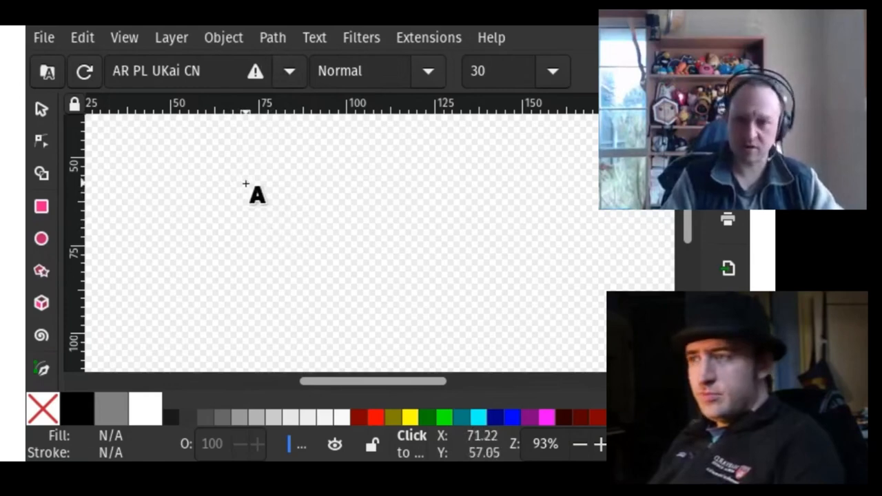
pyautogui.moveTo(174, 186)
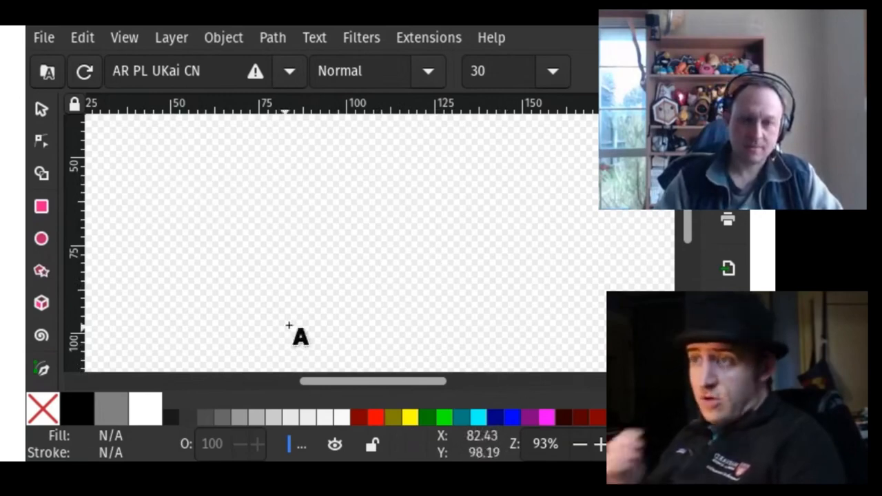
pyautogui.moveTo(406, 182)
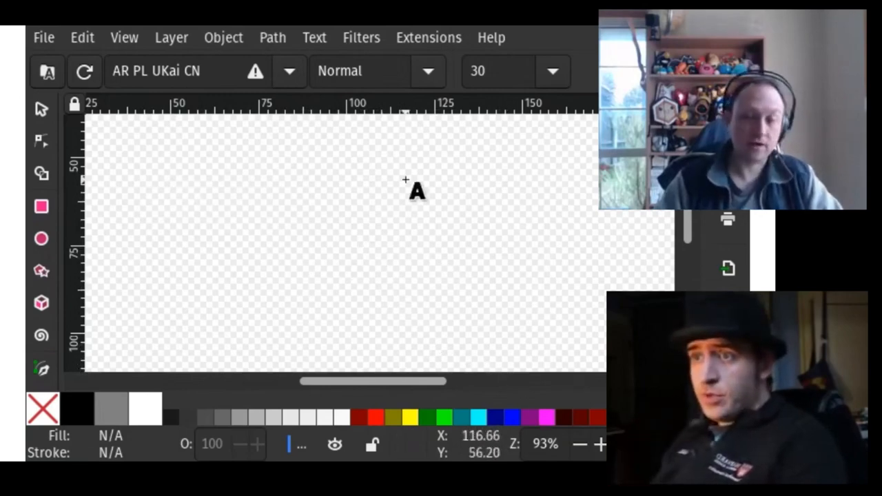
pyautogui.moveTo(281, 141)
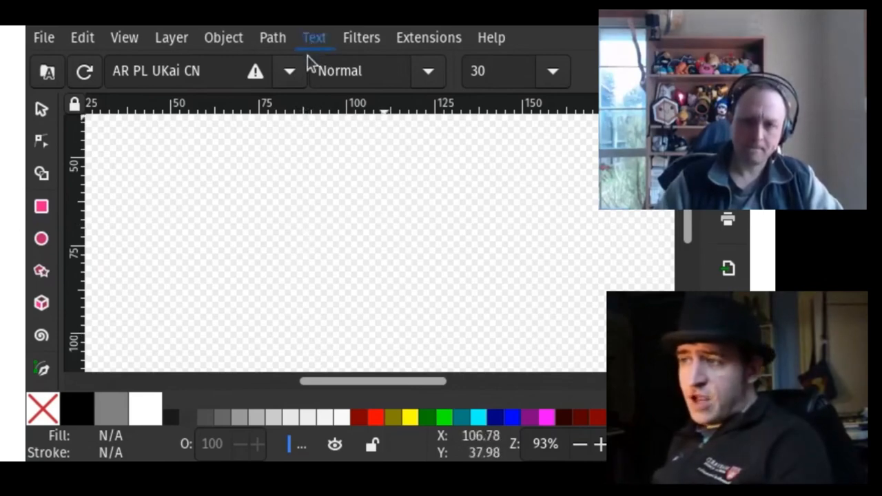
pyautogui.moveTo(306, 204)
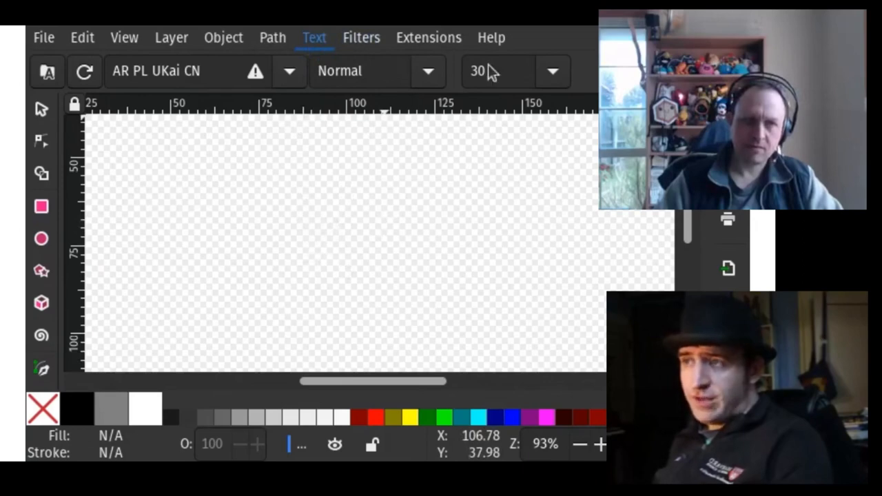
pyautogui.moveTo(281, 138)
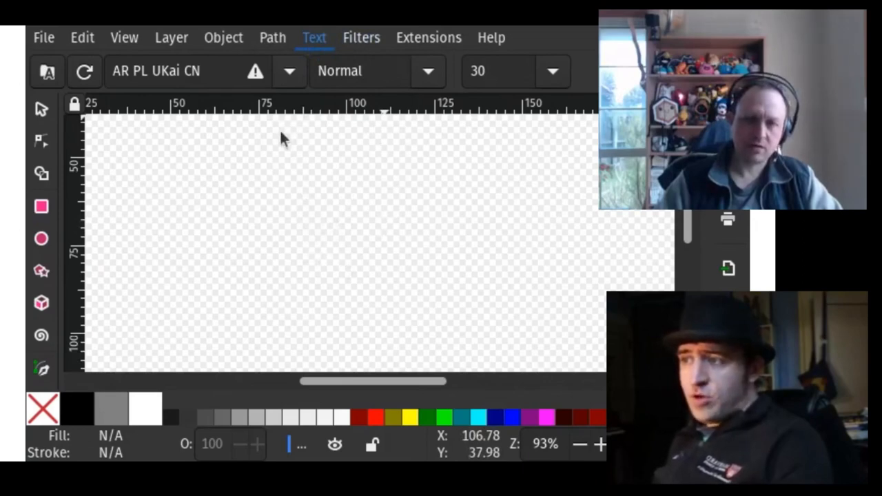
pyautogui.moveTo(236, 232)
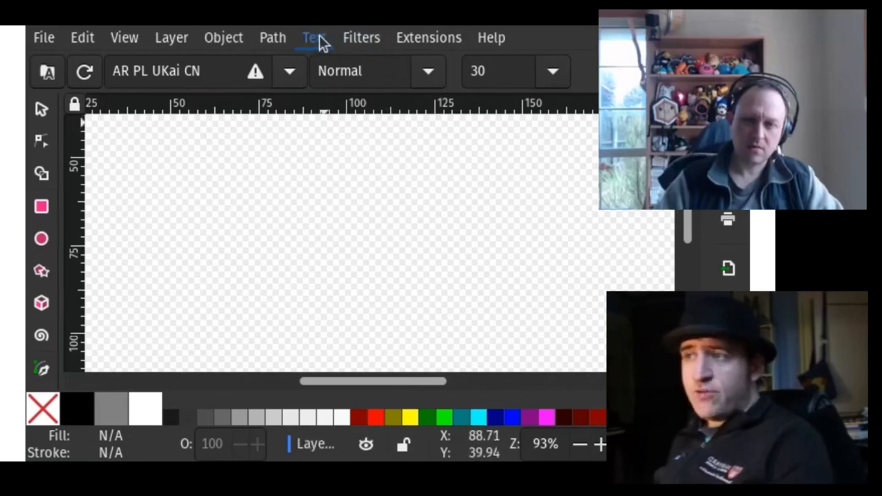
pyautogui.moveTo(320, 69)
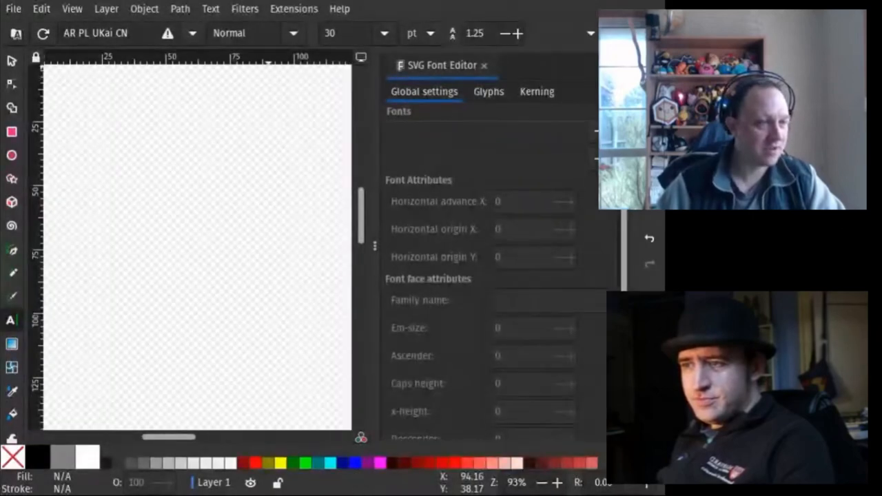
# Step: Show the SVG Font Editor panel from the Text menu, then dismiss it
pyautogui.scroll(-3)
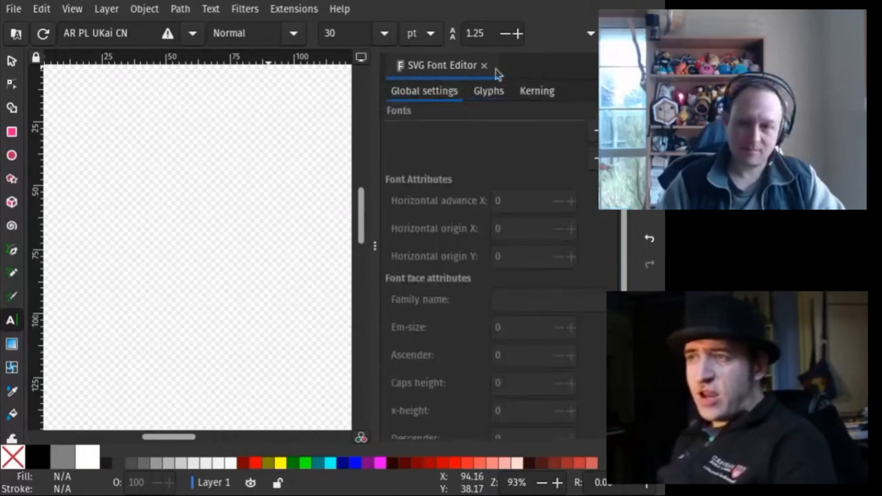
pyautogui.click(486, 65)
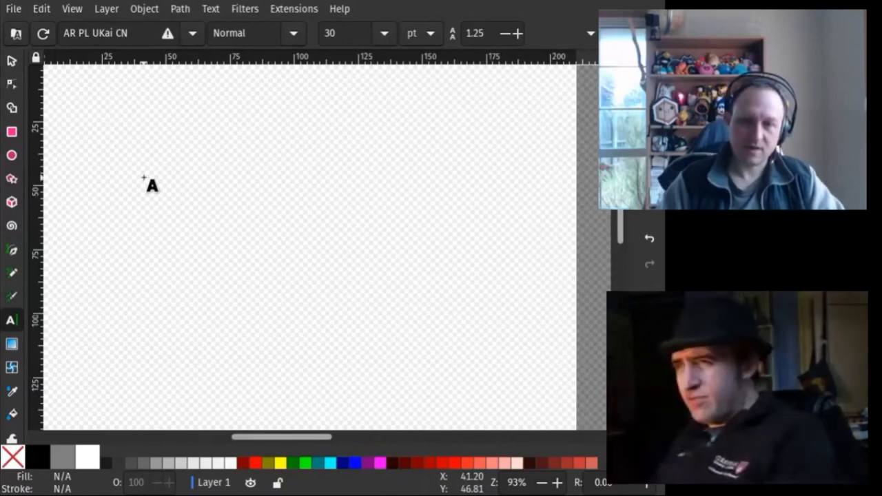
pyautogui.moveTo(154, 188)
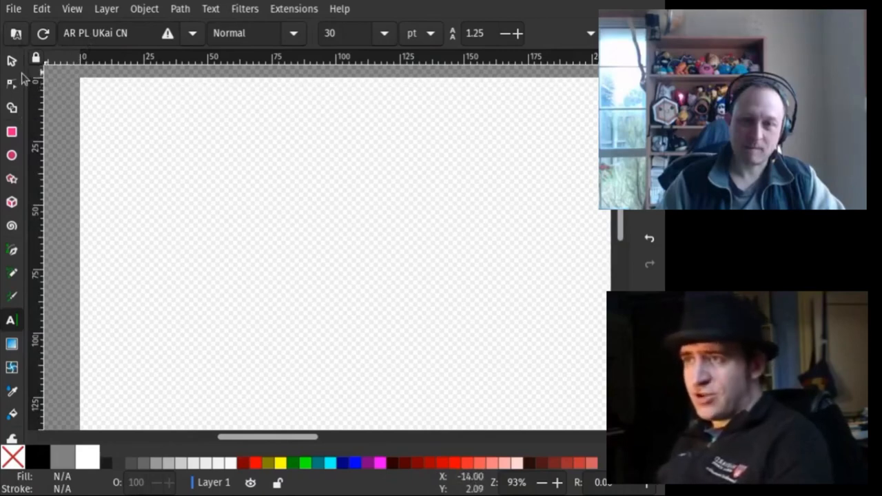
pyautogui.moveTo(36, 153)
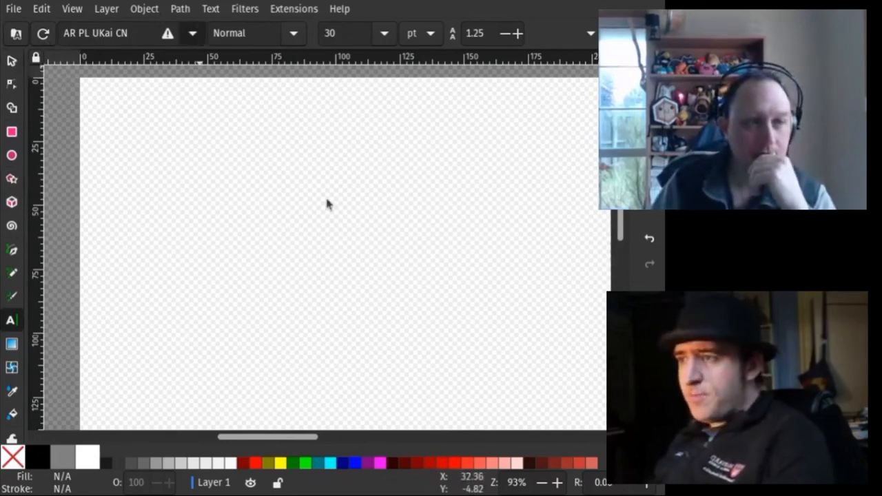
pyautogui.moveTo(302, 378)
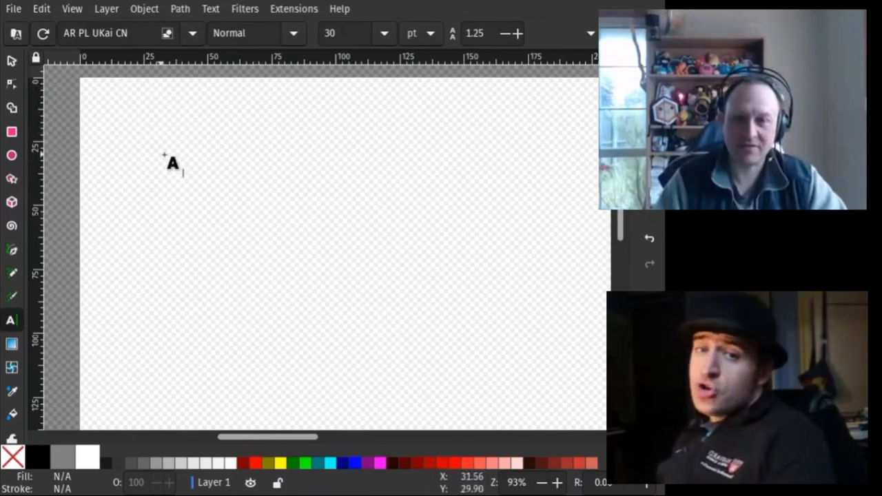
pyautogui.moveTo(250, 348)
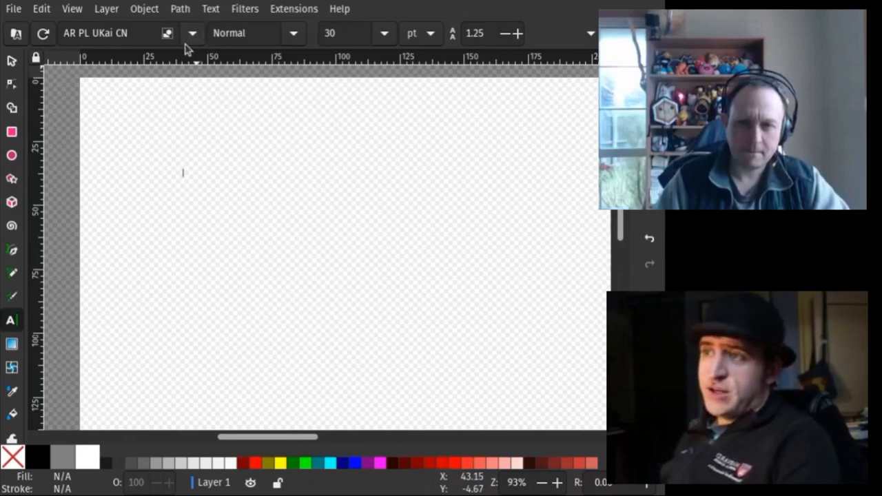
pyautogui.moveTo(411, 190)
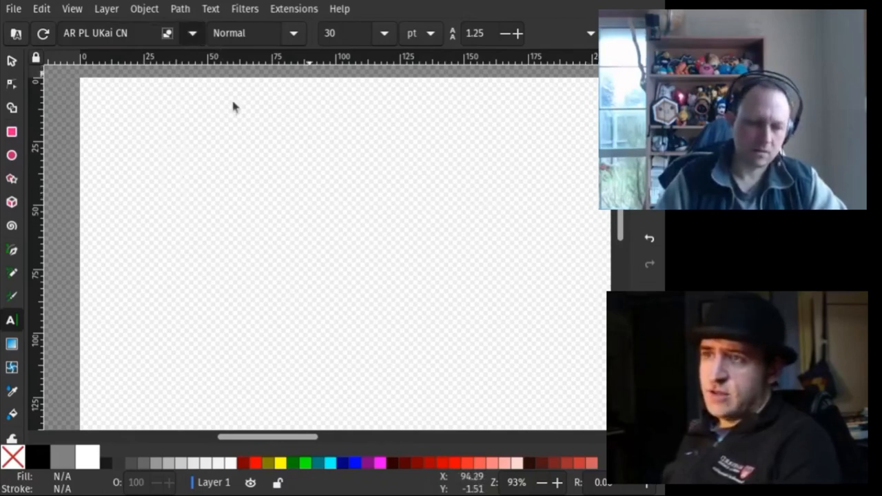
pyautogui.click(182, 173)
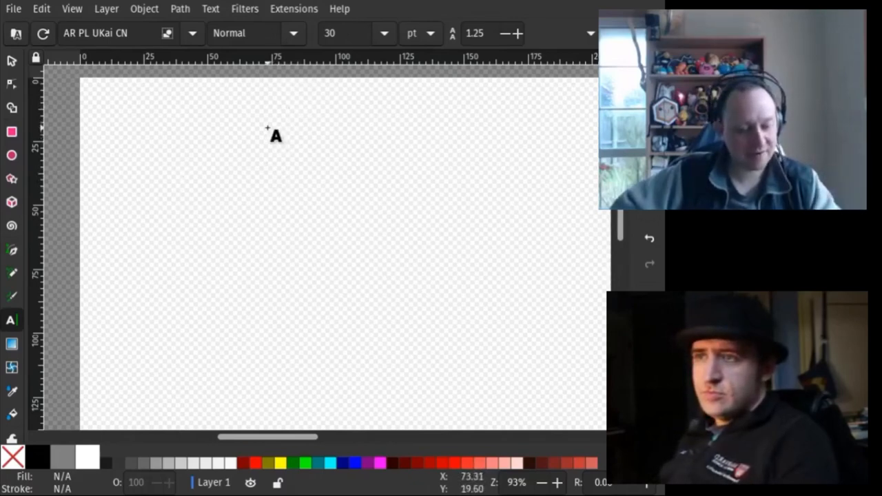
pyautogui.click(182, 174)
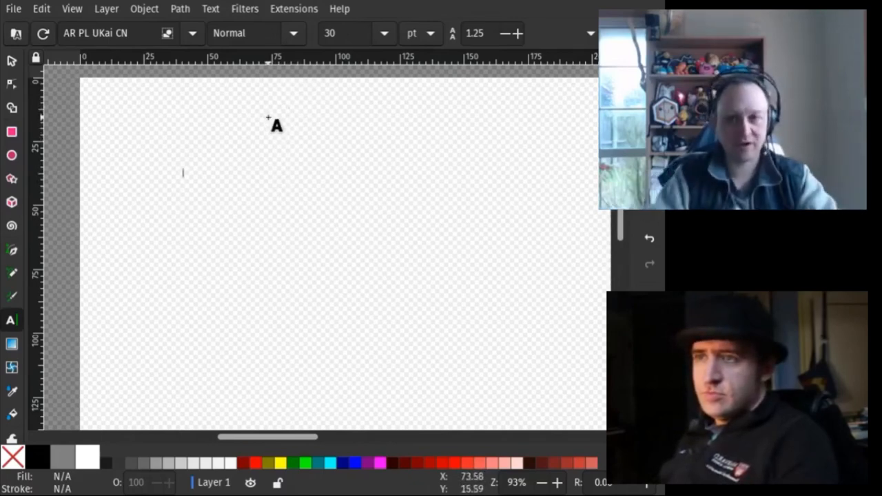
pyautogui.moveTo(339, 149)
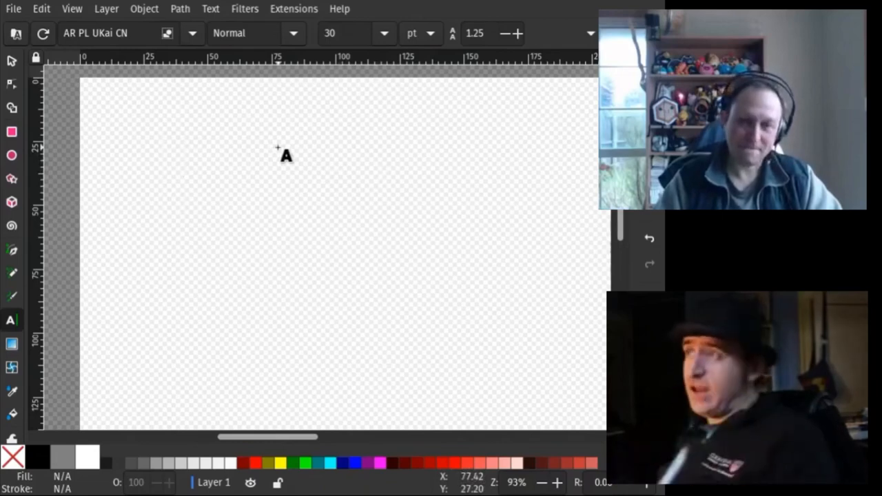
pyautogui.moveTo(303, 209)
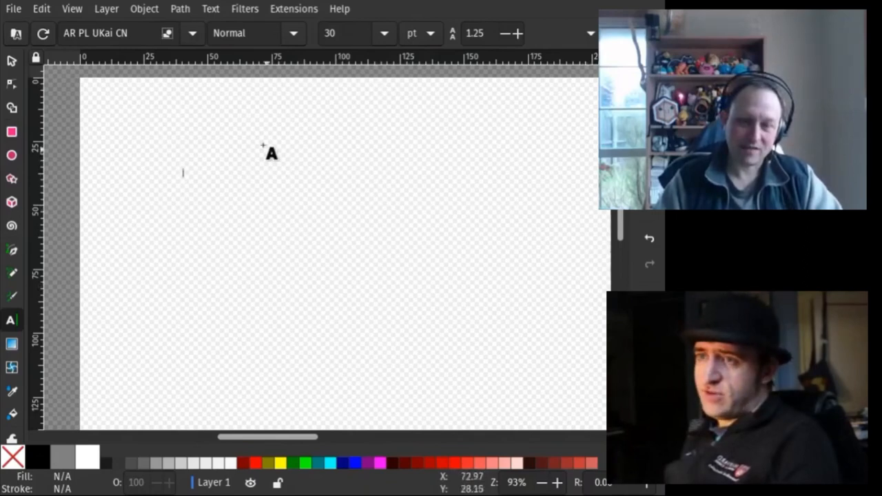
pyautogui.moveTo(221, 153)
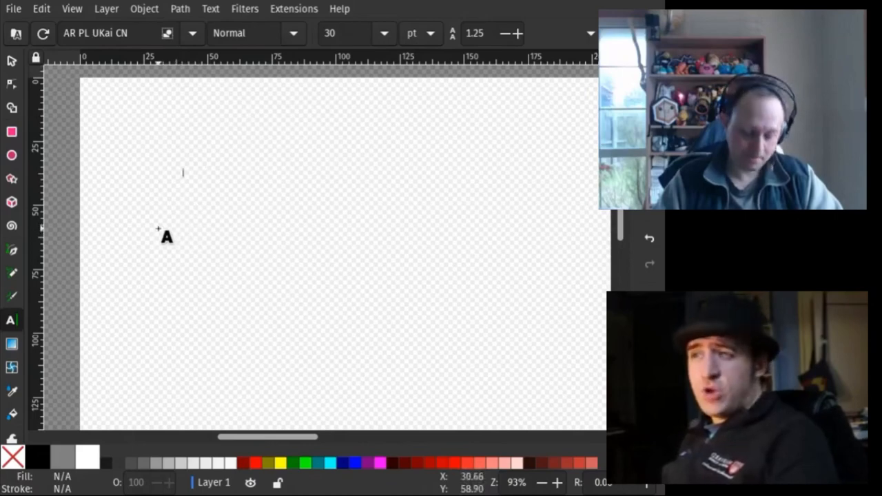
pyautogui.moveTo(143, 209)
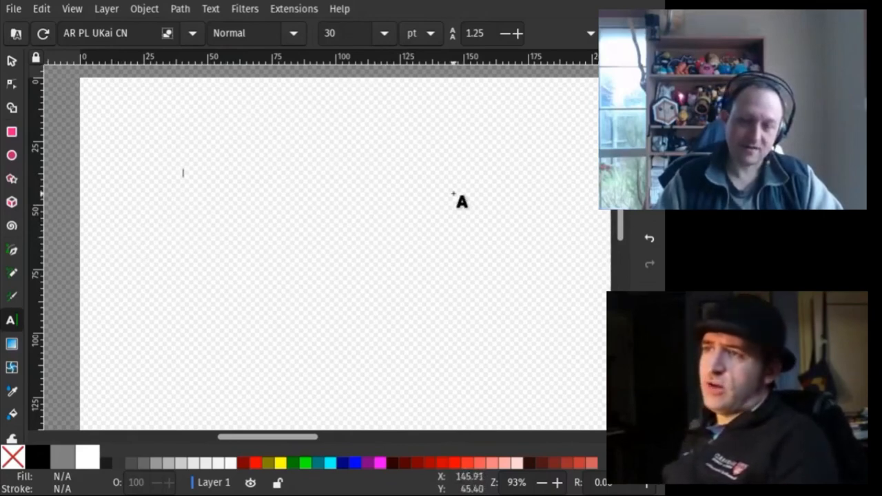
pyautogui.moveTo(400, 348)
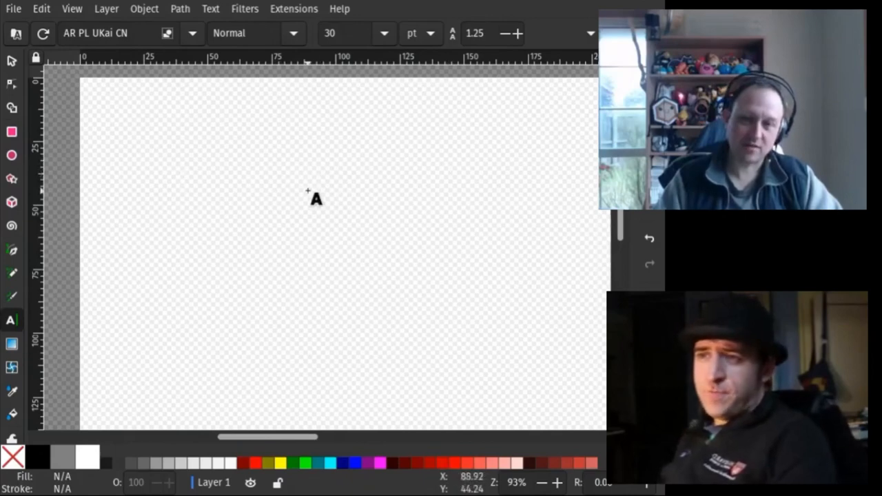
pyautogui.click(182, 173)
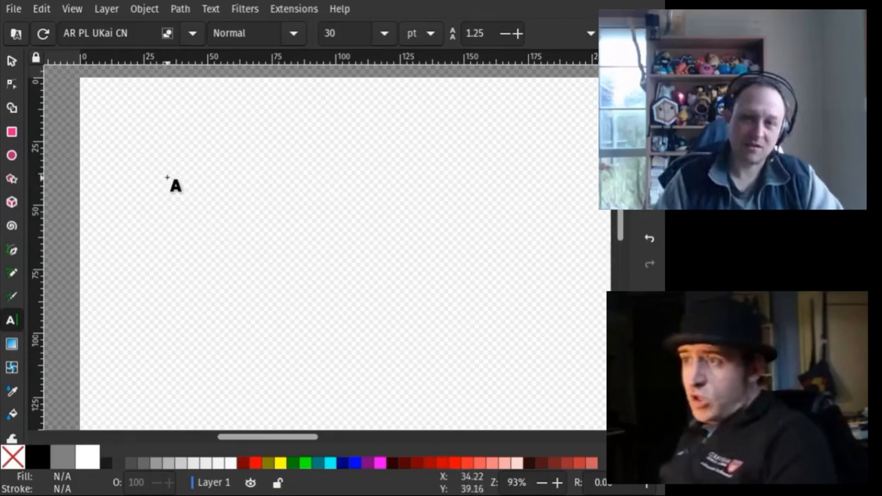
pyautogui.moveTo(173, 207)
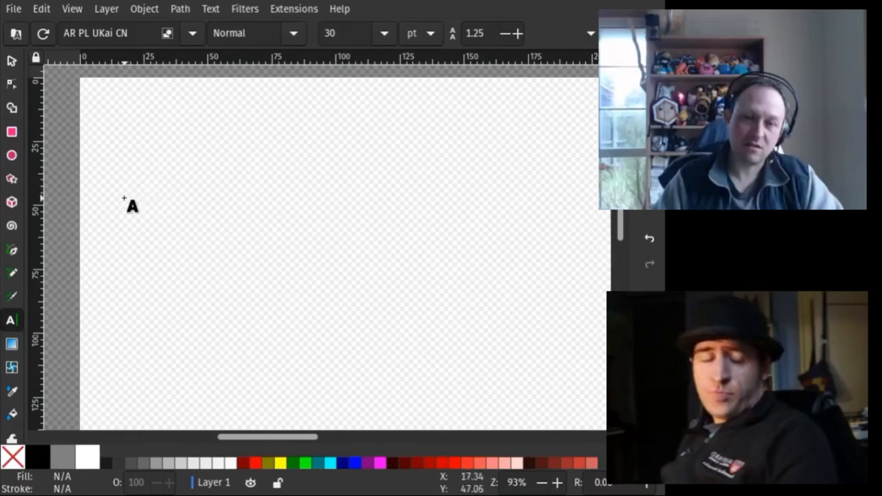
pyautogui.moveTo(102, 207)
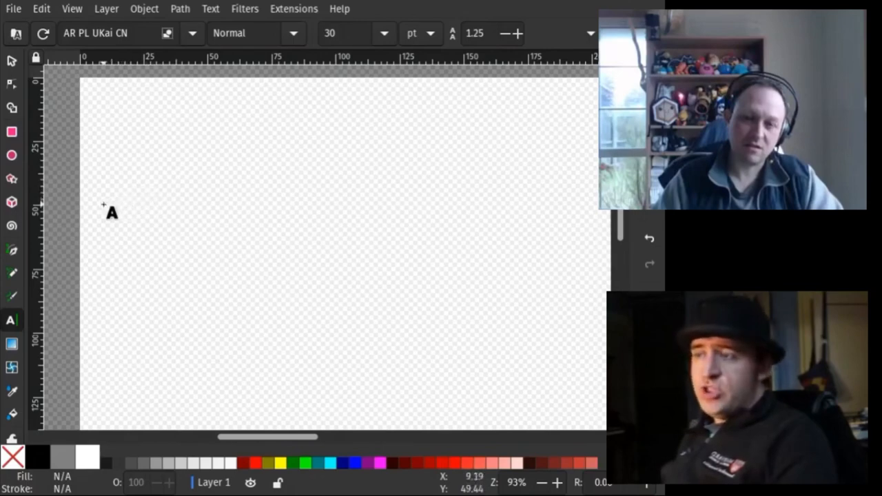
pyautogui.click(182, 174)
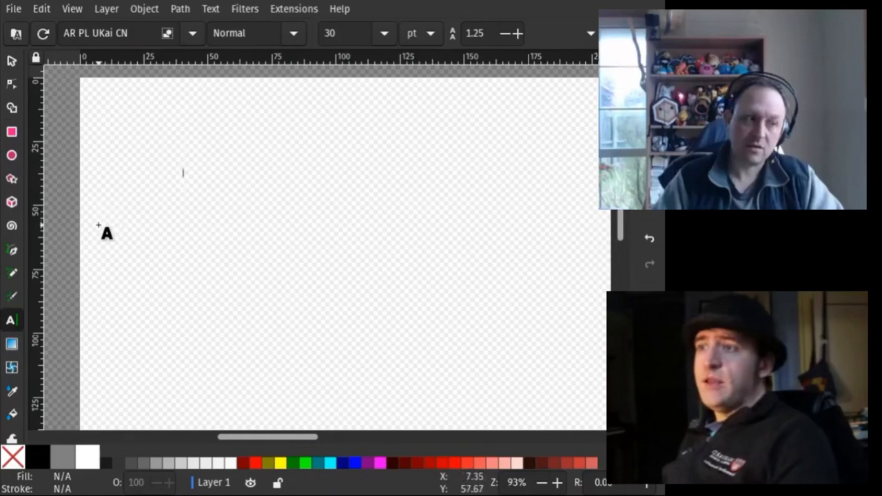
pyautogui.moveTo(290, 212)
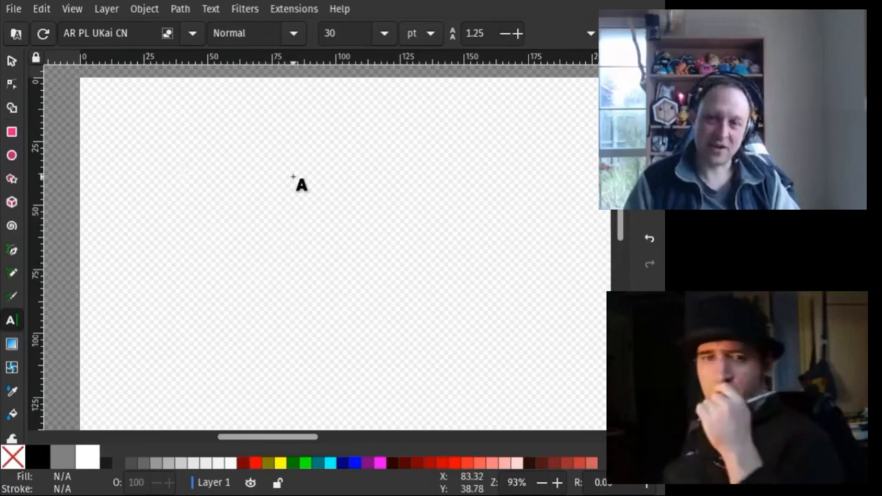
pyautogui.click(182, 173)
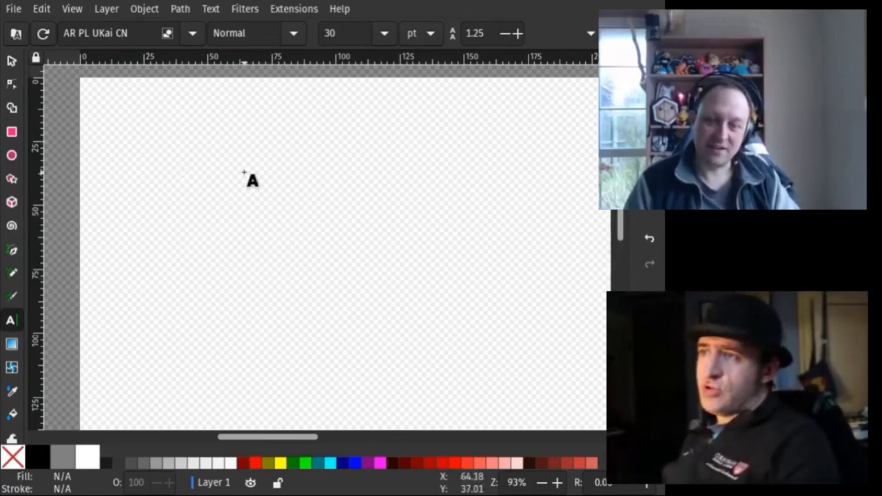
pyautogui.moveTo(258, 344)
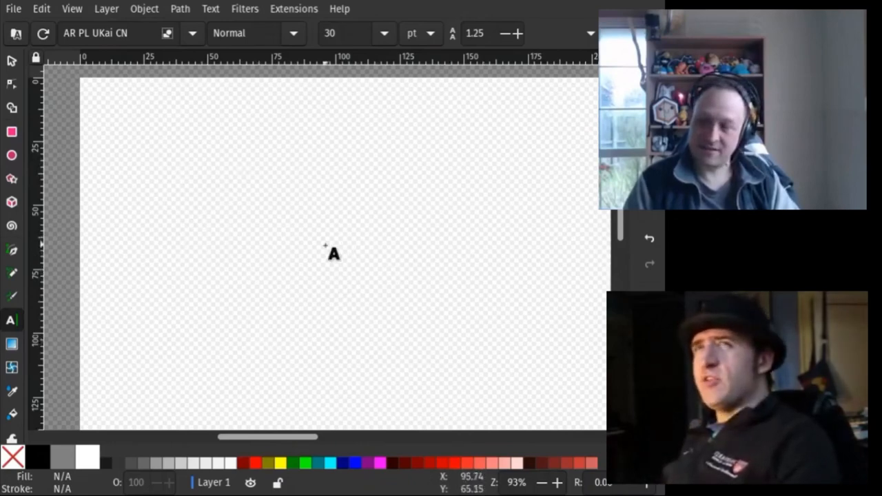
pyautogui.moveTo(384, 245)
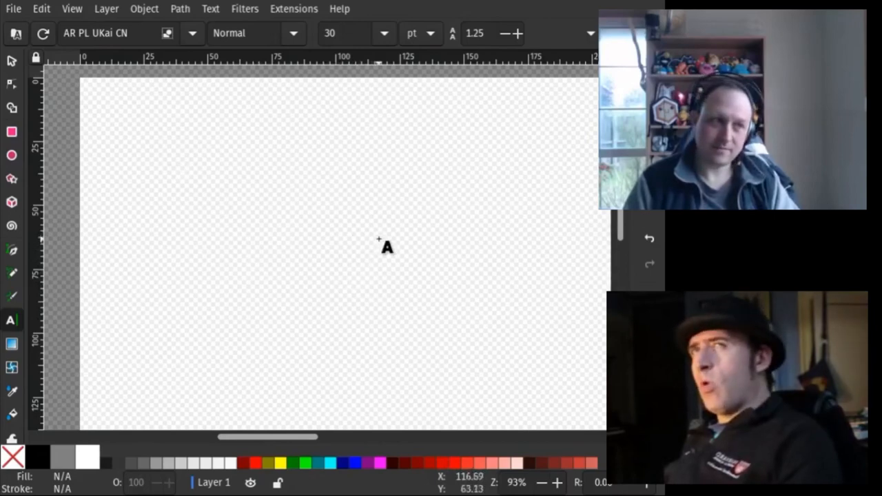
pyautogui.click(182, 174)
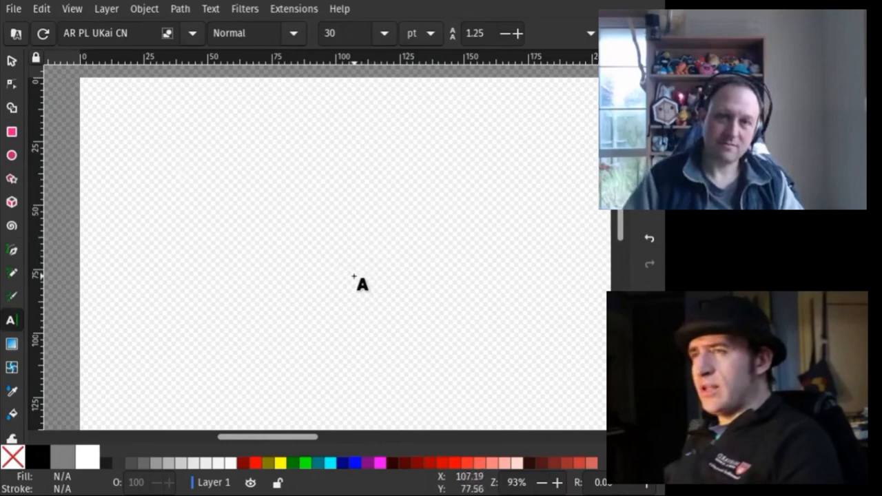
pyautogui.moveTo(233, 237)
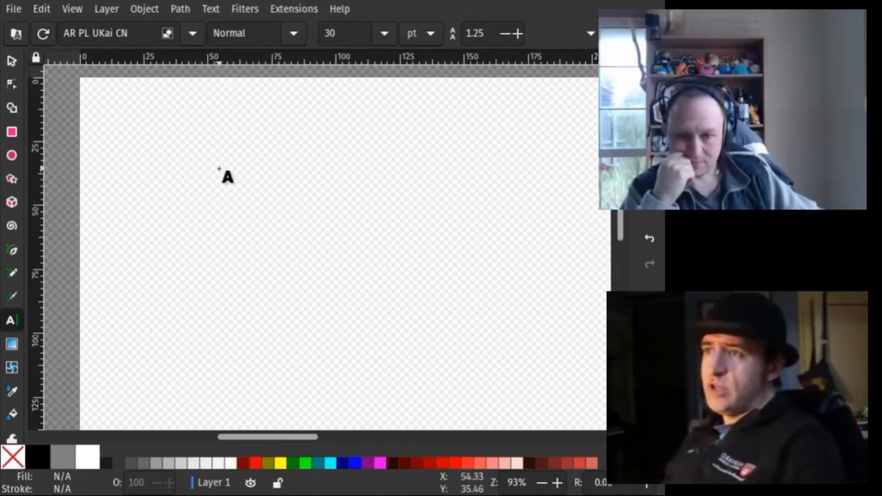
pyautogui.moveTo(172, 151)
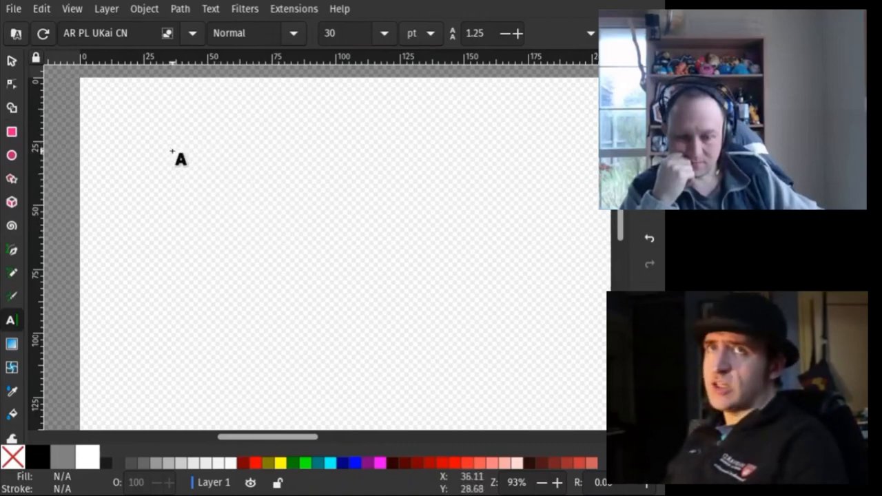
pyautogui.moveTo(185, 166)
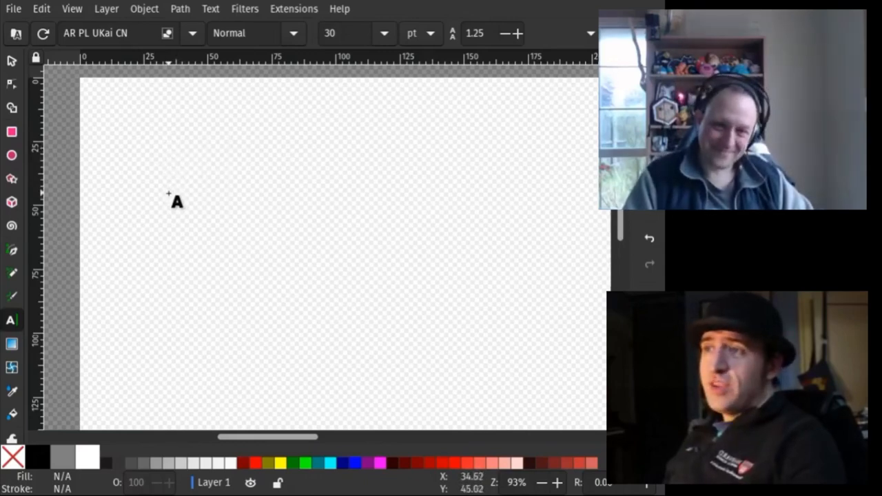
pyautogui.moveTo(169, 214)
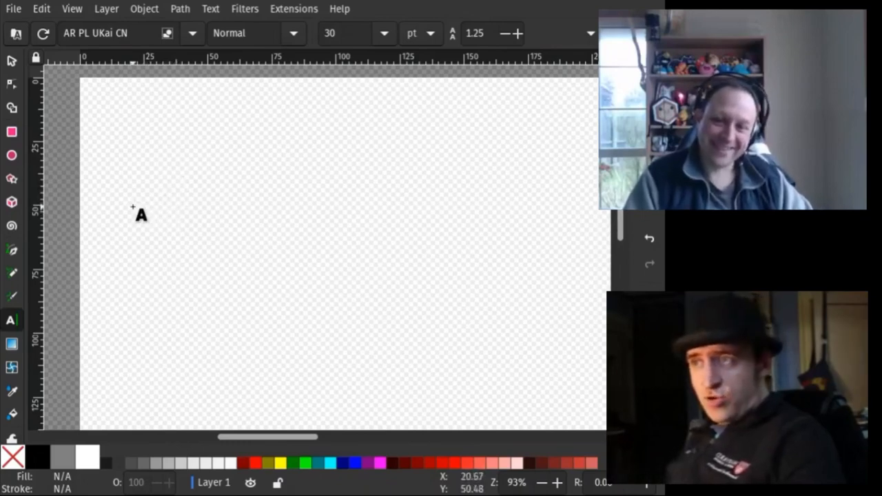
pyautogui.moveTo(123, 240)
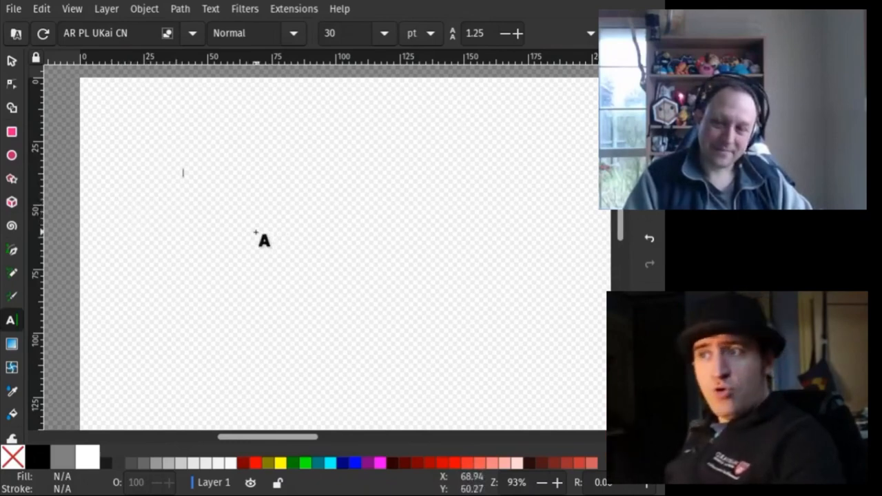
pyautogui.moveTo(229, 267)
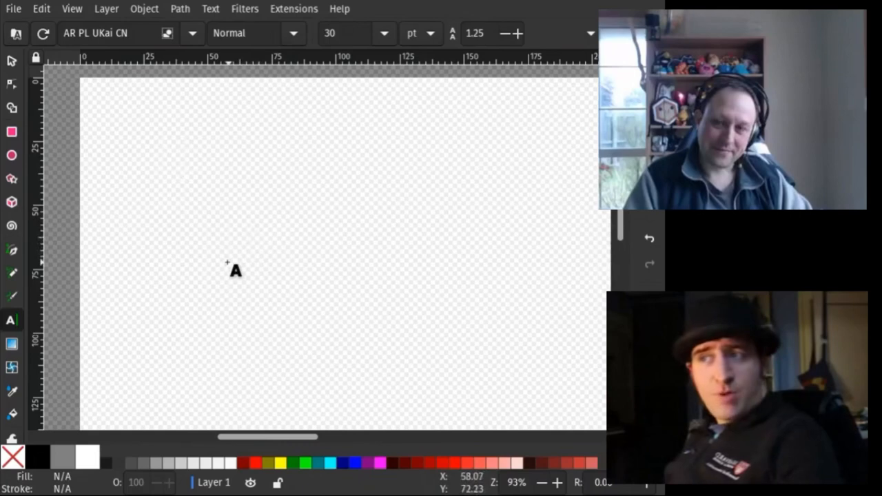
pyautogui.moveTo(207, 285)
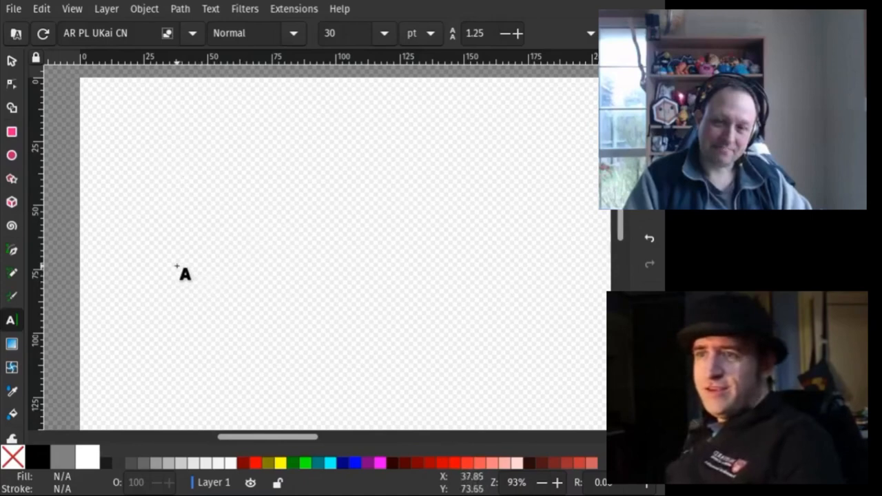
pyautogui.moveTo(177, 295)
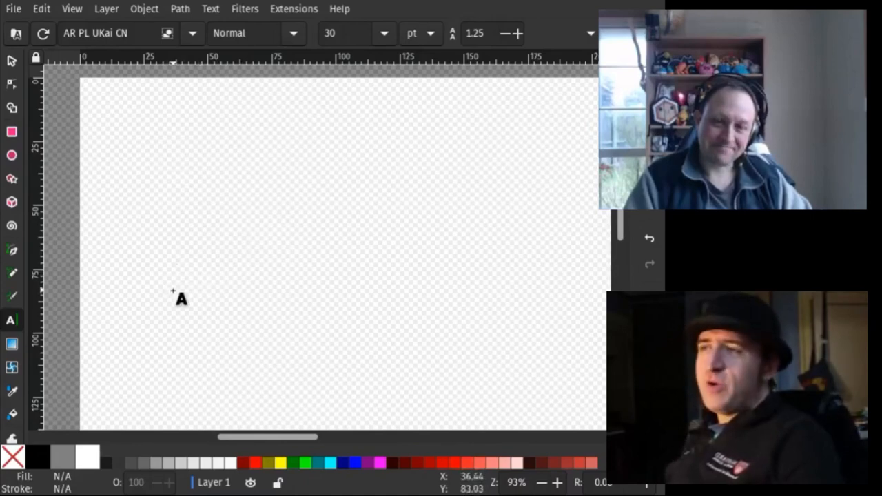
pyautogui.click(182, 172)
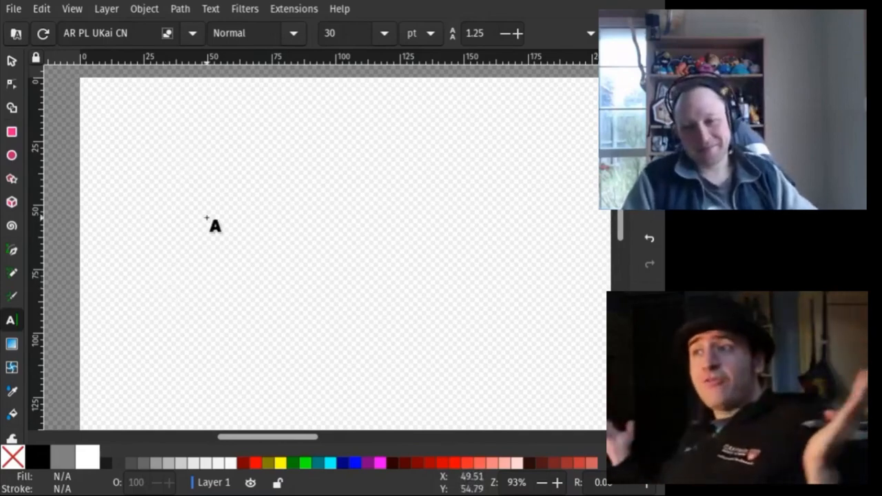
pyautogui.click(182, 174)
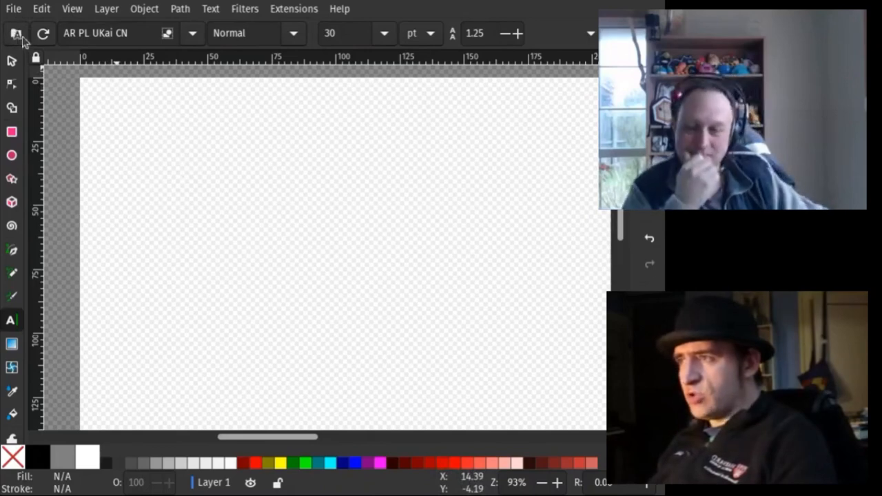
# Step: Show the Font Collections manager and expand Recently Used Fonts listing AR PL UKai CN
pyautogui.click(14, 34)
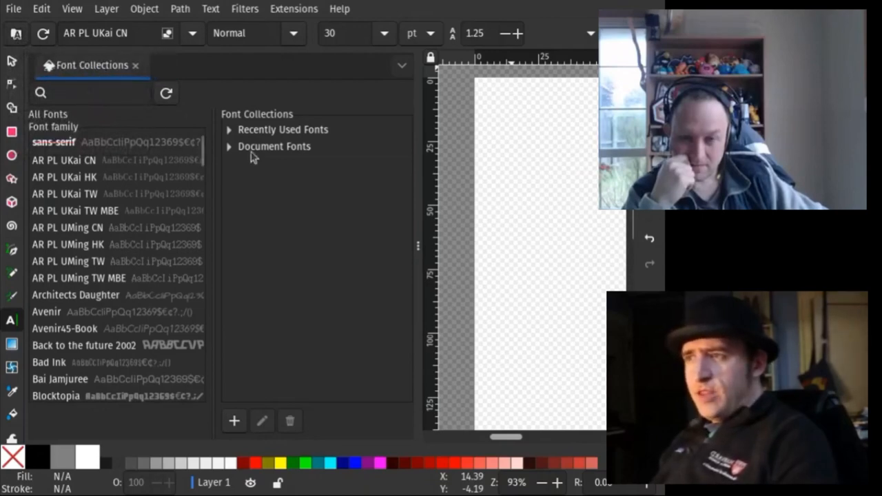
pyautogui.click(229, 129)
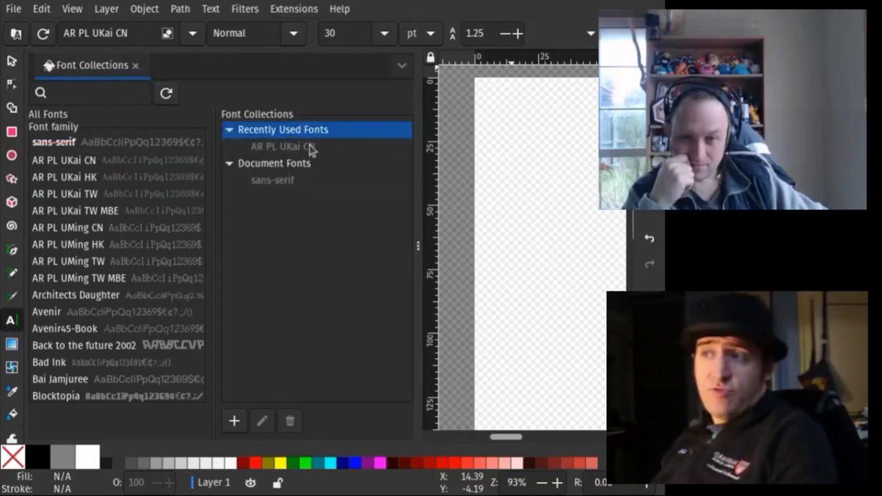
pyautogui.moveTo(596, 240)
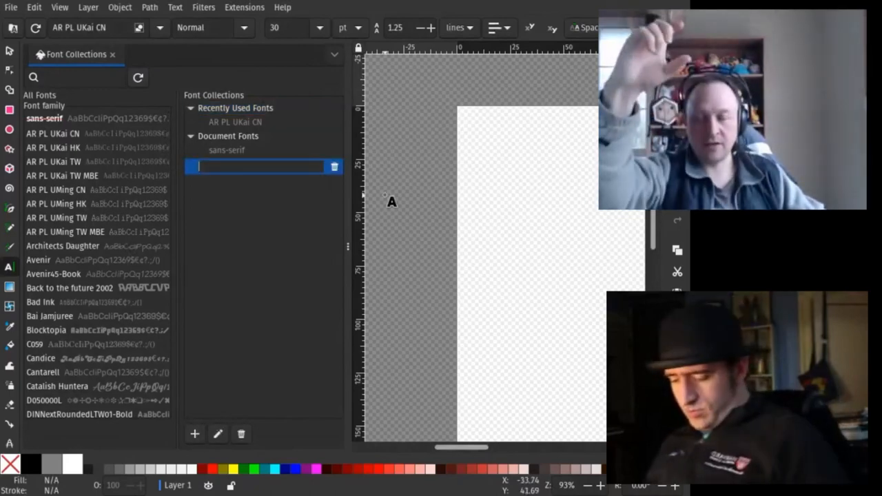
# Step: Name the new collection 'Serifs', select it, and browse the All Fonts list
pyautogui.write('Serifs')
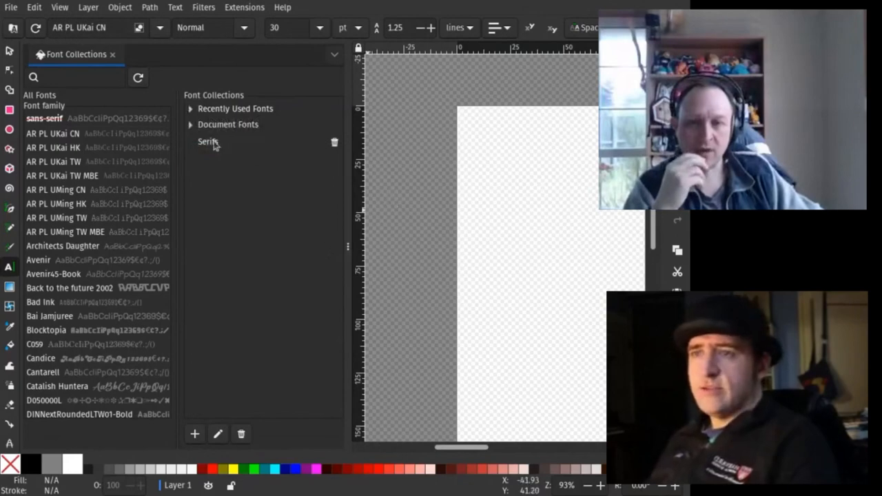
pyautogui.click(208, 141)
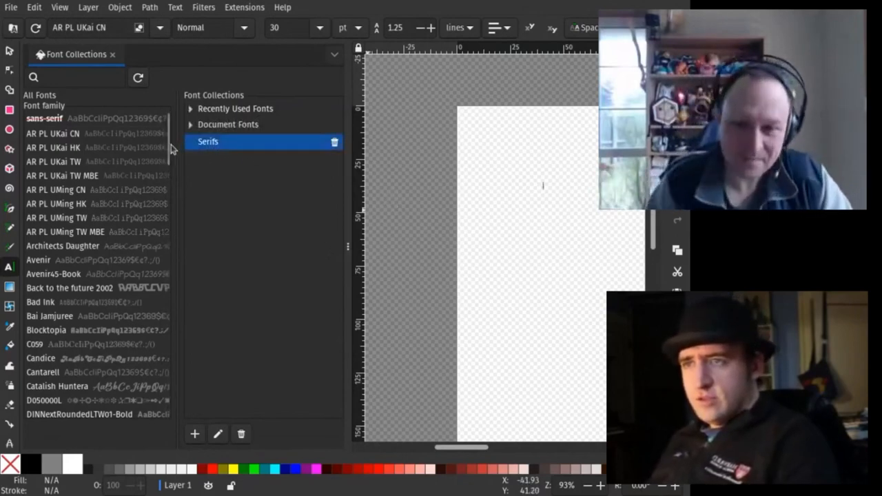
pyautogui.scroll(-3)
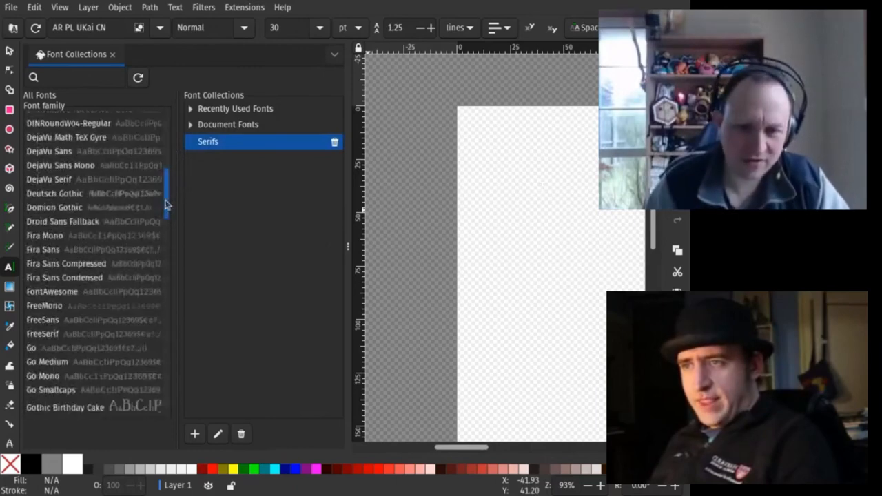
pyautogui.scroll(-3)
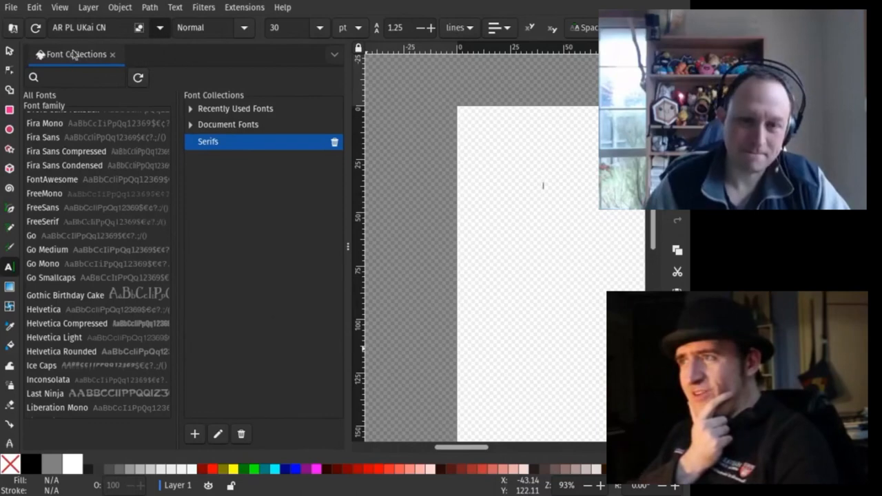
pyautogui.moveTo(132, 52)
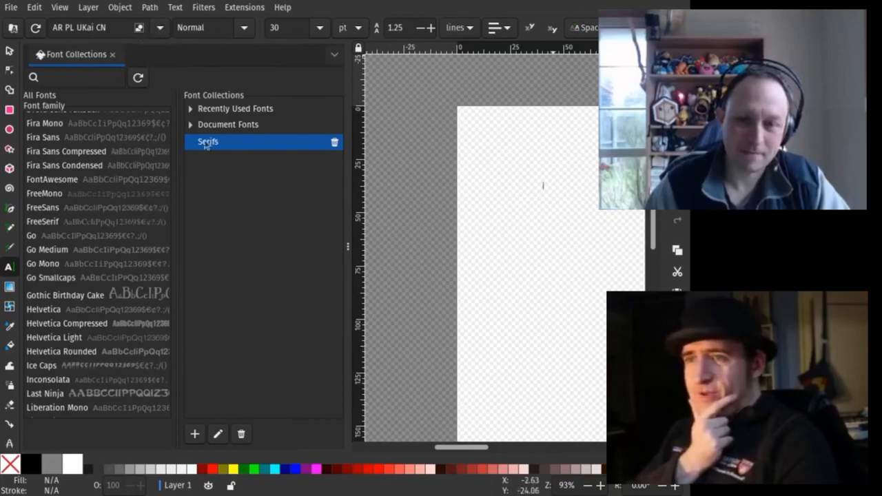
# Step: Drag FreeSerif and DejaVu Serif from All Fonts into the Serifs collection
pyautogui.click(43, 220)
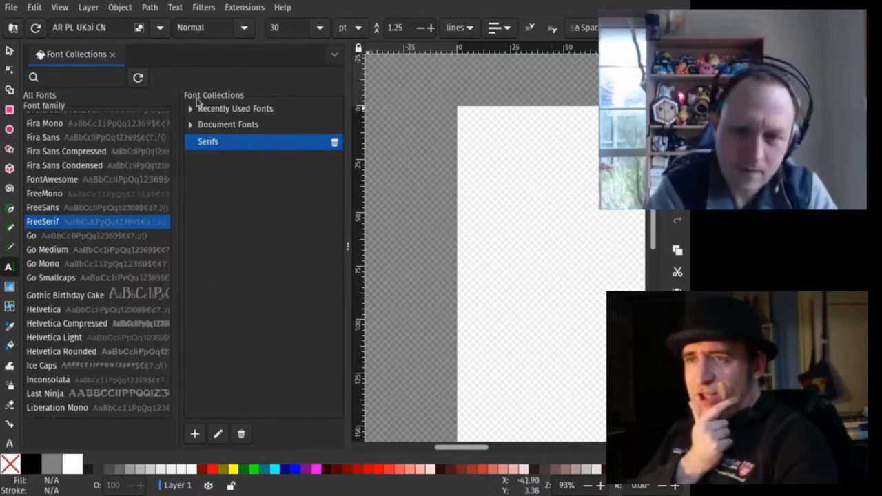
pyautogui.moveTo(201, 119)
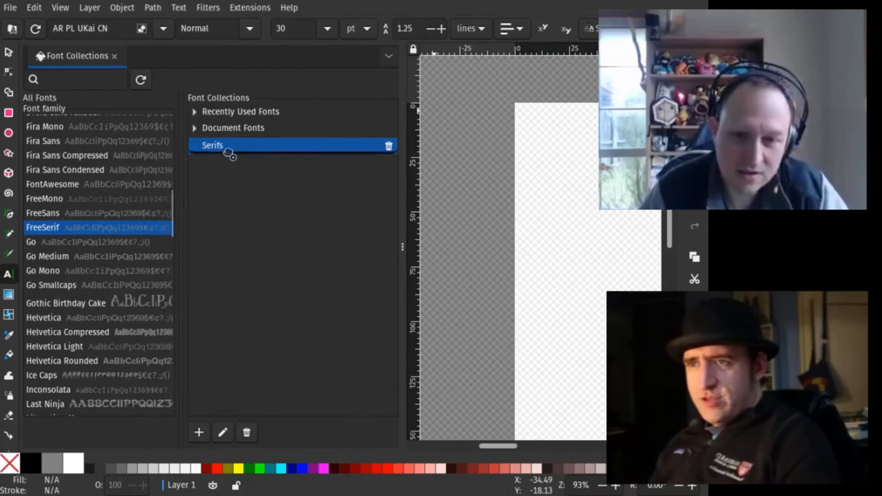
pyautogui.click(195, 145)
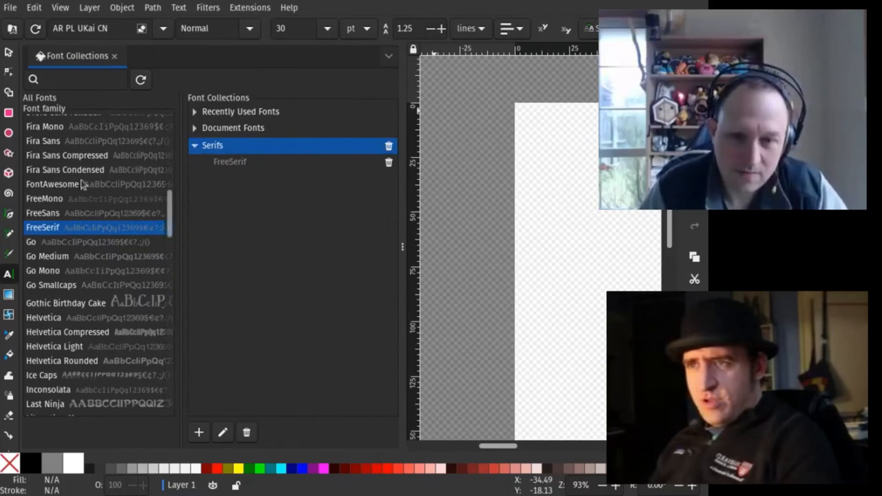
pyautogui.click(43, 141)
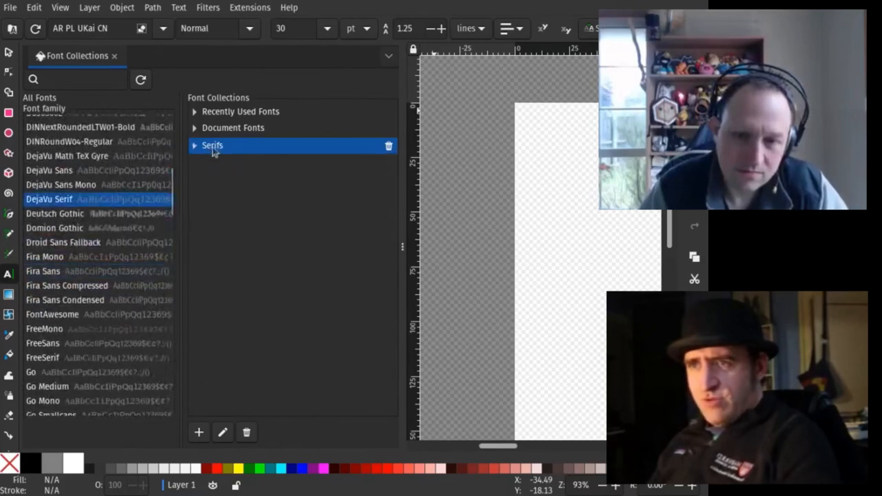
# Step: Expand Serifs and remove DejaVu Serif, leaving FreeSerif as its only font
pyautogui.click(193, 146)
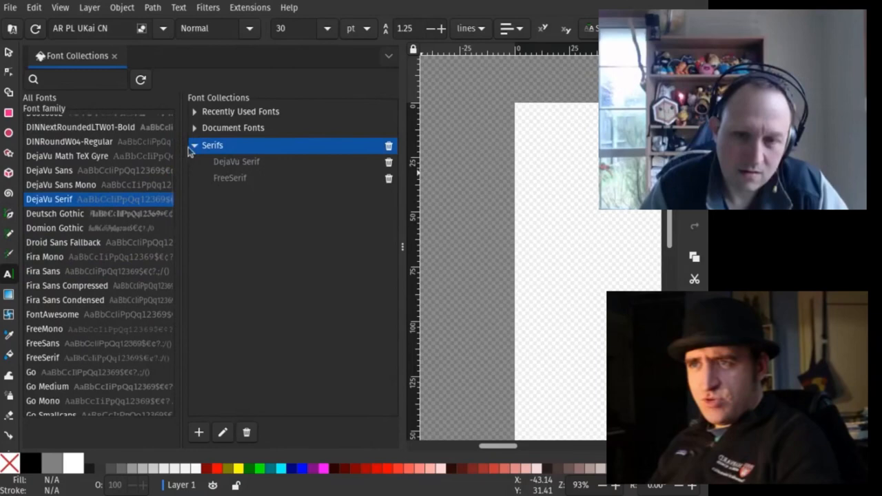
pyautogui.moveTo(126, 168)
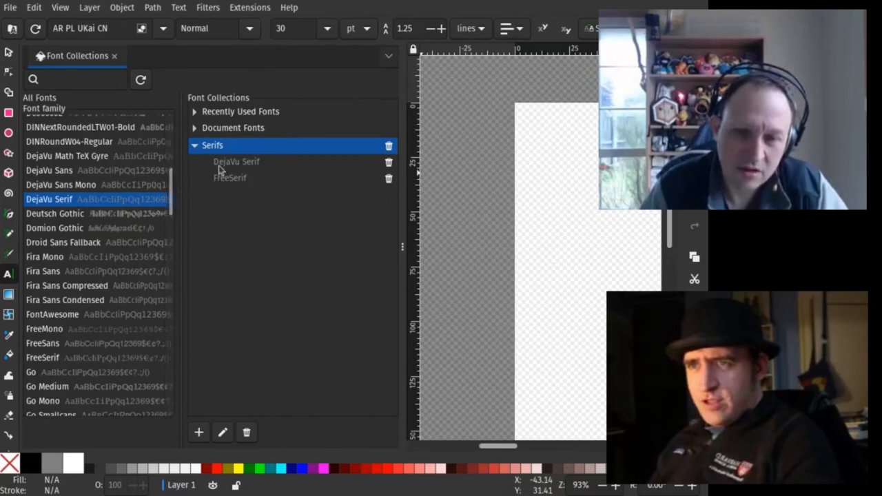
pyautogui.click(230, 178)
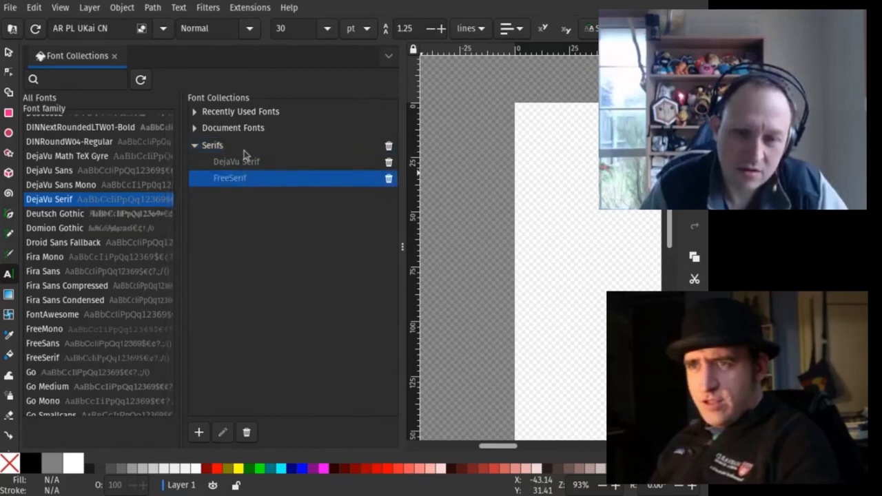
pyautogui.click(238, 161)
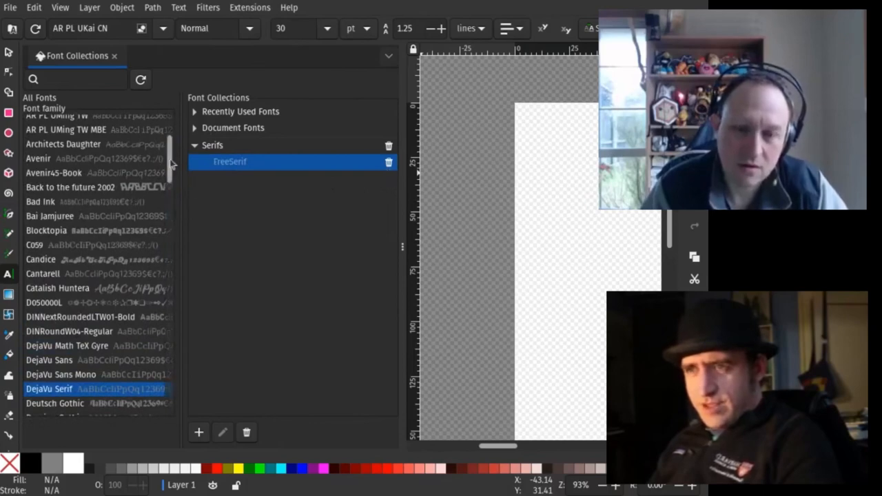
# Step: Filter the font list by 'serif' and pick DejaVu Serif and FreeSerif for the Serifs collection
pyautogui.scroll(-3)
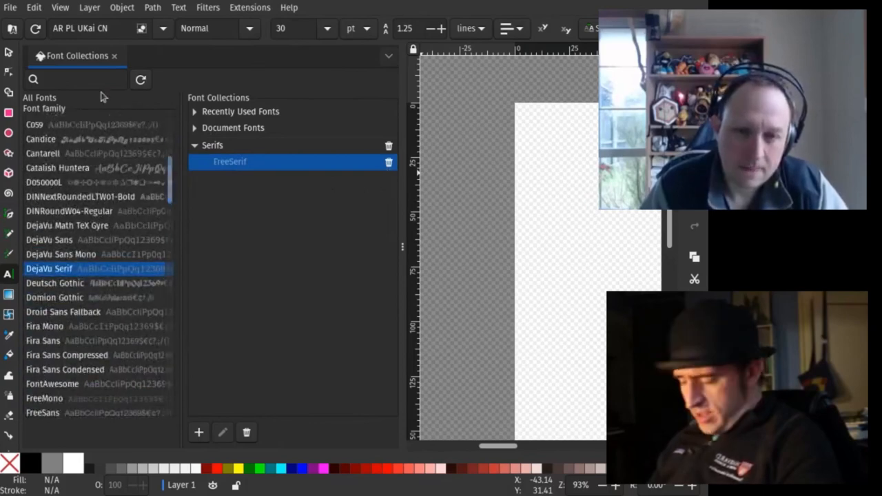
pyautogui.write('serif')
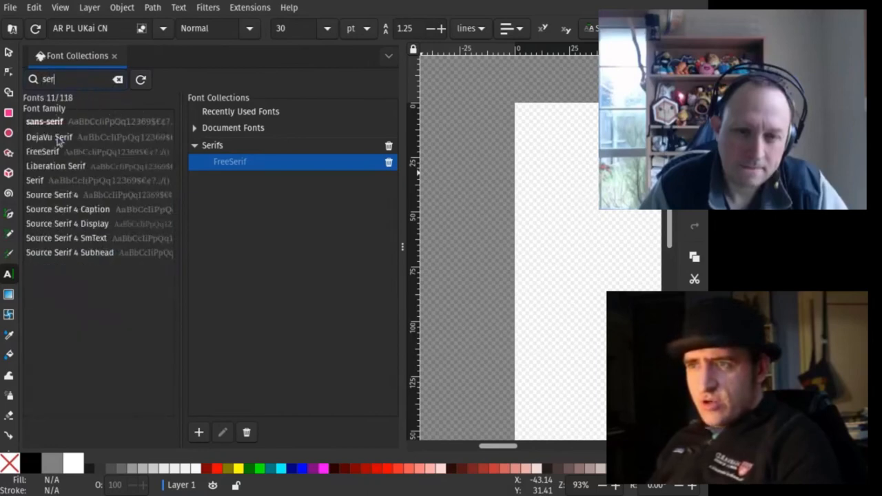
pyautogui.click(50, 136)
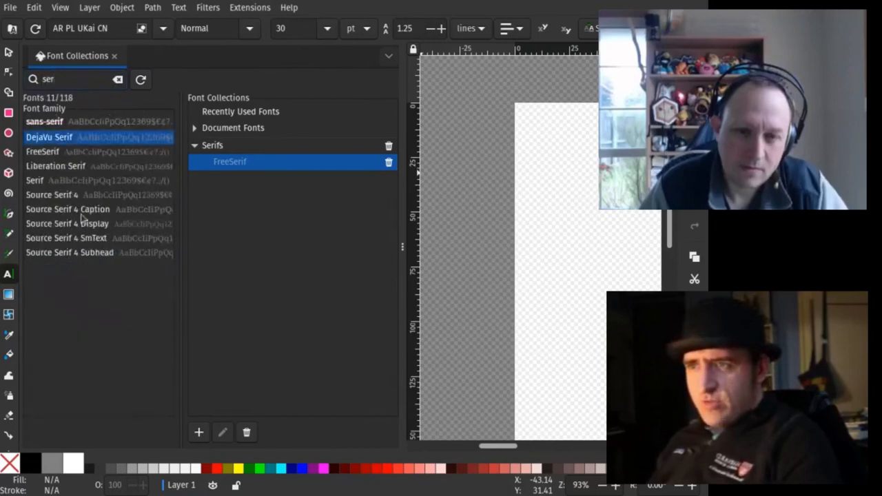
pyautogui.click(43, 151)
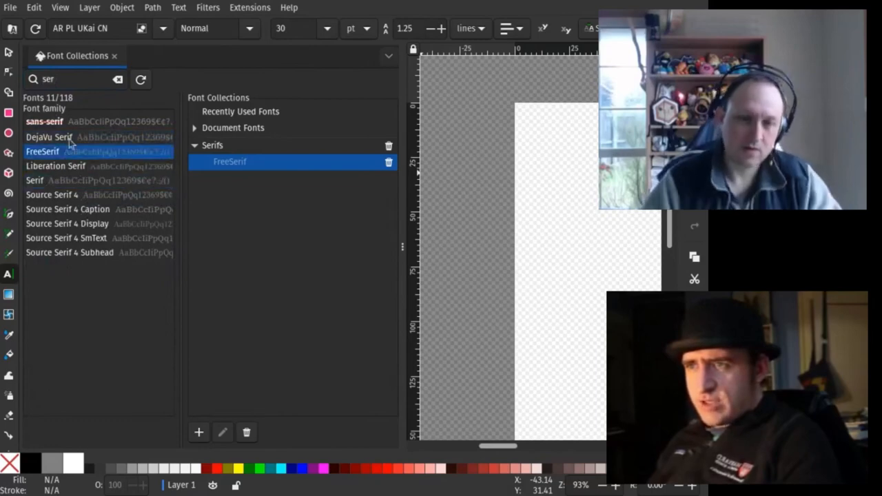
pyautogui.click(50, 136)
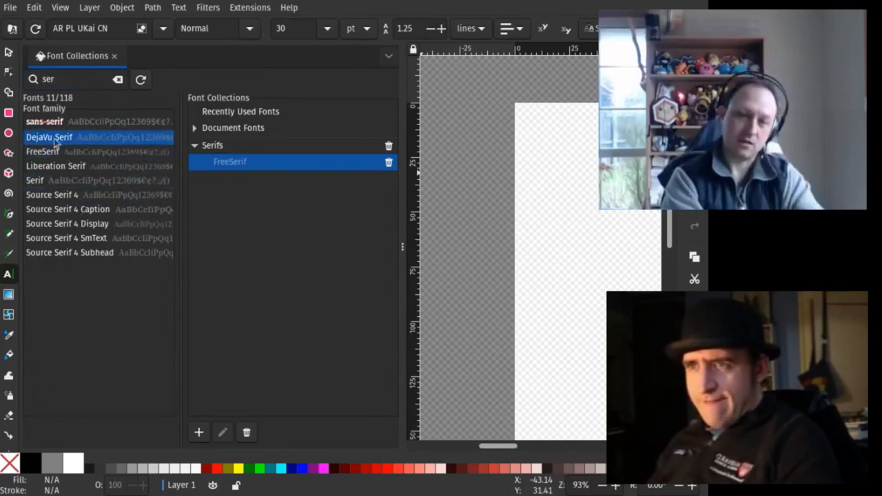
pyautogui.click(196, 147)
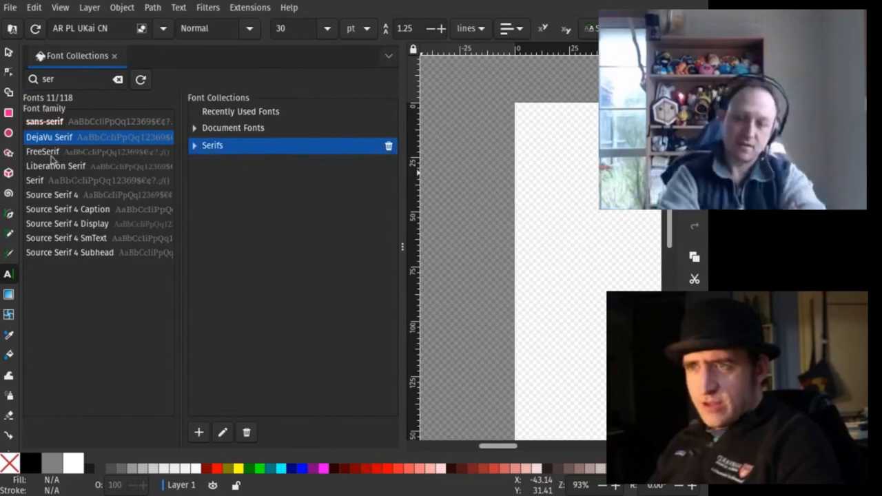
# Step: Add Liberation Serif, Serif and DejaVu Serif from the filtered list to Serifs
pyautogui.click(55, 166)
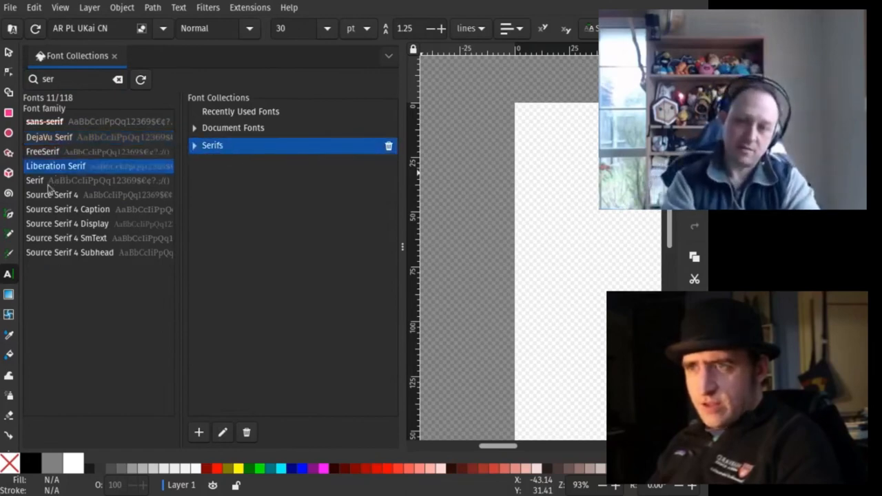
pyautogui.click(34, 179)
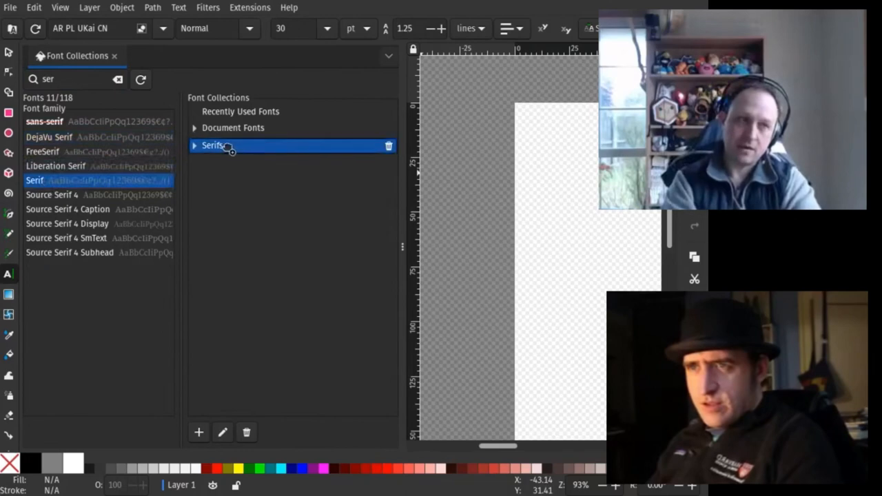
pyautogui.click(196, 146)
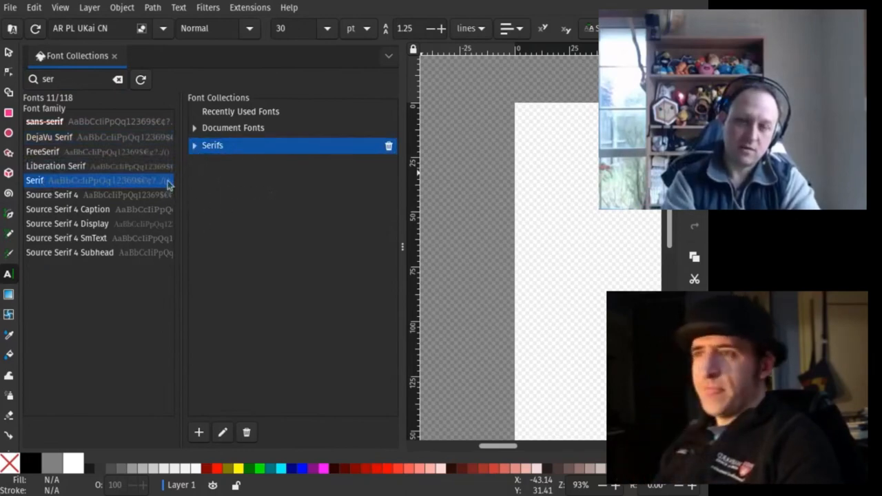
pyautogui.moveTo(91, 121)
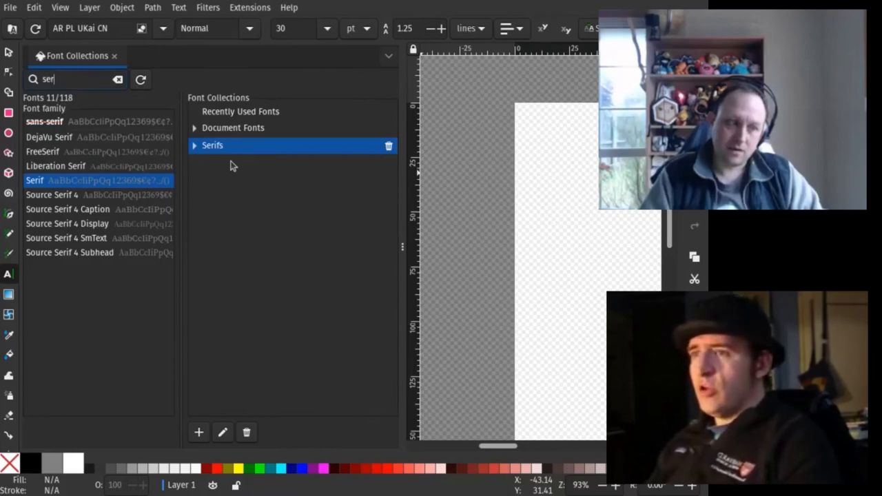
pyautogui.moveTo(119, 150)
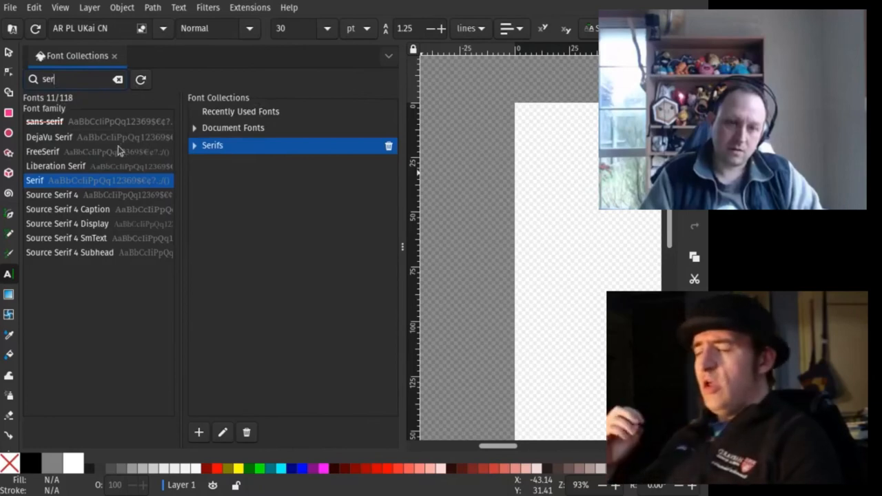
pyautogui.moveTo(88, 165)
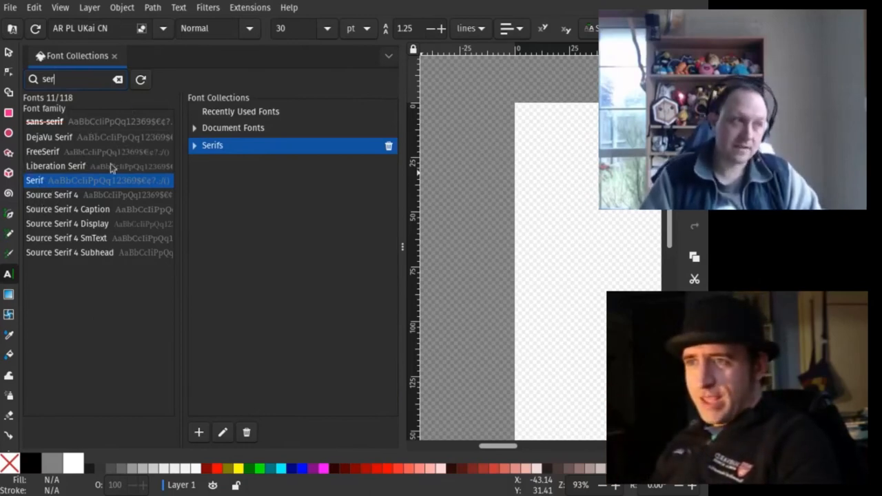
pyautogui.moveTo(144, 234)
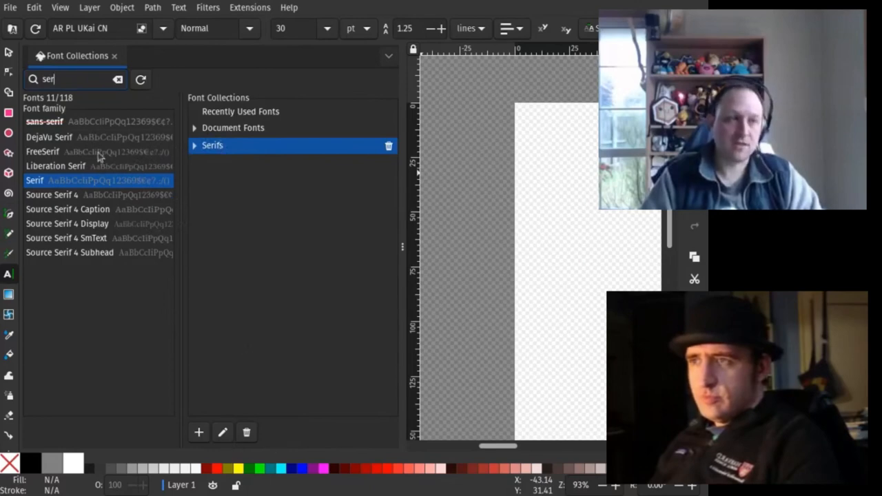
pyautogui.click(94, 138)
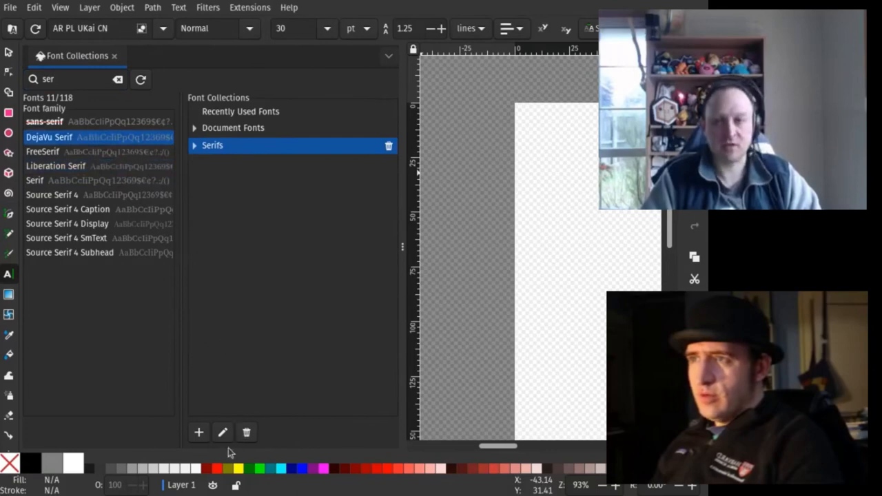
pyautogui.moveTo(200, 466)
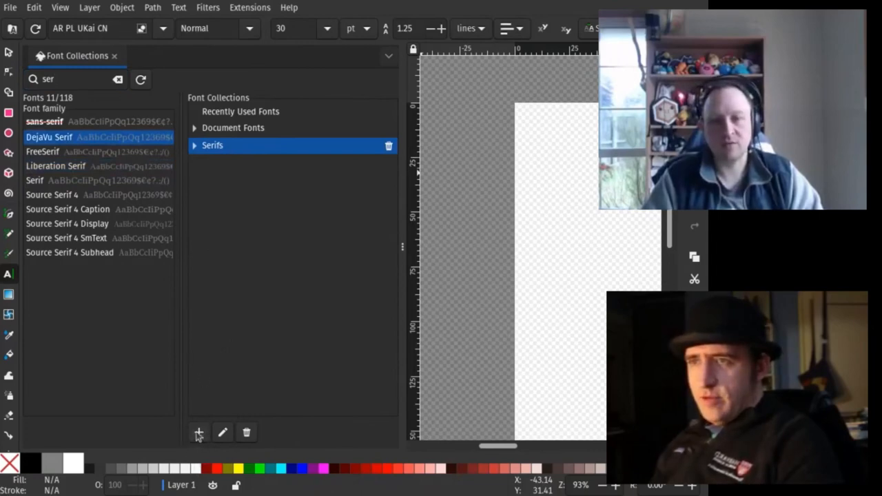
# Step: Create a new Sans collection, expand Serifs to show its four fonts, and clear the font search
pyautogui.click(199, 433)
pyautogui.write('Sans')
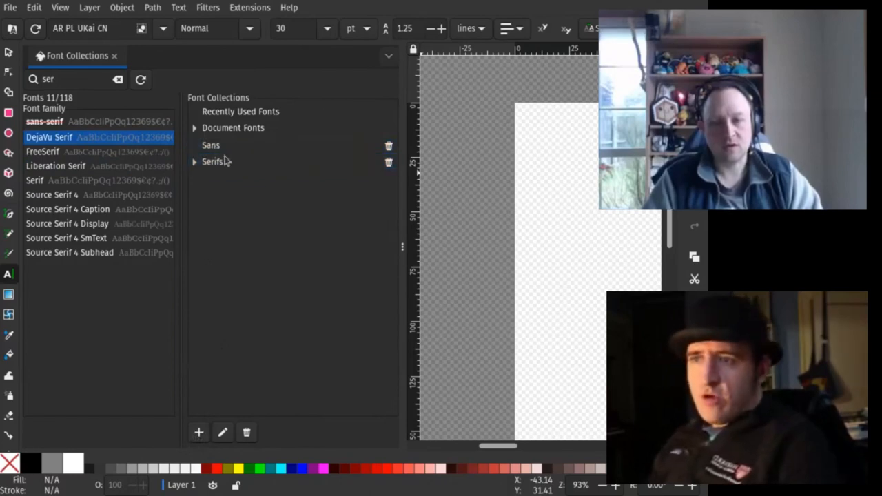
pyautogui.click(194, 162)
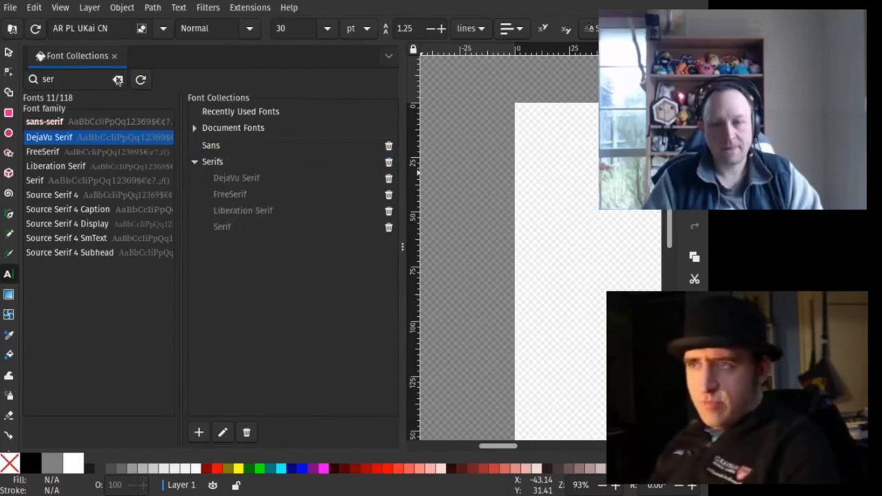
pyautogui.click(117, 79)
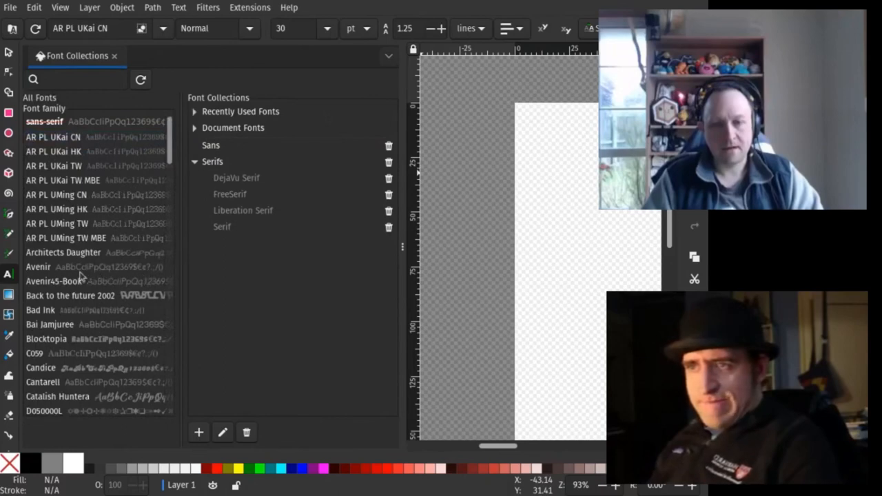
# Step: Add Avenir, Bai Jamjuree and Fira Sans to the Sans collection and check its contents
pyautogui.click(39, 267)
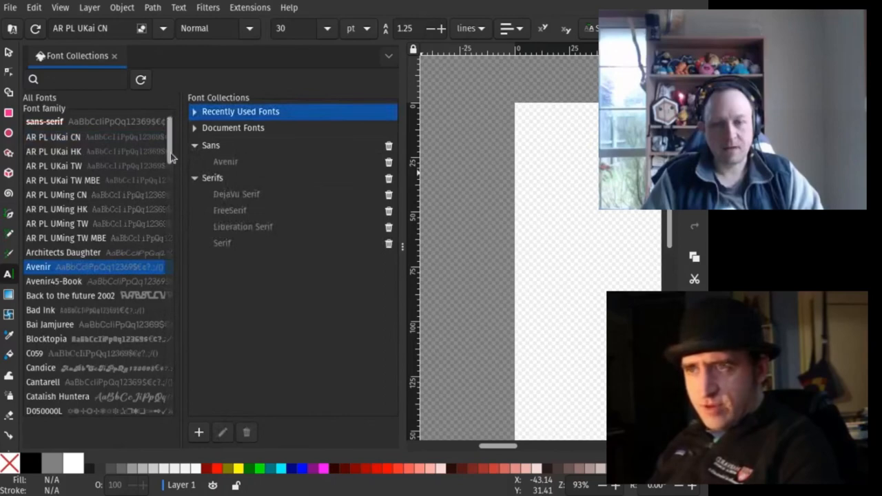
pyautogui.scroll(-3)
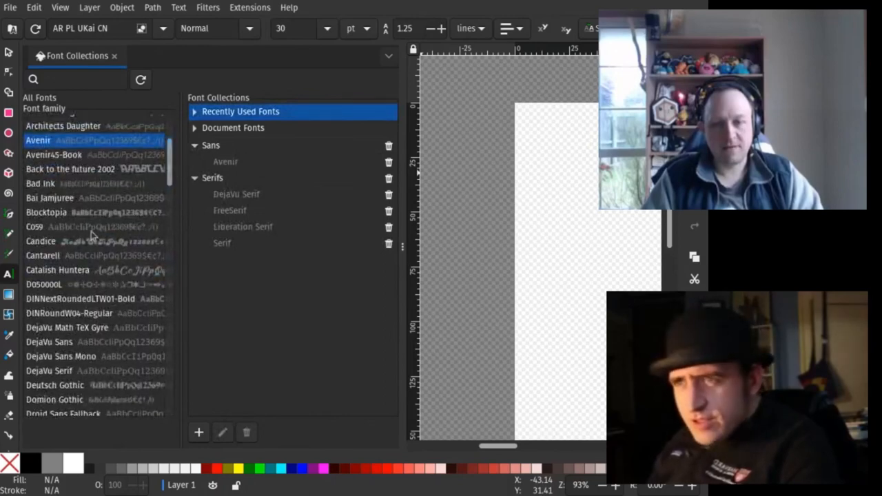
pyautogui.click(49, 197)
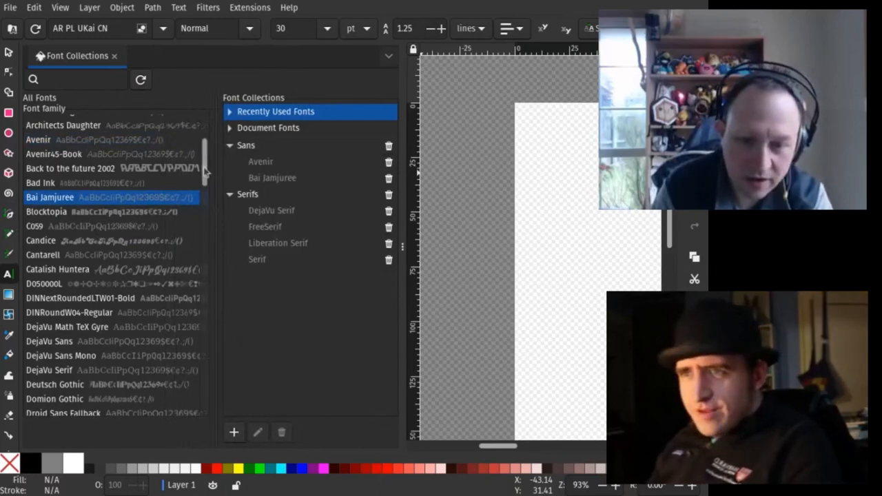
pyautogui.scroll(-3)
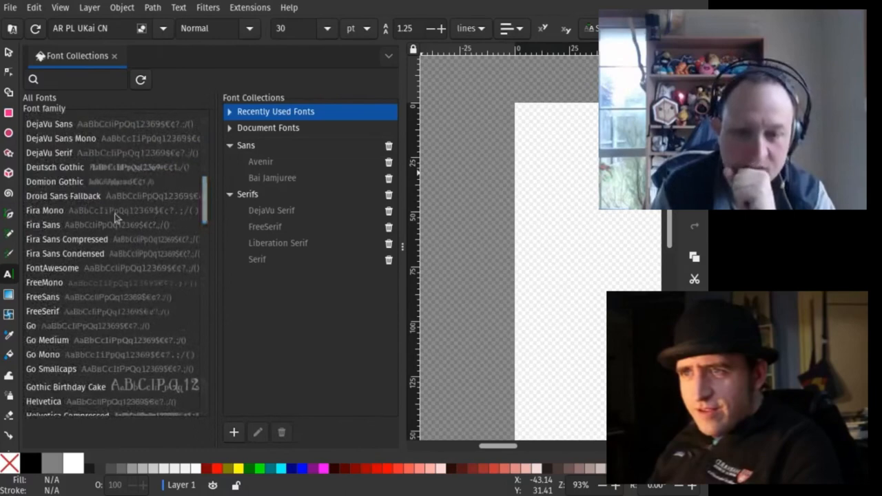
pyautogui.click(43, 224)
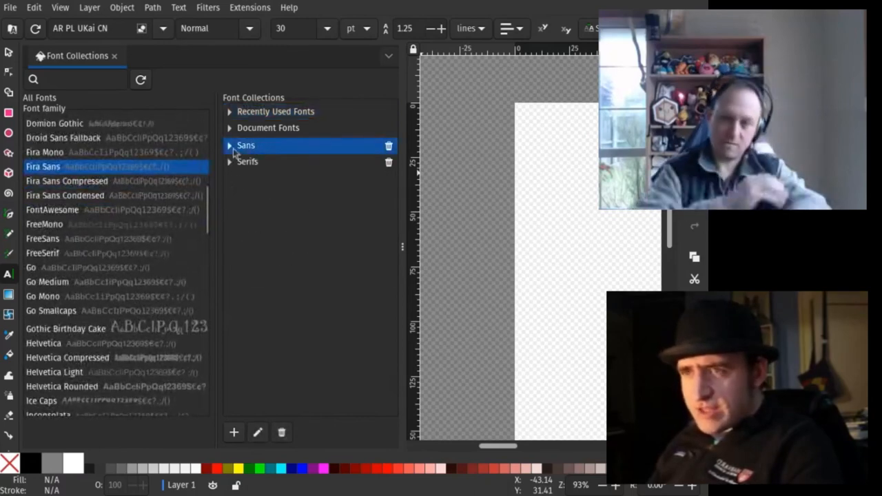
pyautogui.click(229, 146)
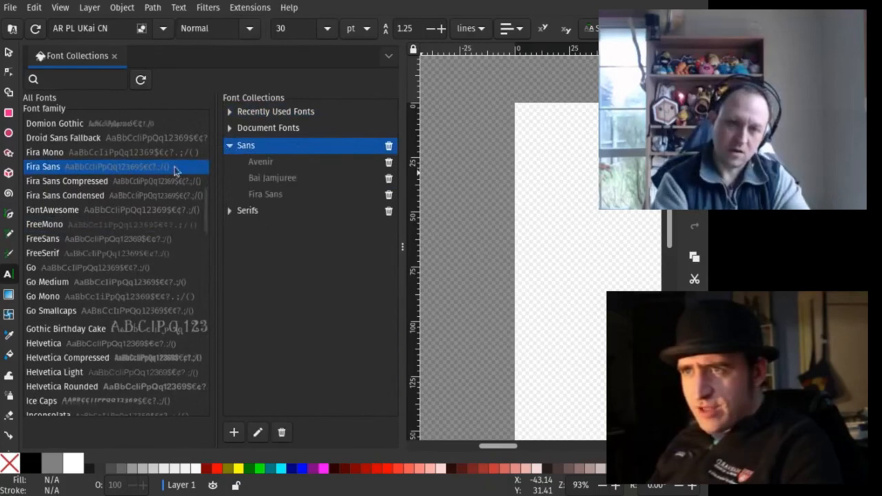
pyautogui.click(230, 146)
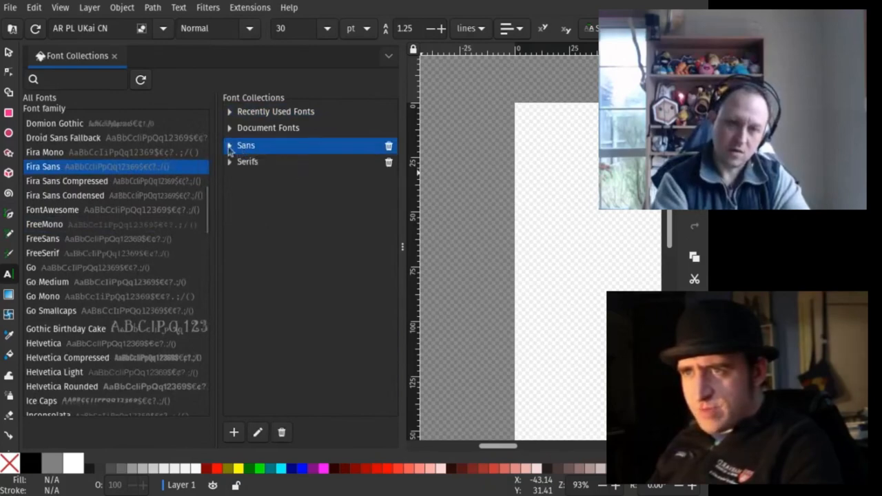
pyautogui.click(230, 146)
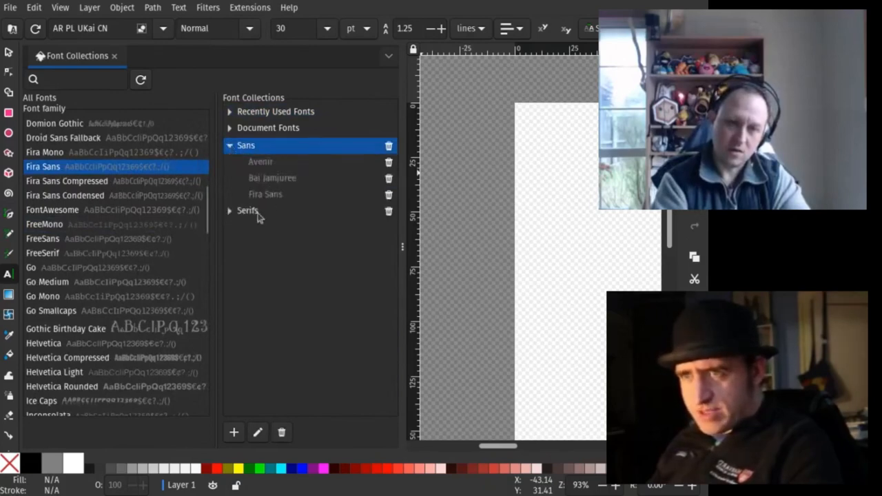
# Step: Add Linux Libertine and Linux Libertine Display to the Serifs collection
pyautogui.scroll(-3)
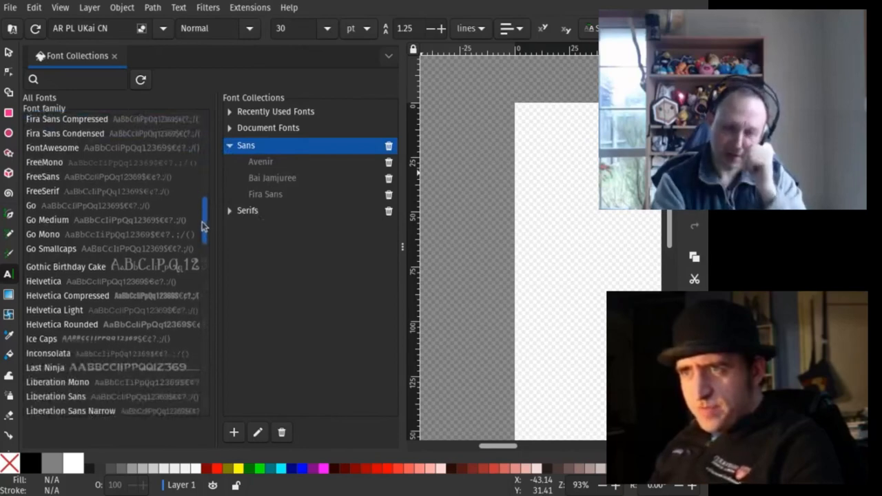
pyautogui.scroll(-3)
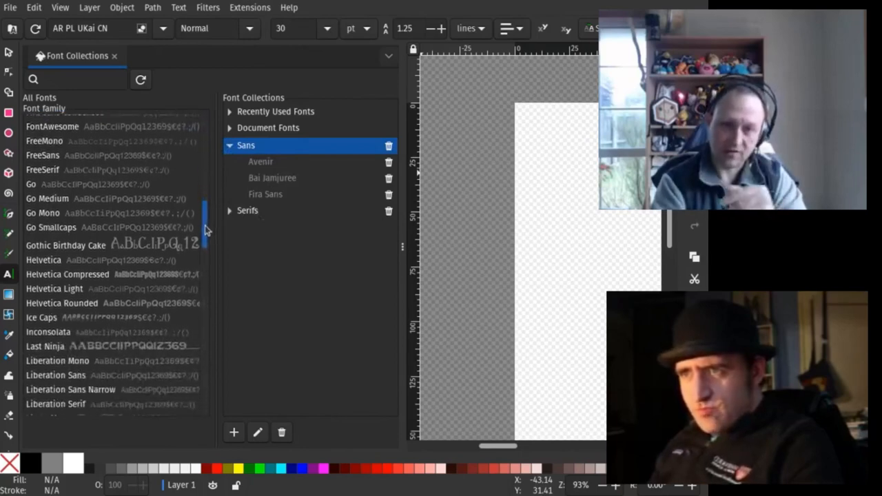
pyautogui.scroll(-3)
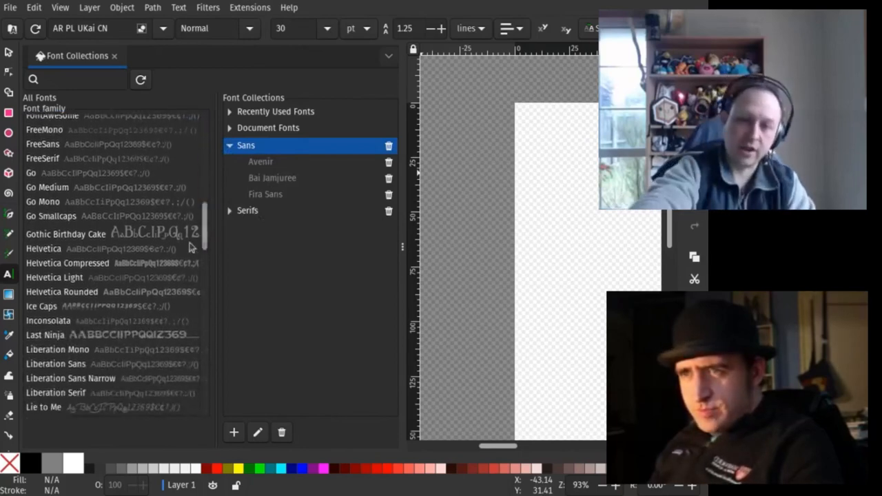
pyautogui.scroll(-3)
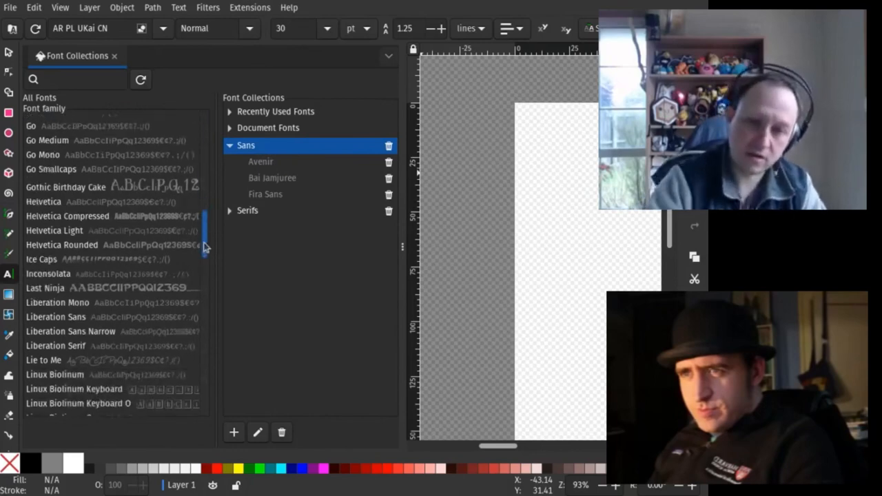
pyautogui.scroll(-3)
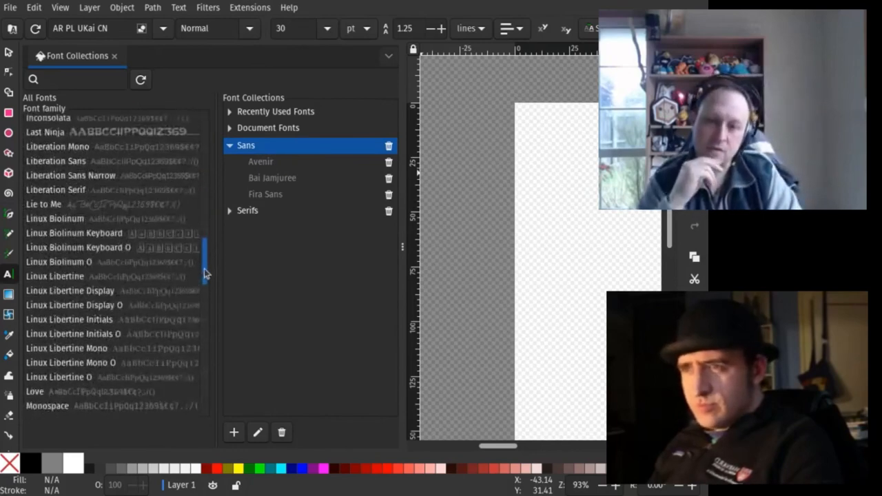
pyautogui.scroll(-3)
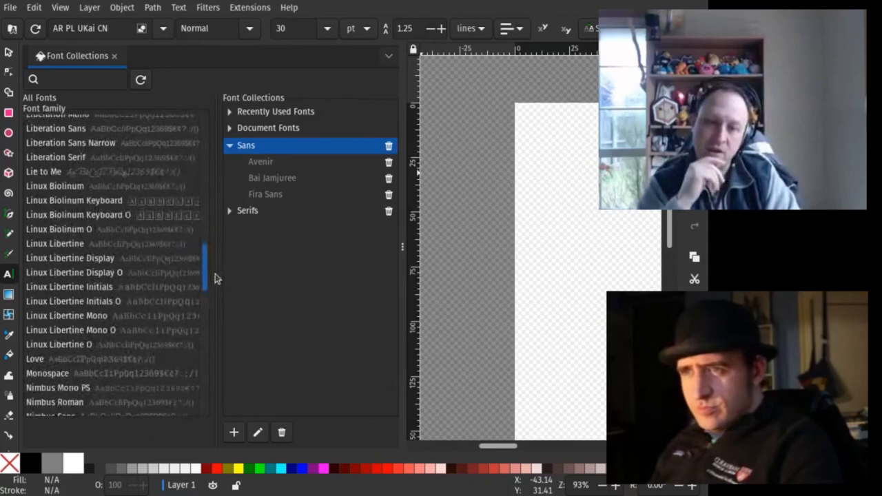
pyautogui.click(55, 253)
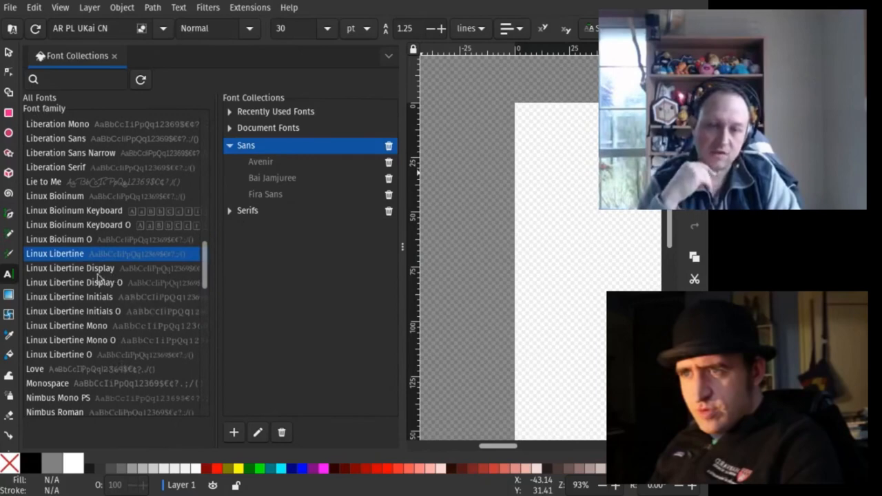
pyautogui.click(69, 267)
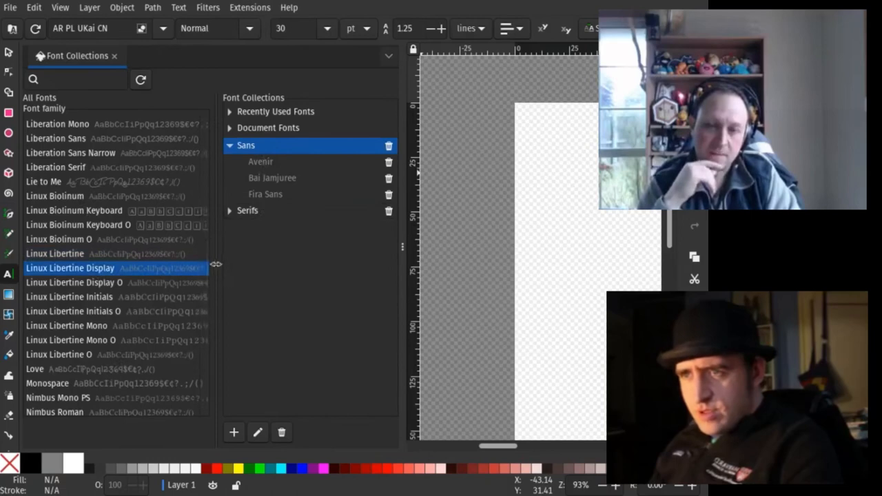
# Step: Add Nimbus Sans to the Sans collection and expand the collections to review their fonts
pyautogui.scroll(-3)
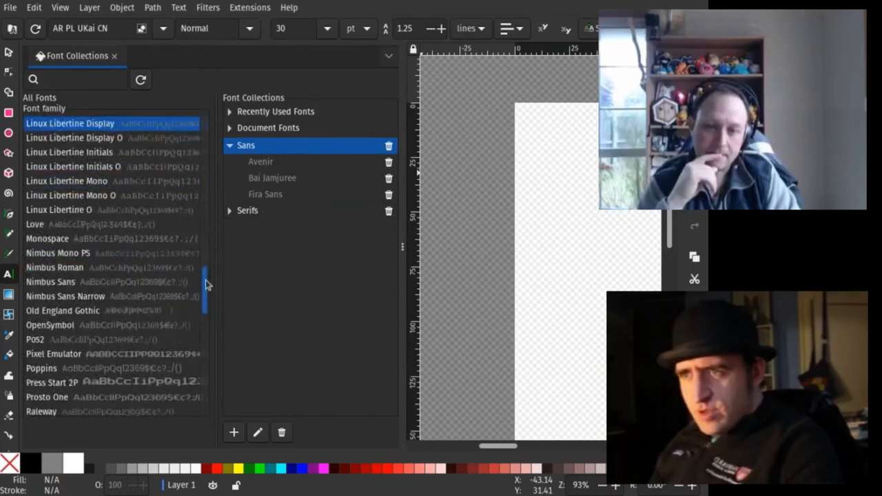
pyautogui.scroll(-3)
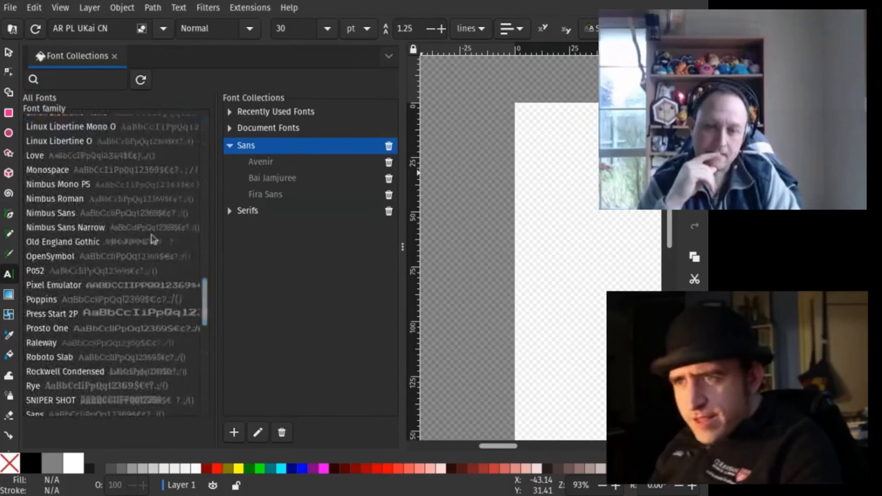
pyautogui.click(50, 212)
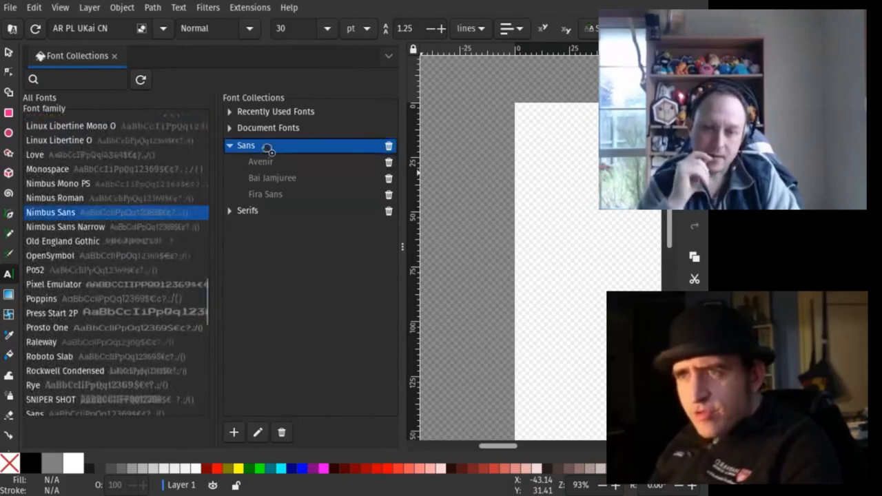
pyautogui.click(229, 146)
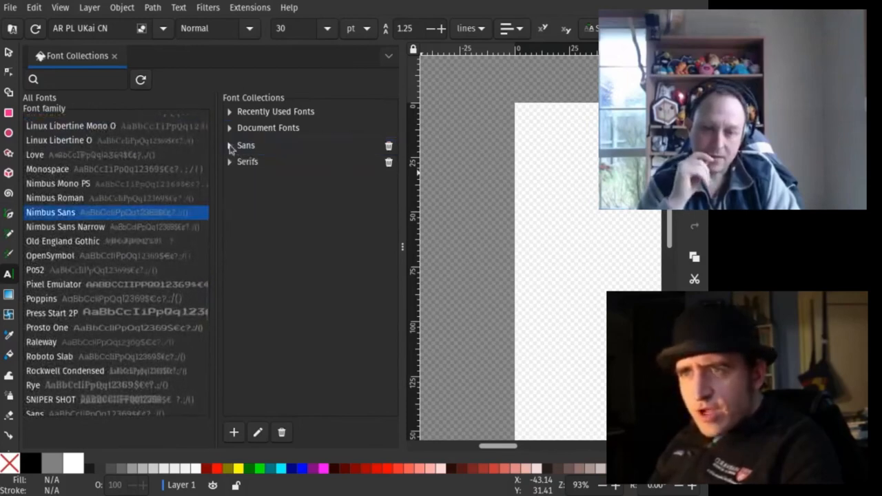
pyautogui.click(229, 146)
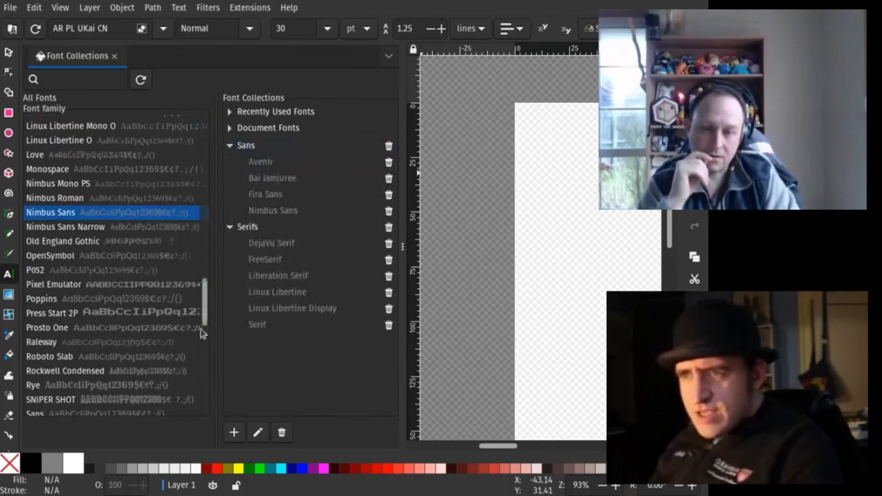
# Step: Create a Script collection and add Old England Gothic, Gothic Birthday Cake and Lie to Me to it
pyautogui.click(233, 433)
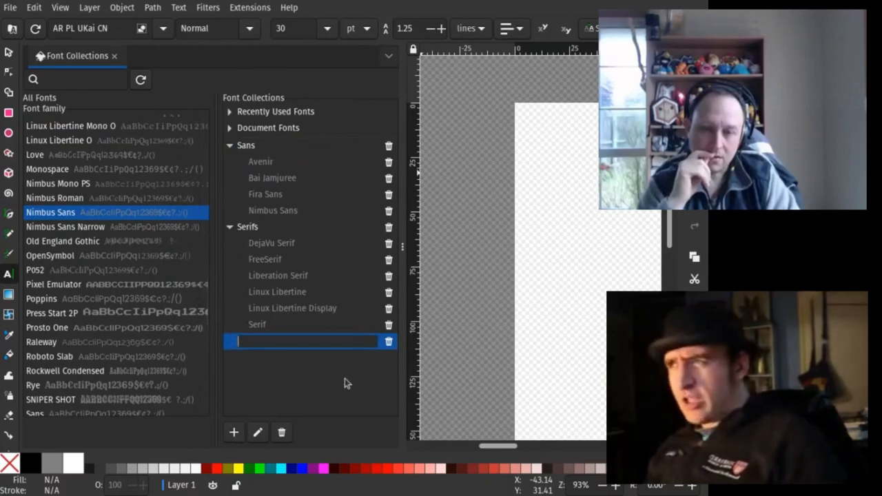
pyautogui.write('Script')
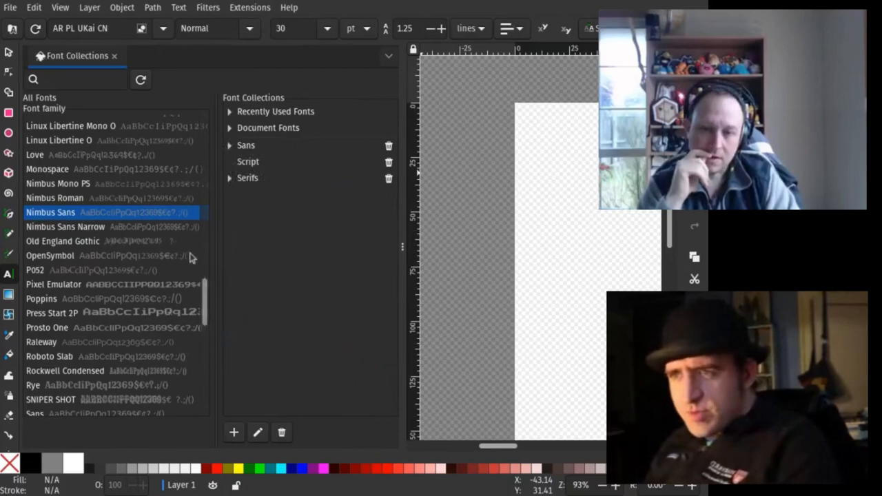
pyautogui.moveTo(144, 251)
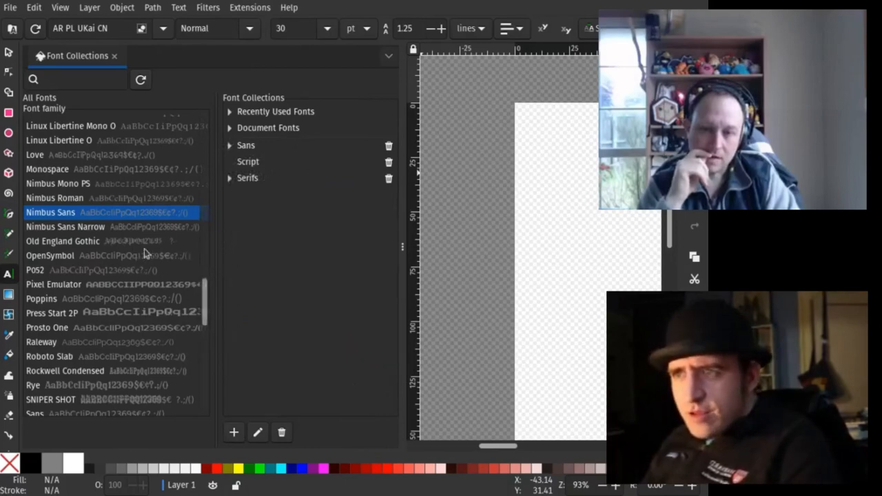
pyautogui.click(62, 240)
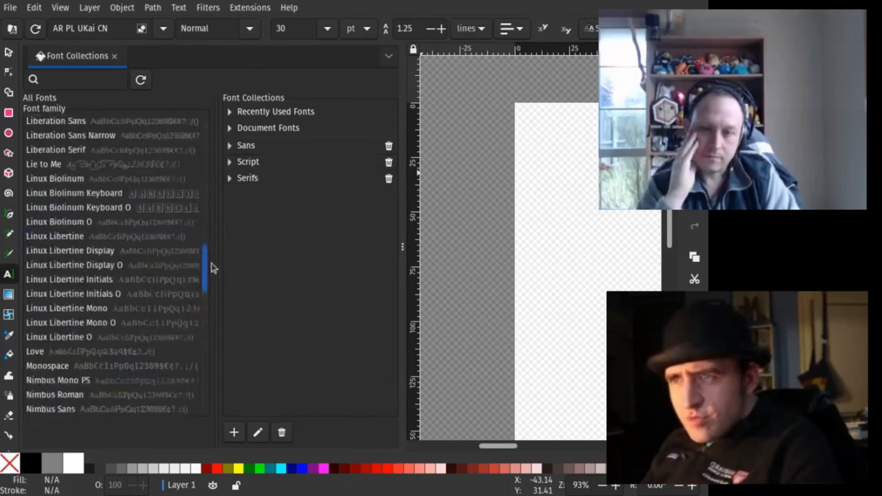
pyautogui.click(42, 273)
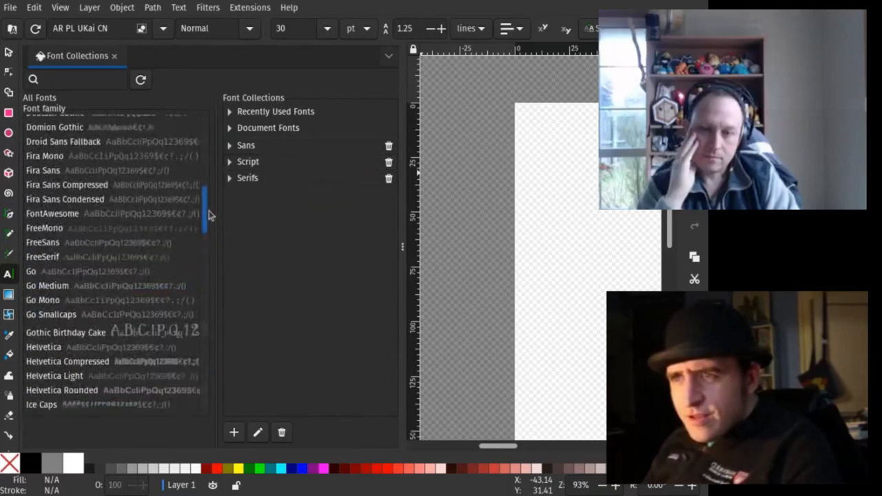
pyautogui.click(67, 332)
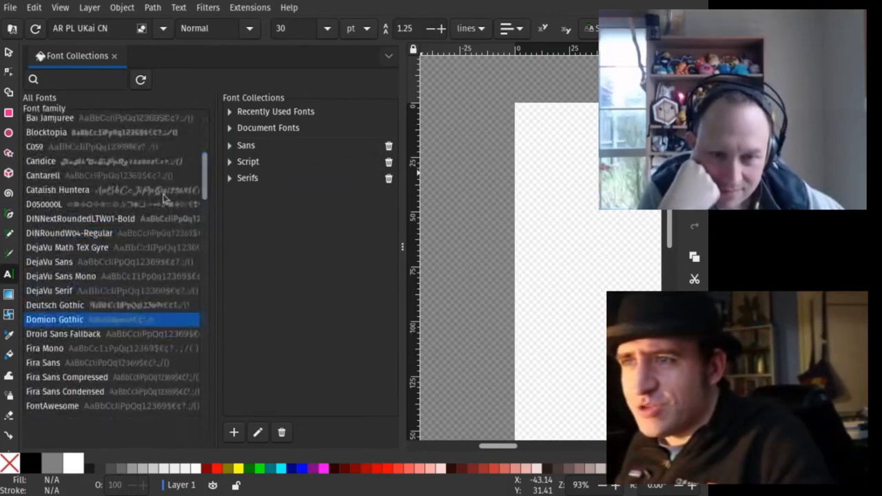
# Step: Add Candice, Catalish Huntera, Architects Daughter and Zoo3 to the Script collection
pyautogui.click(58, 190)
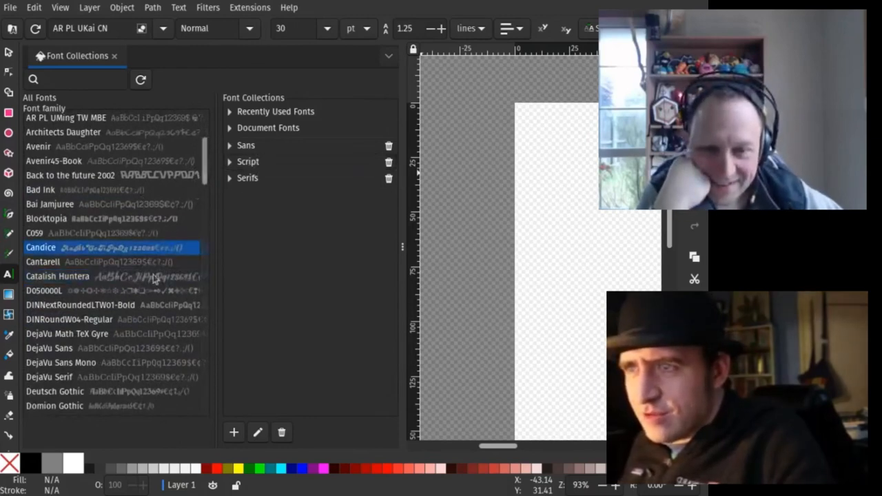
pyautogui.click(58, 276)
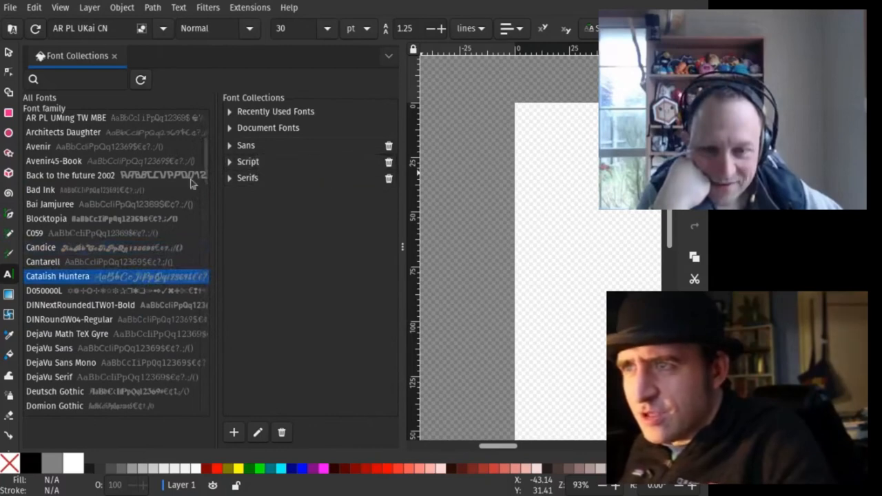
pyautogui.click(63, 132)
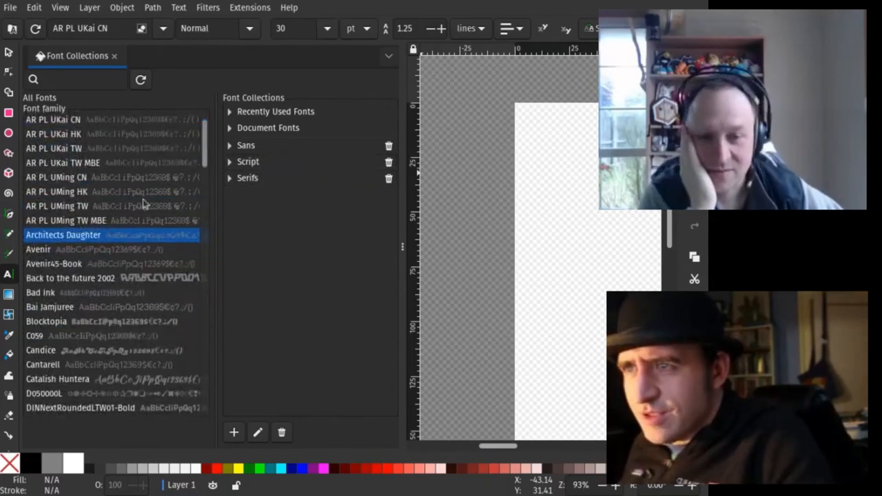
pyautogui.scroll(-3)
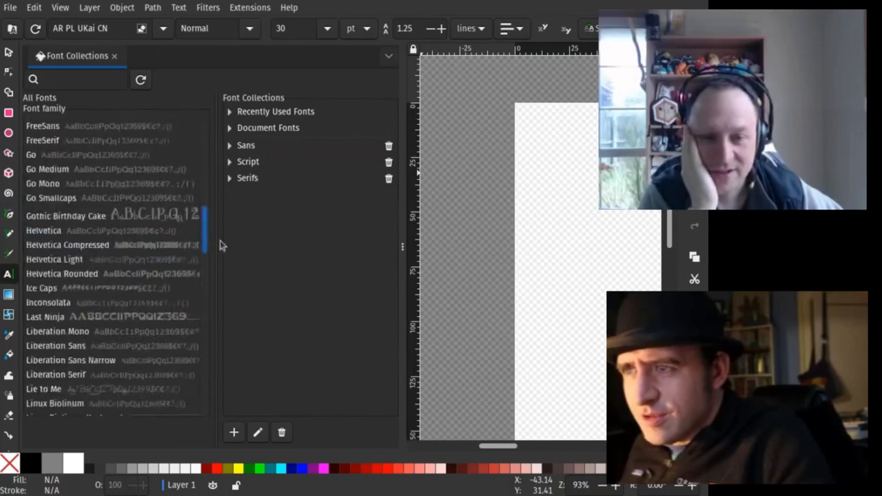
pyautogui.scroll(-3)
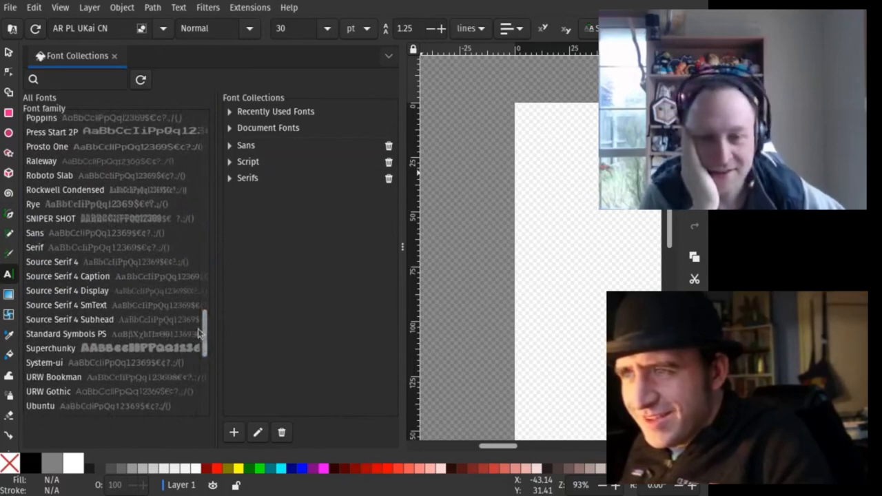
pyautogui.scroll(-3)
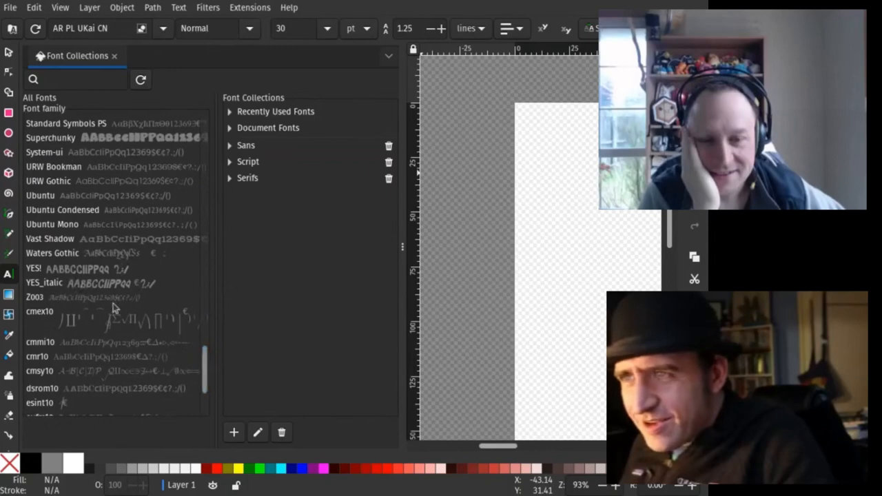
pyautogui.click(35, 296)
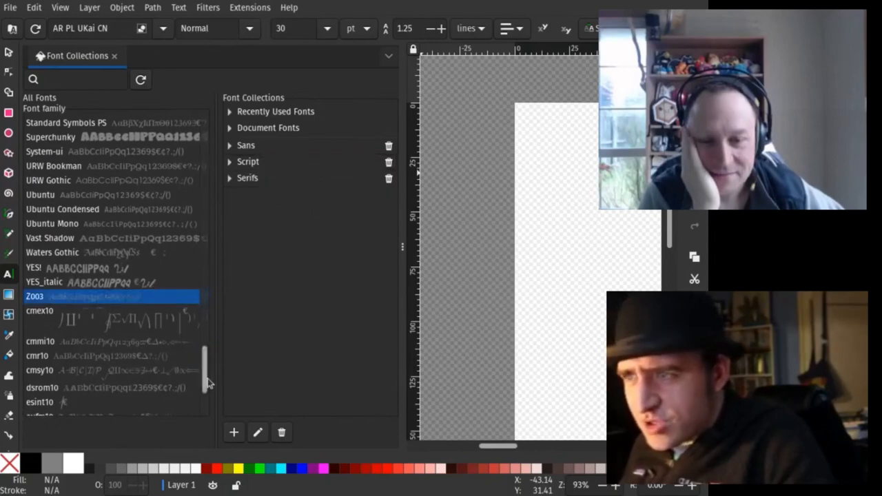
pyautogui.scroll(-3)
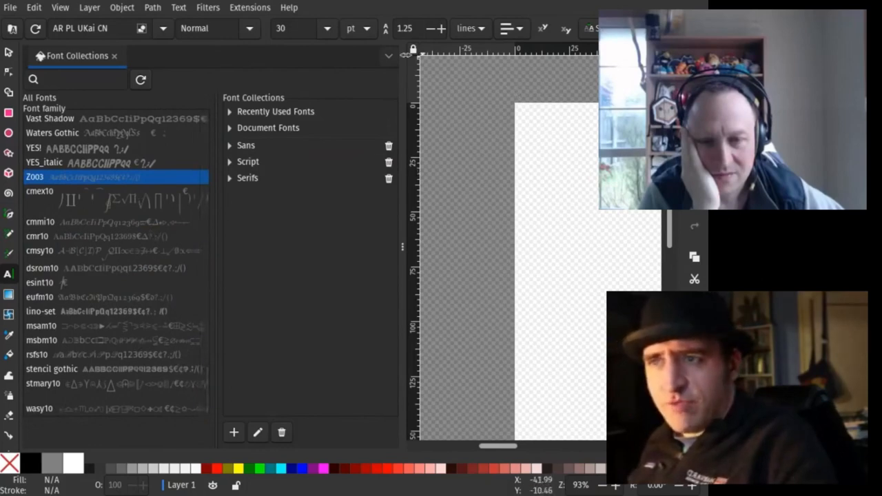
# Step: Expand Sans, Script and Serifs to review the fonts each collection holds
pyautogui.click(229, 145)
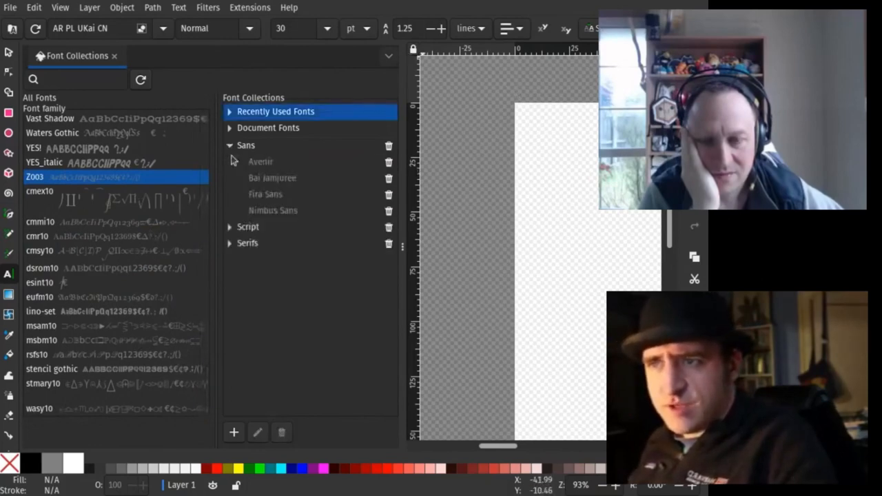
pyautogui.click(229, 226)
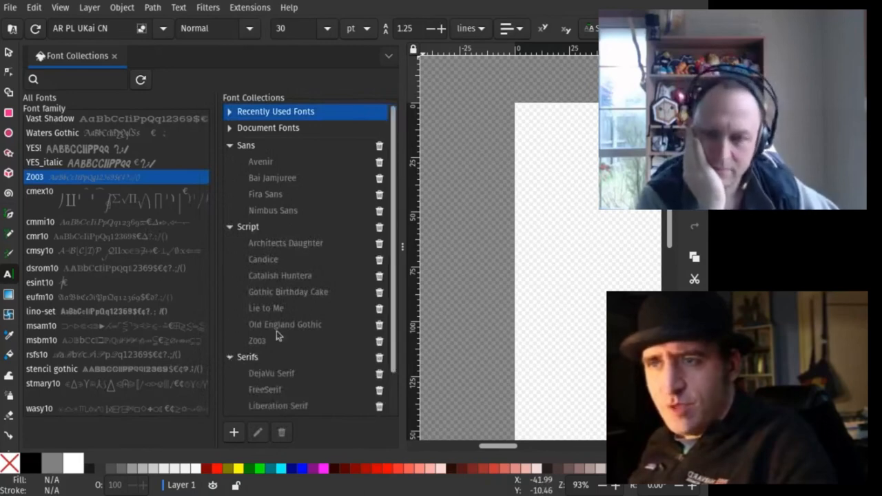
pyautogui.moveTo(127, 62)
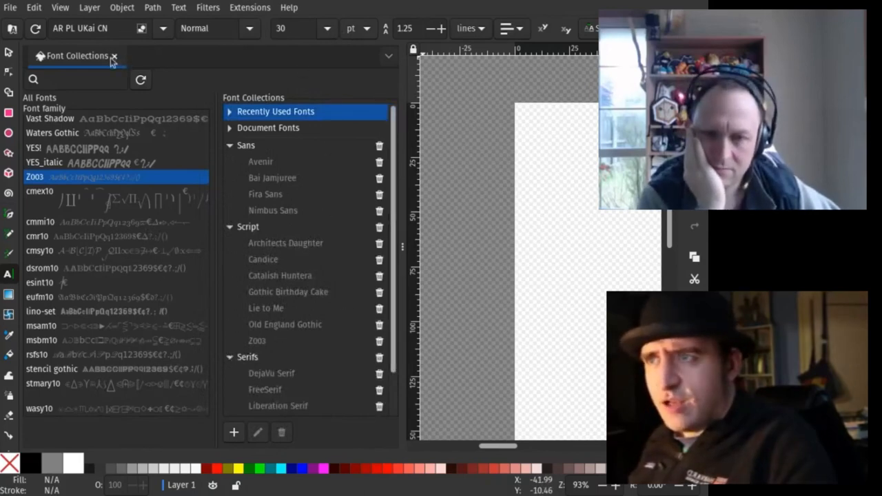
pyautogui.click(116, 55)
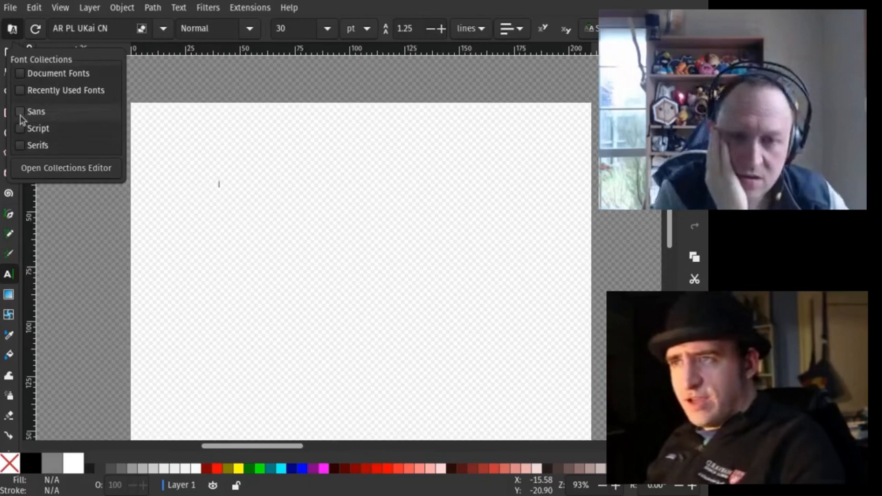
pyautogui.click(21, 110)
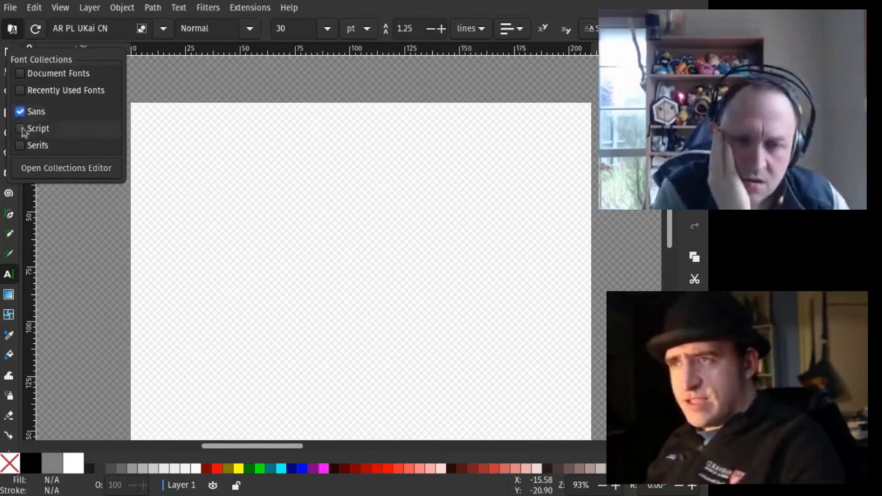
pyautogui.click(19, 146)
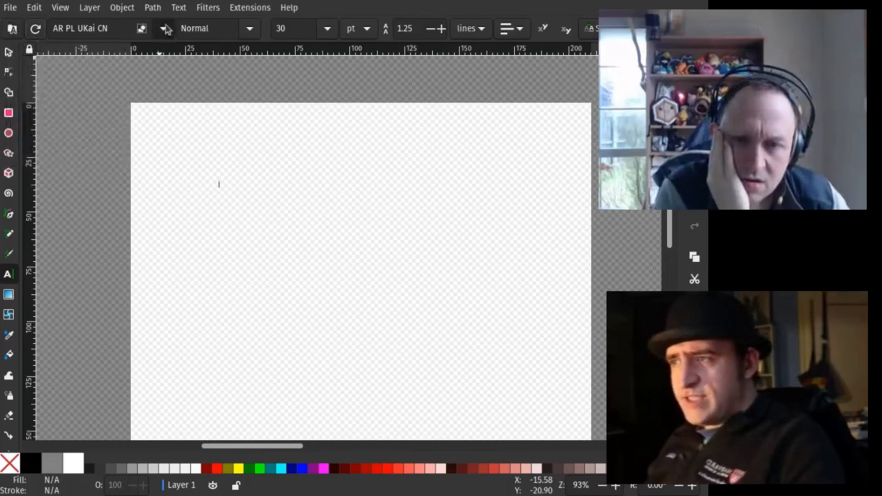
pyautogui.moveTo(165, 130)
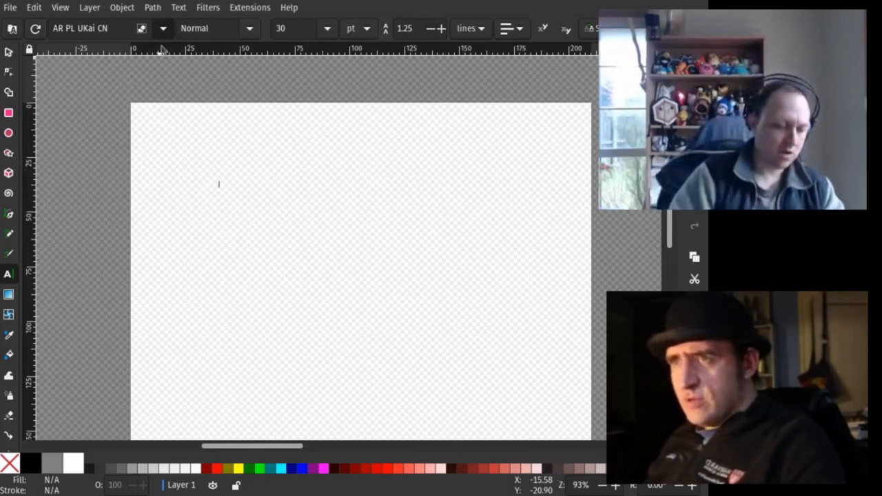
pyautogui.moveTo(158, 36)
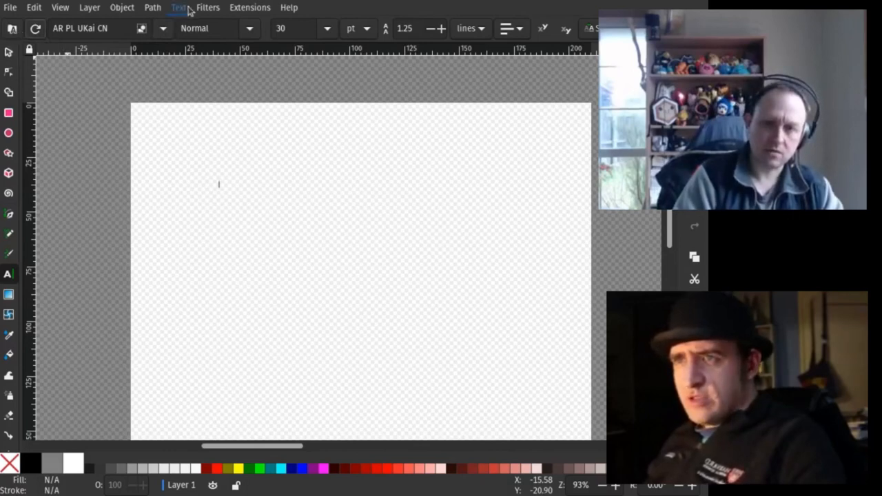
# Step: Show the Text and Font dialog, view its Features page with Ligatures expanded, and return to Font
pyautogui.click(177, 9)
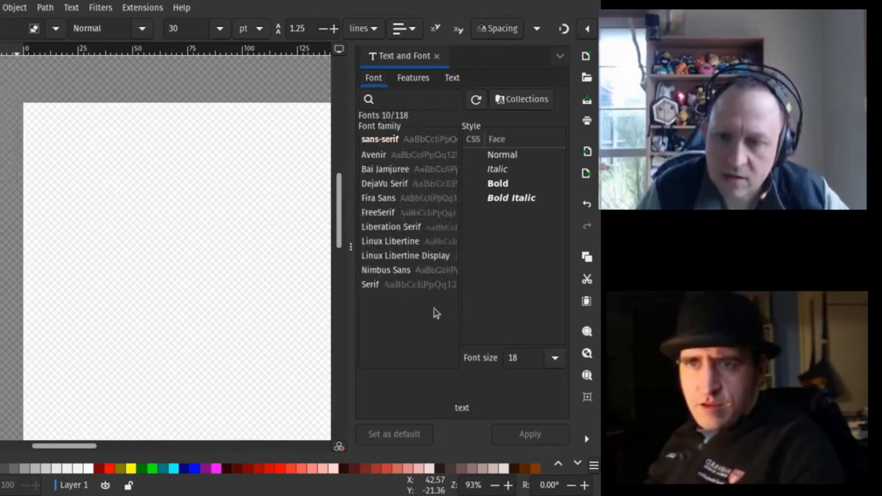
pyautogui.click(414, 77)
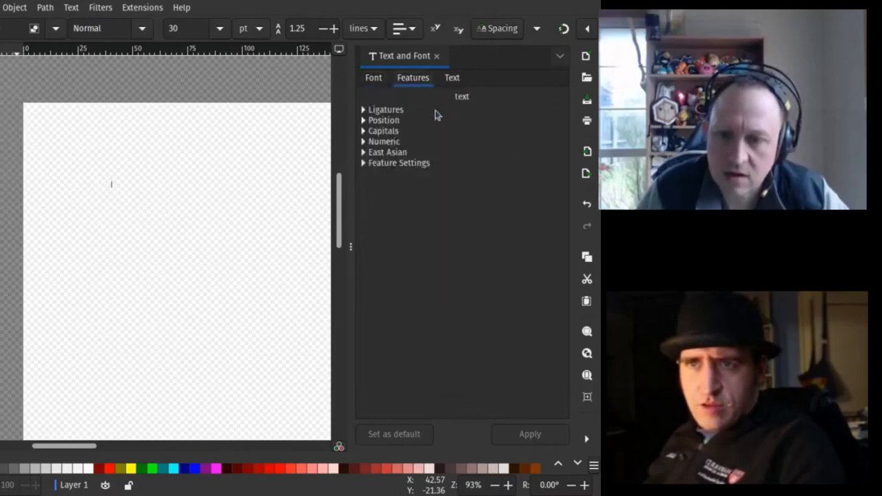
pyautogui.click(364, 109)
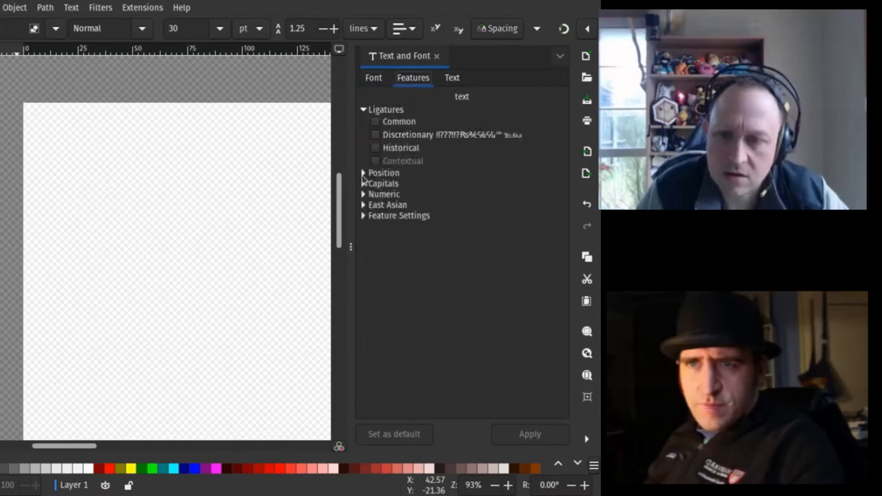
pyautogui.click(374, 77)
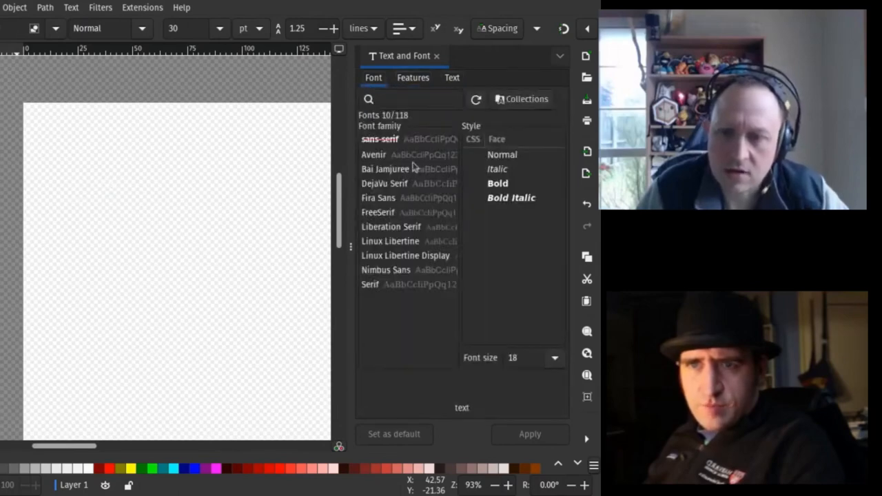
# Step: Peek at the Collections list on the Font page, then switch to the Text content page
pyautogui.click(521, 100)
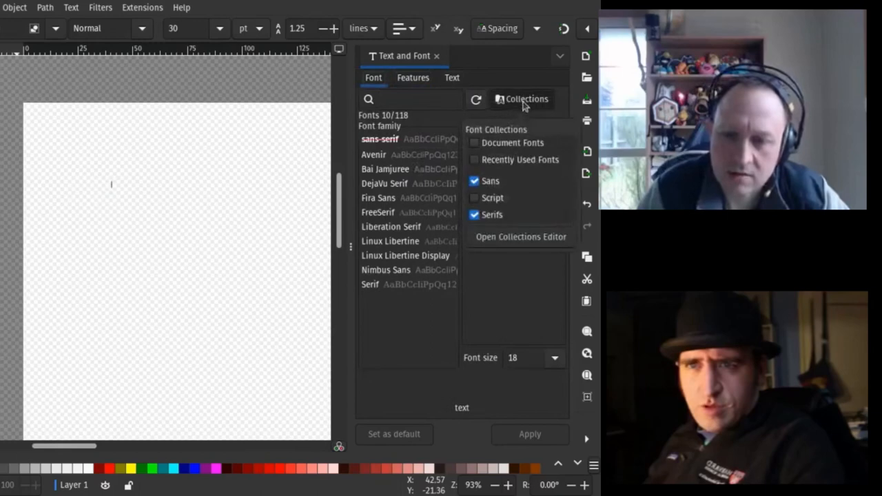
pyautogui.click(521, 99)
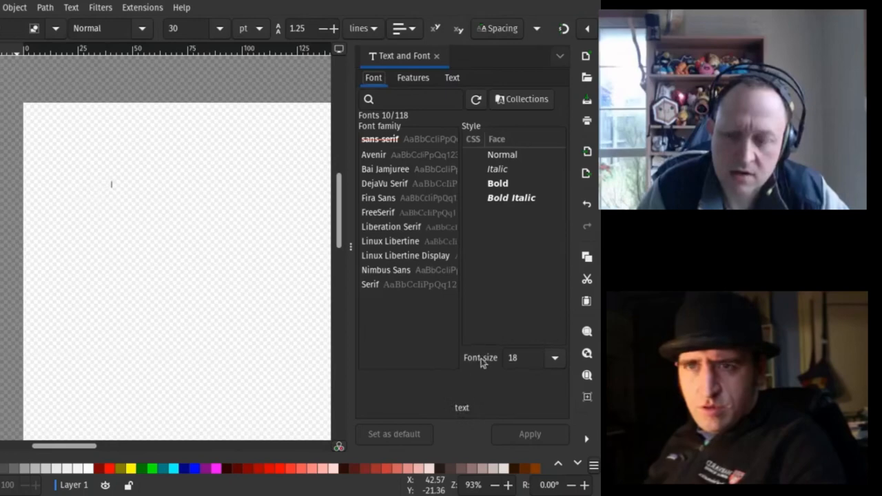
pyautogui.moveTo(468, 251)
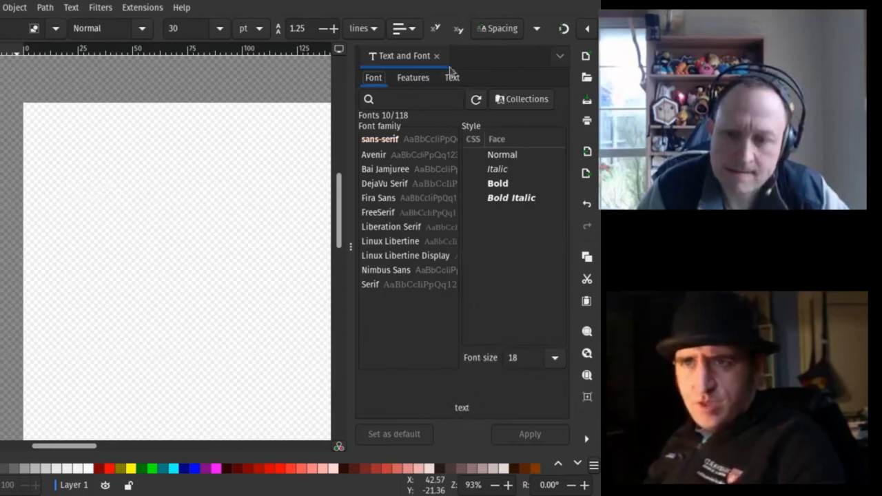
pyautogui.click(452, 78)
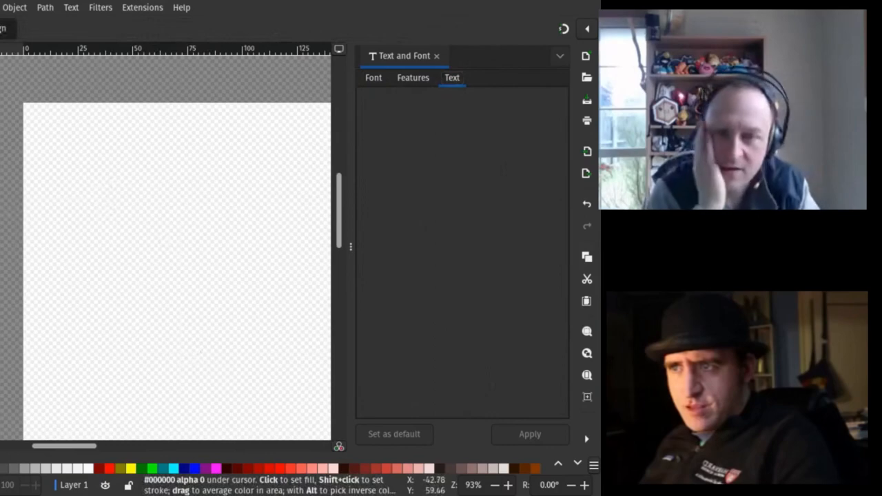
# Step: Add the text 'Something goes here' as a new text object on the page
pyautogui.click(88, 248)
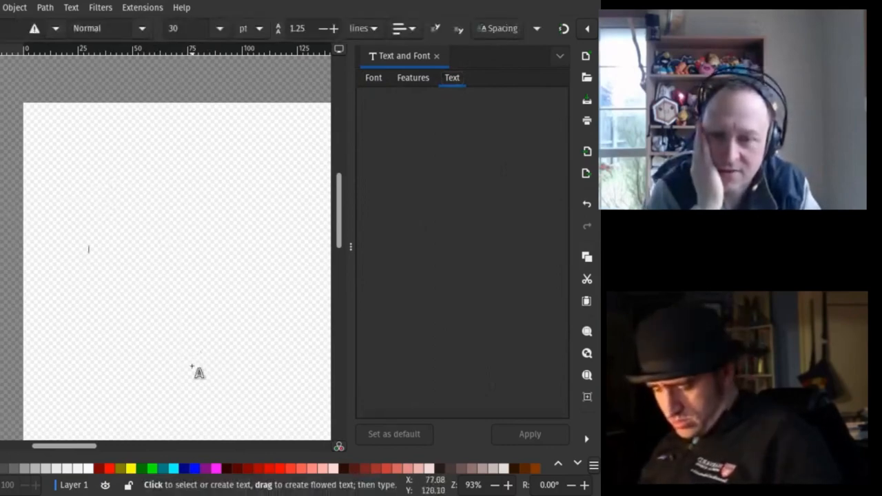
pyautogui.write('Something goes here')
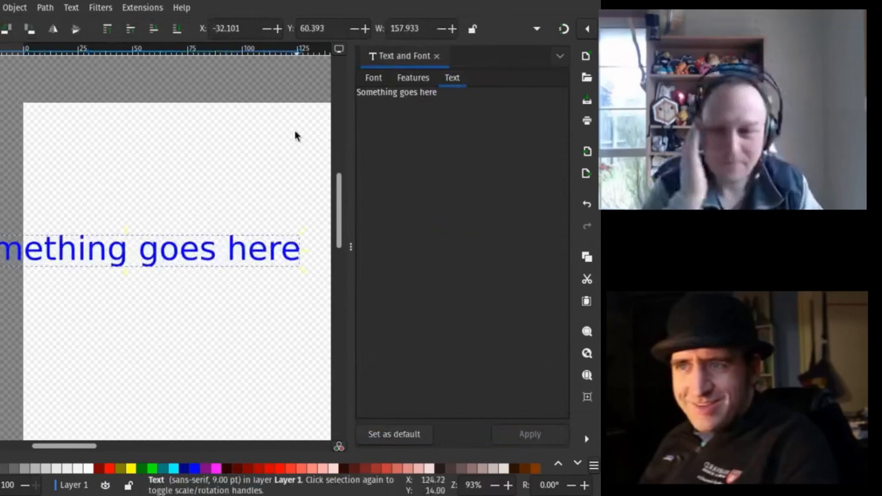
# Step: Edit the Text and Font dialog's Text content so the font list previews 'Foo'
pyautogui.click(413, 77)
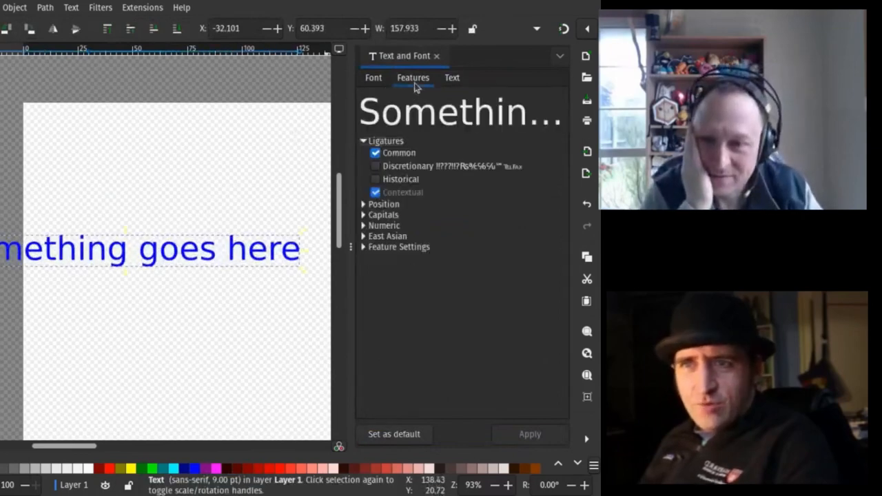
pyautogui.click(374, 77)
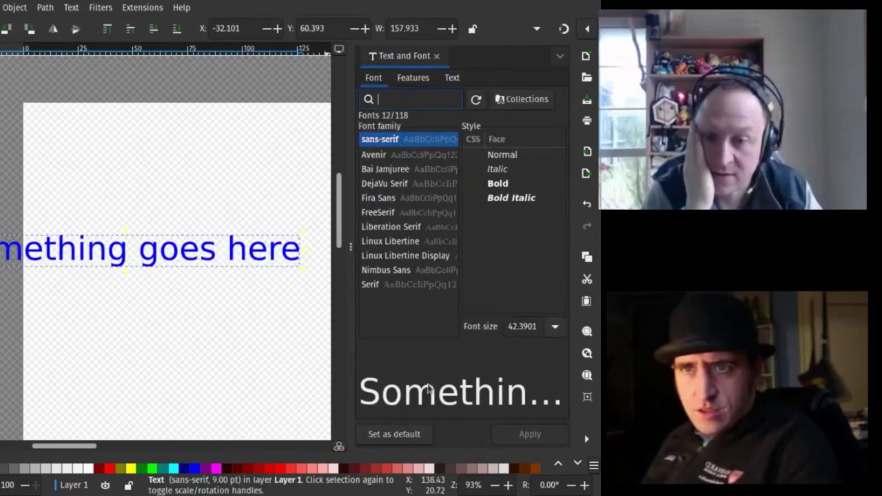
pyautogui.click(452, 77)
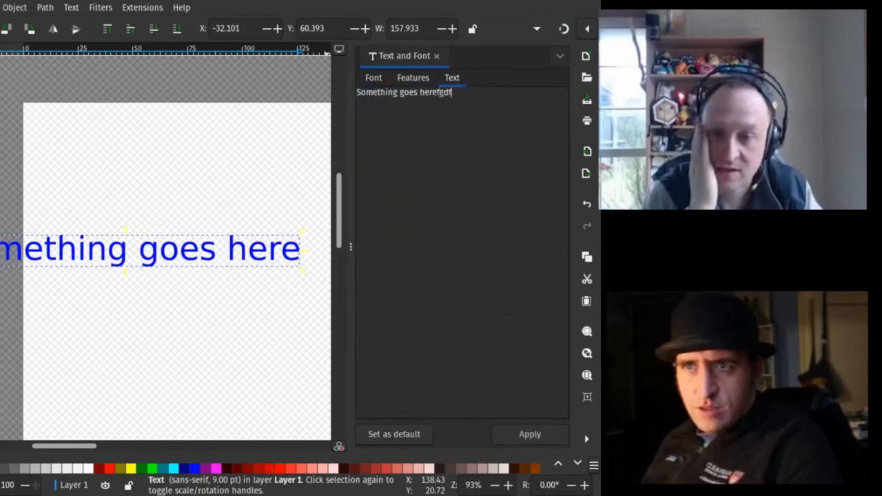
pyautogui.write('gdf')
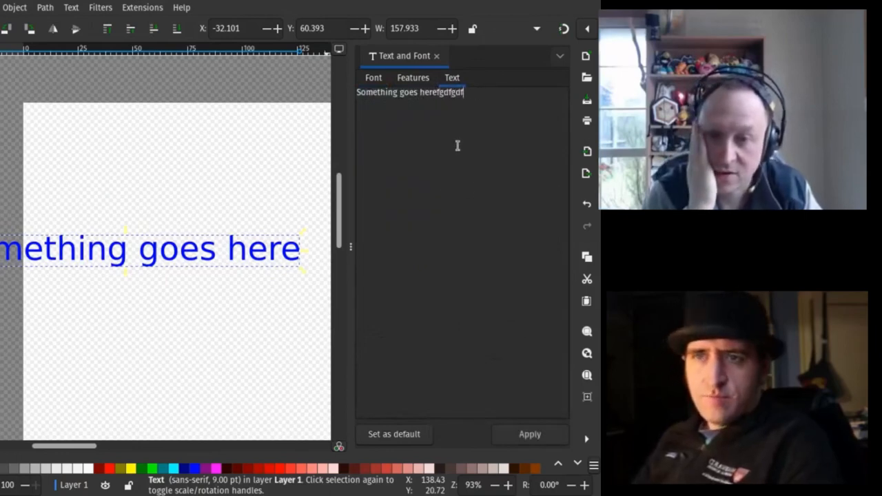
pyautogui.click(373, 77)
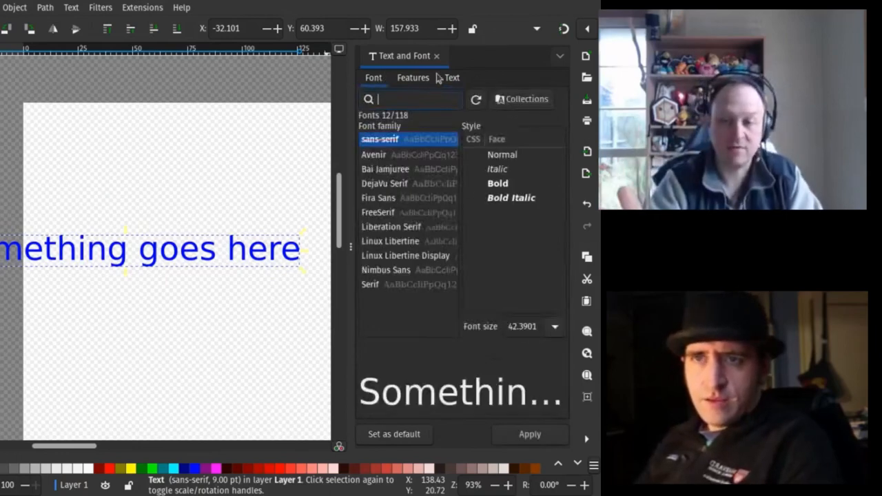
pyautogui.click(453, 77)
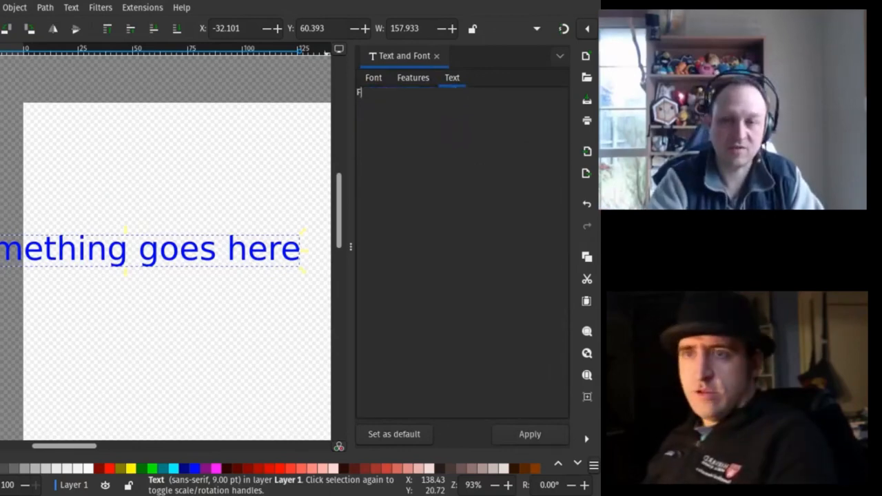
pyautogui.write('oo')
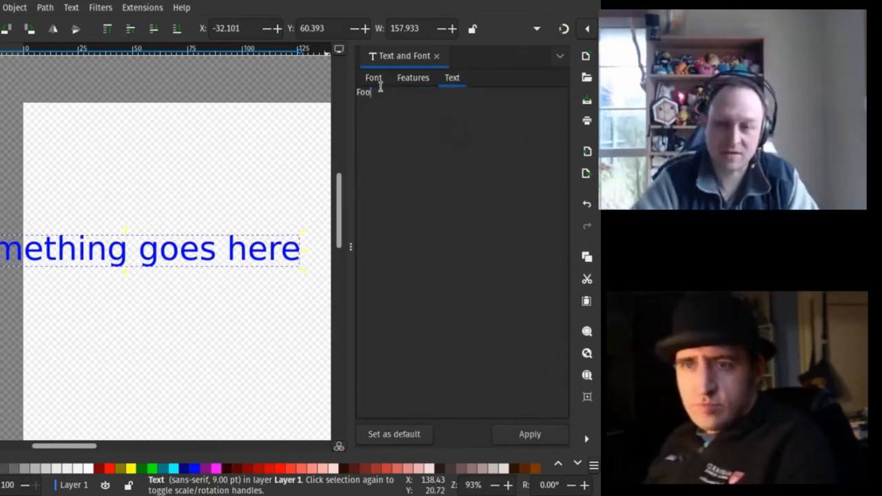
pyautogui.click(373, 78)
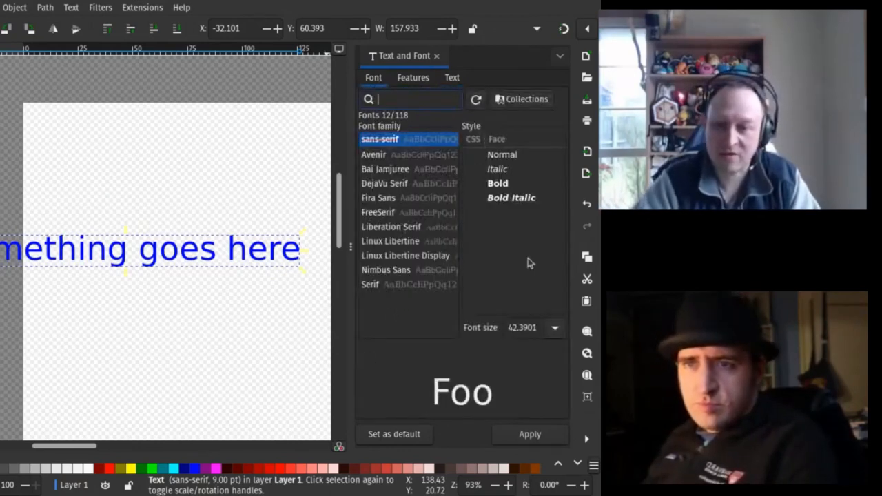
# Step: Narrow the font list to the Script collection and preview fonts such as Old England Gothic and Lie to Me
pyautogui.click(386, 169)
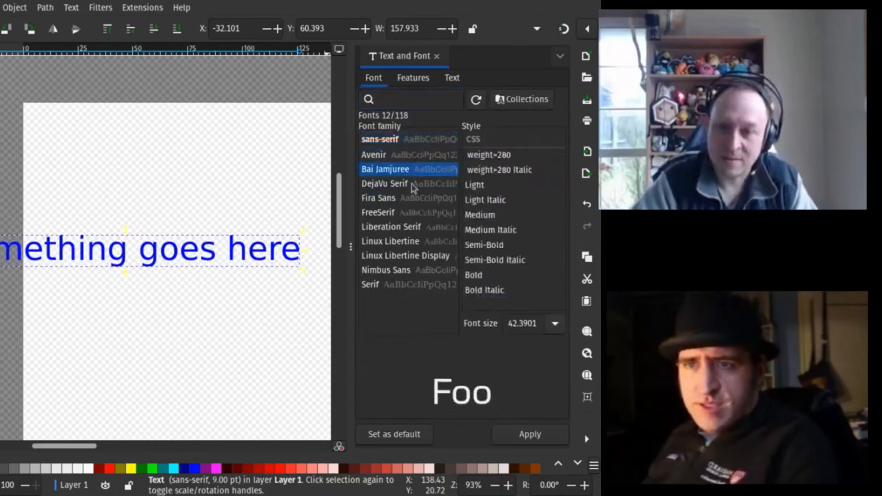
pyautogui.click(391, 226)
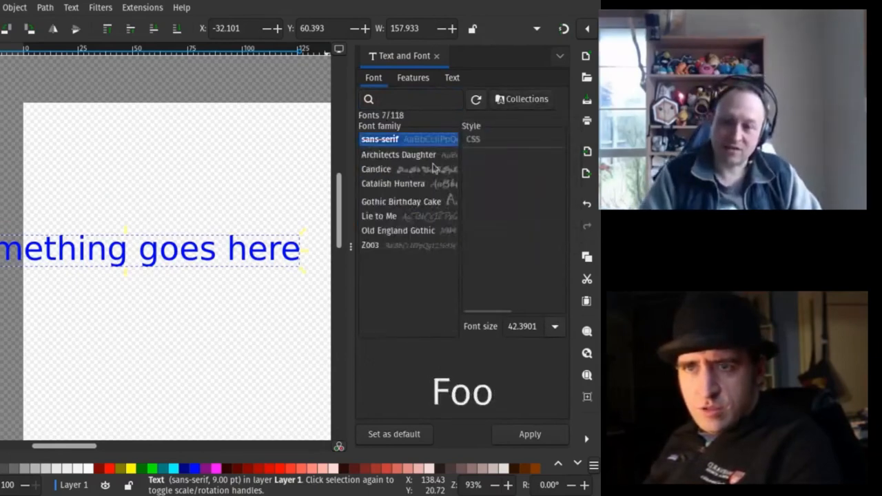
pyautogui.click(397, 230)
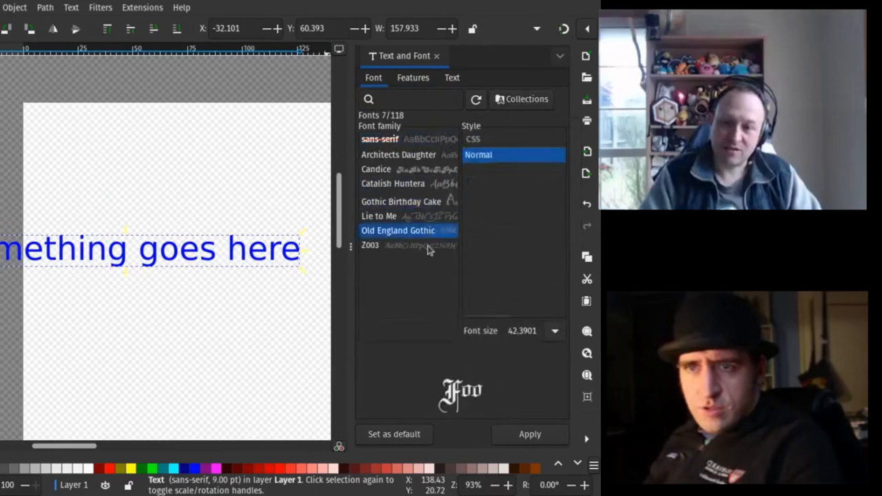
pyautogui.click(378, 215)
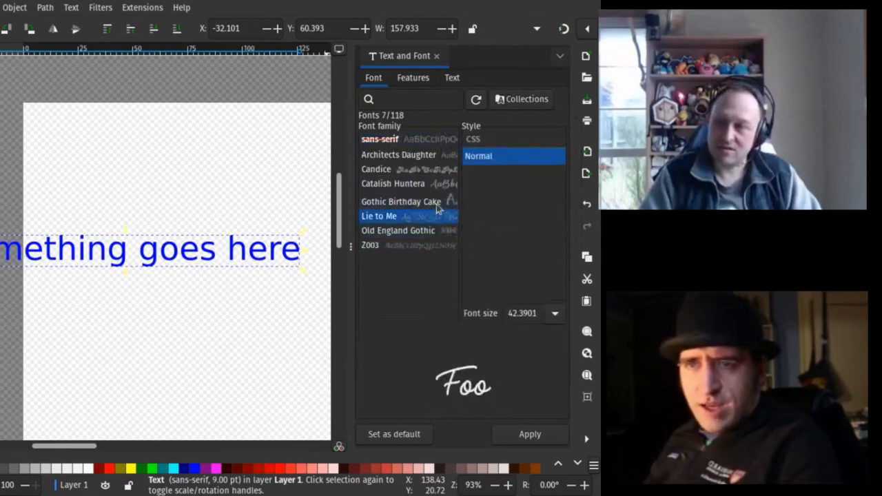
pyautogui.click(398, 154)
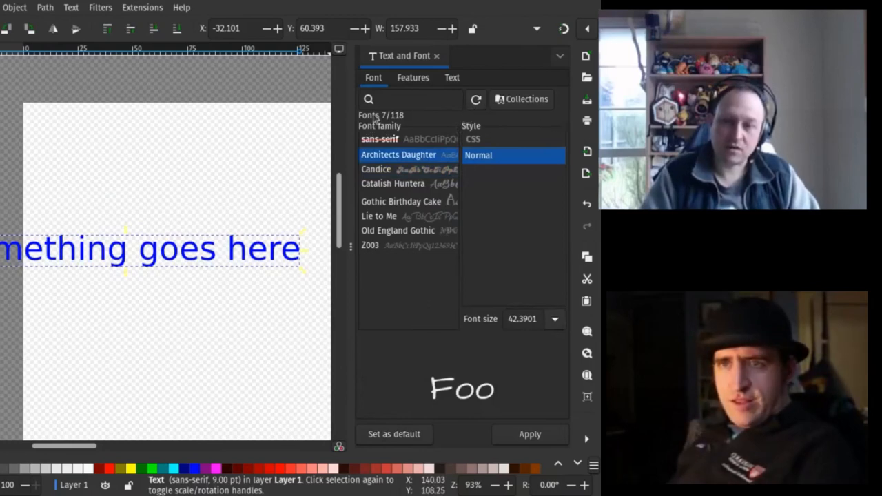
pyautogui.moveTo(415, 128)
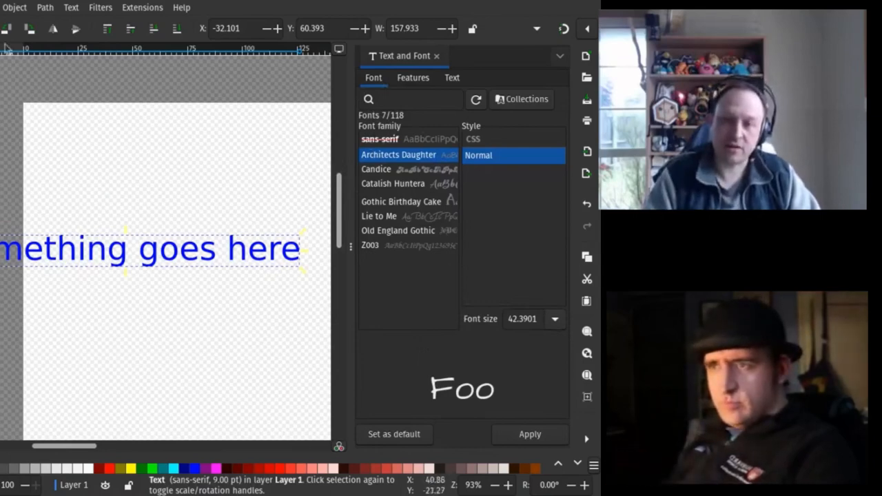
pyautogui.click(295, 248)
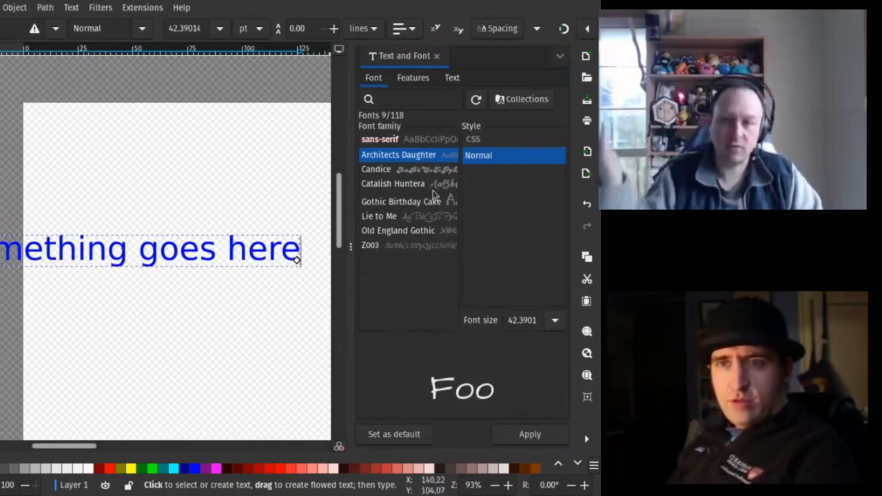
# Step: Show the Font Collections popover with only Script ticked
pyautogui.click(521, 100)
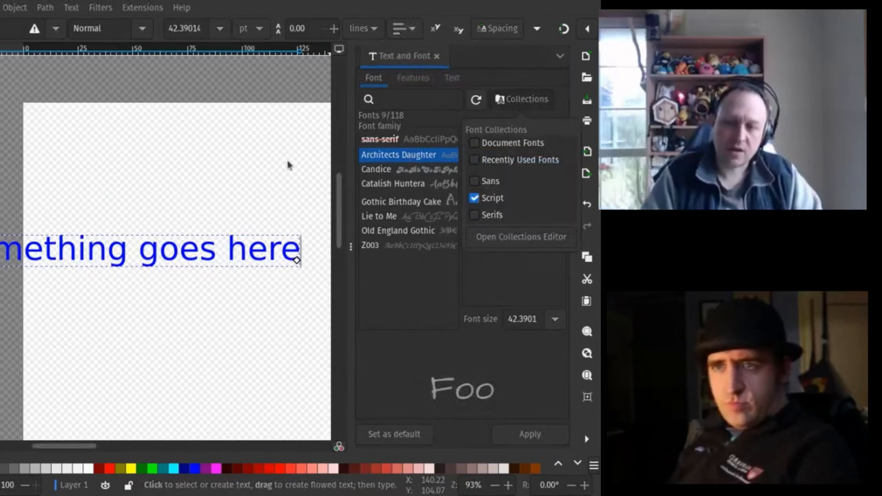
pyautogui.moveTo(287, 159)
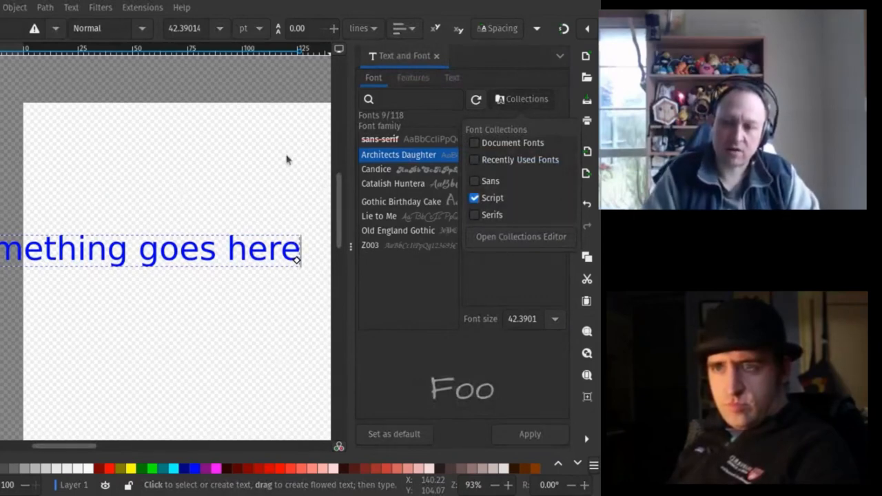
pyautogui.moveTo(309, 286)
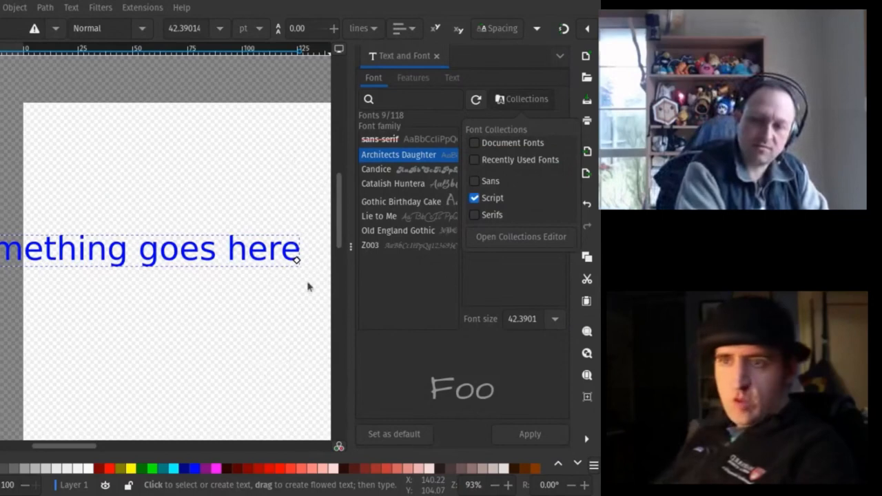
pyautogui.moveTo(257, 169)
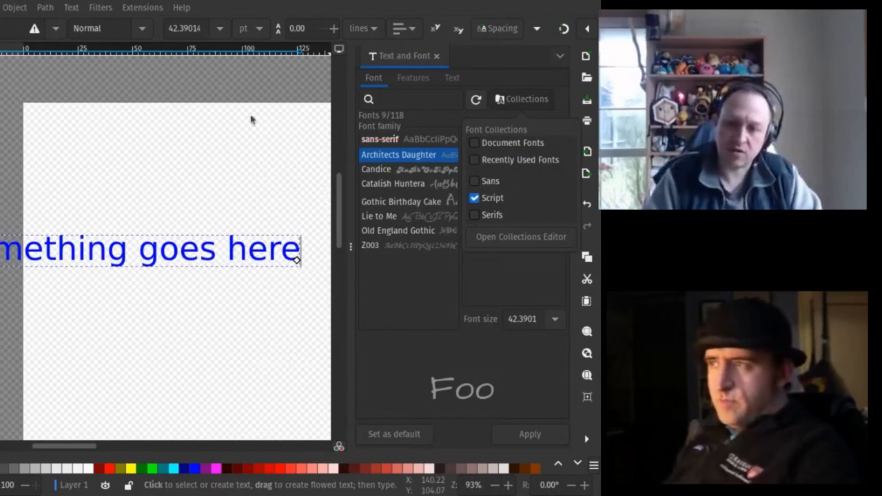
pyautogui.moveTo(229, 77)
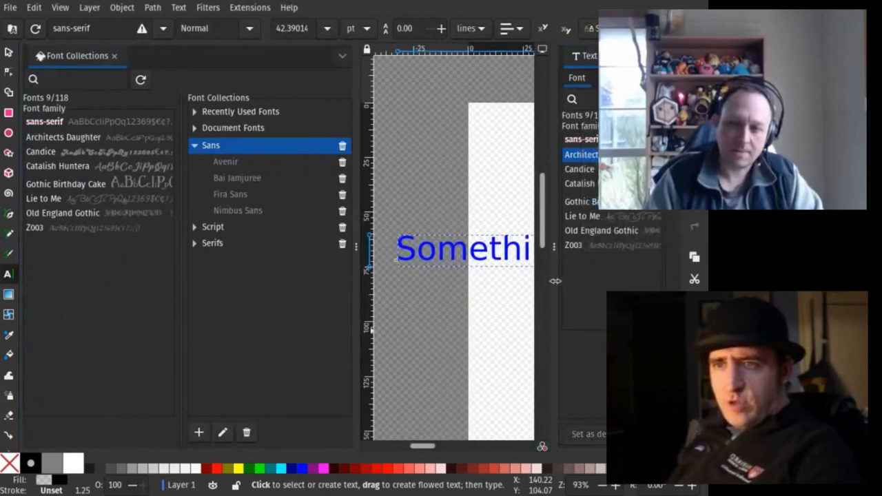
pyautogui.moveTo(317, 422)
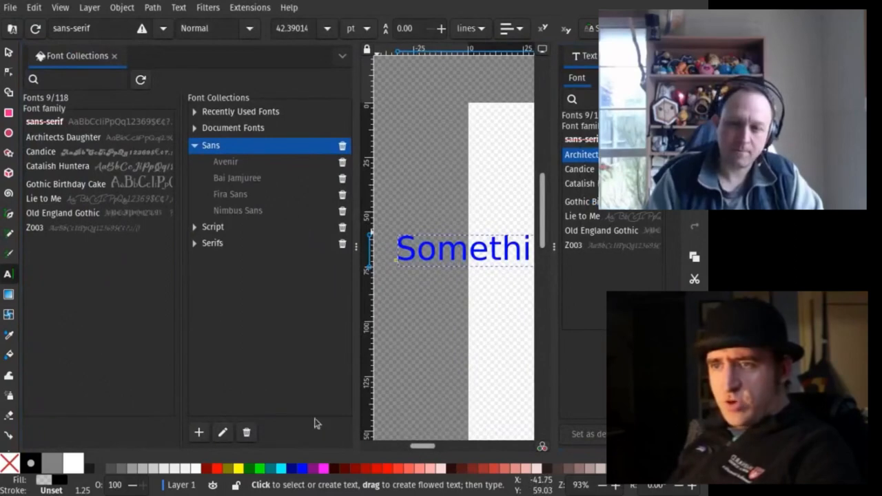
pyautogui.moveTo(347, 447)
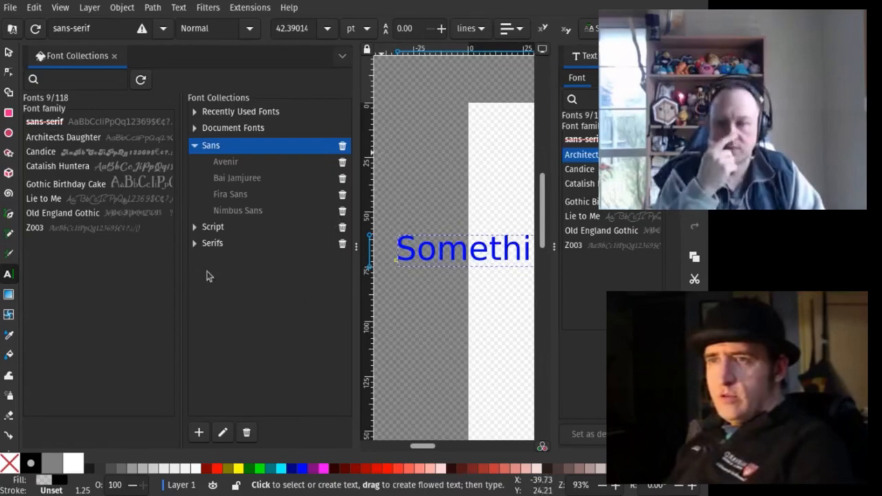
pyautogui.moveTo(300, 416)
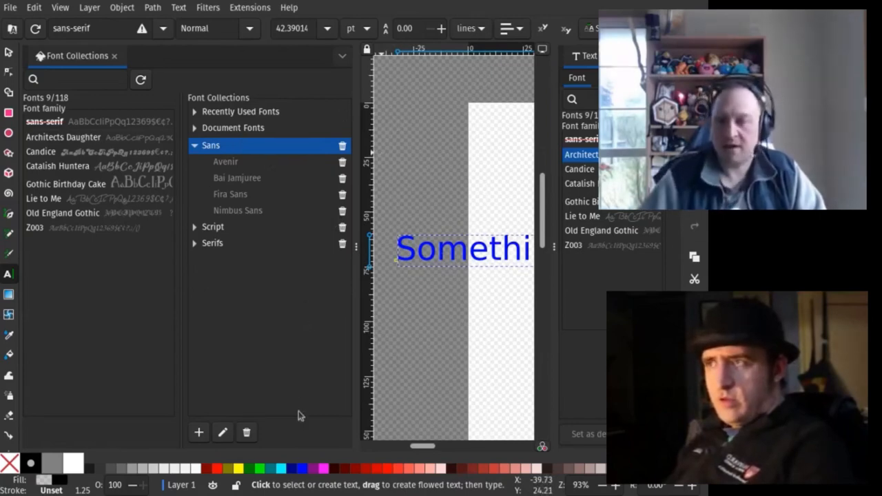
pyautogui.moveTo(278, 375)
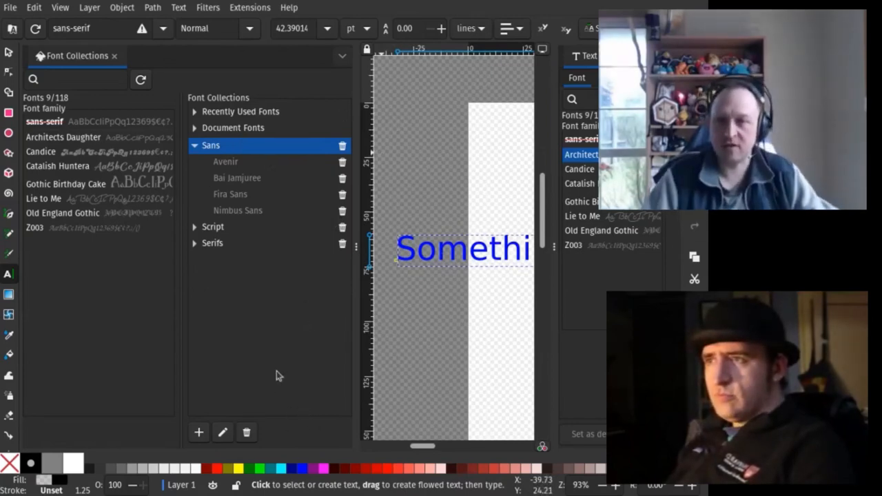
pyautogui.moveTo(337, 284)
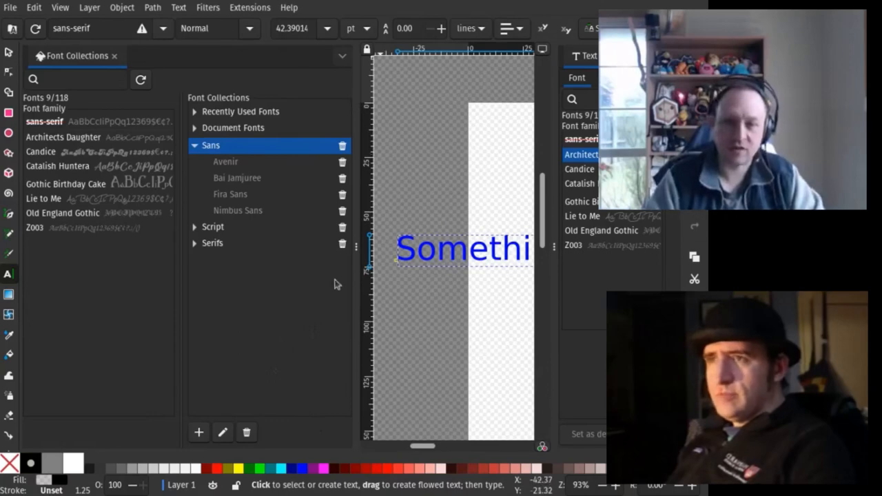
pyautogui.moveTo(339, 312)
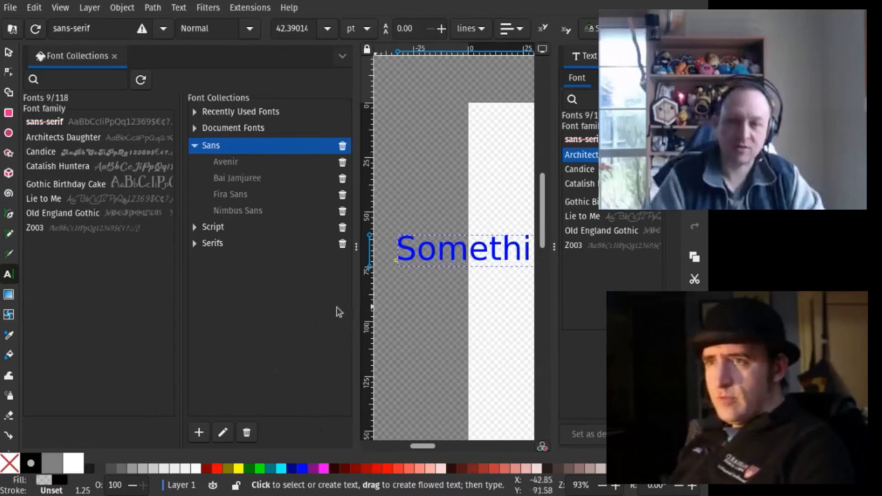
pyautogui.moveTo(313, 309)
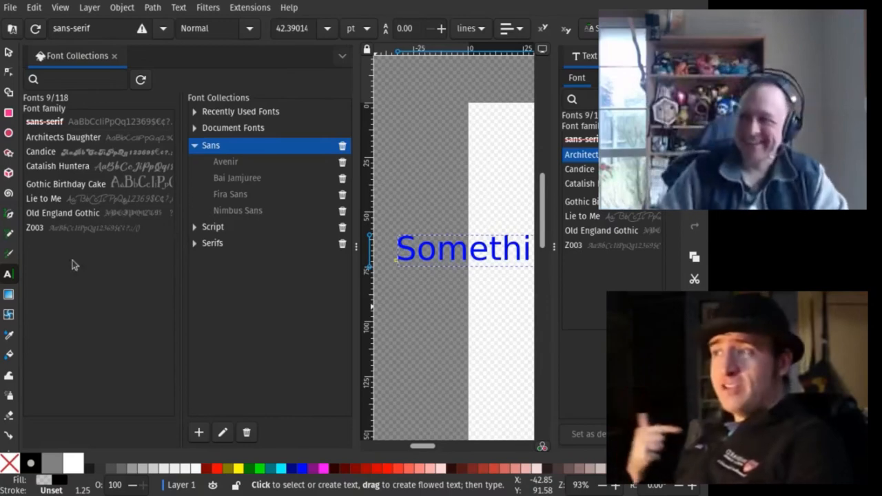
pyautogui.moveTo(26, 288)
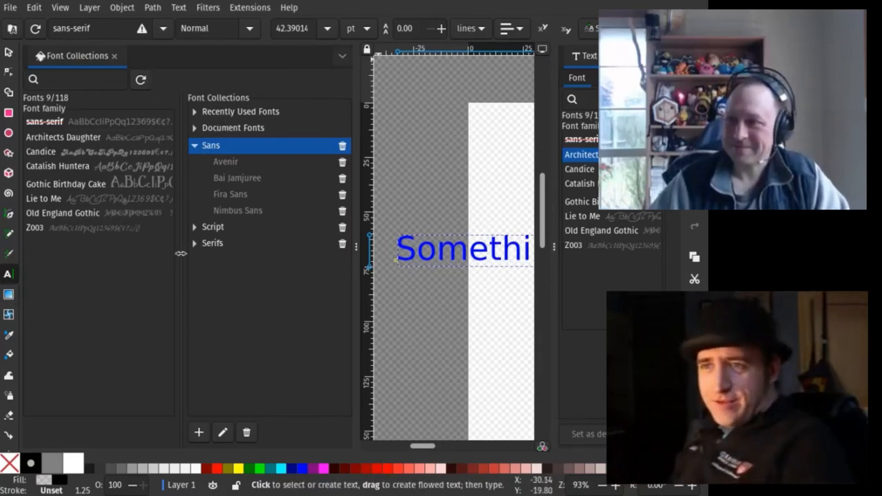
# Step: Expand the Script and Serifs collections and select Candice inside Script
pyautogui.click(196, 226)
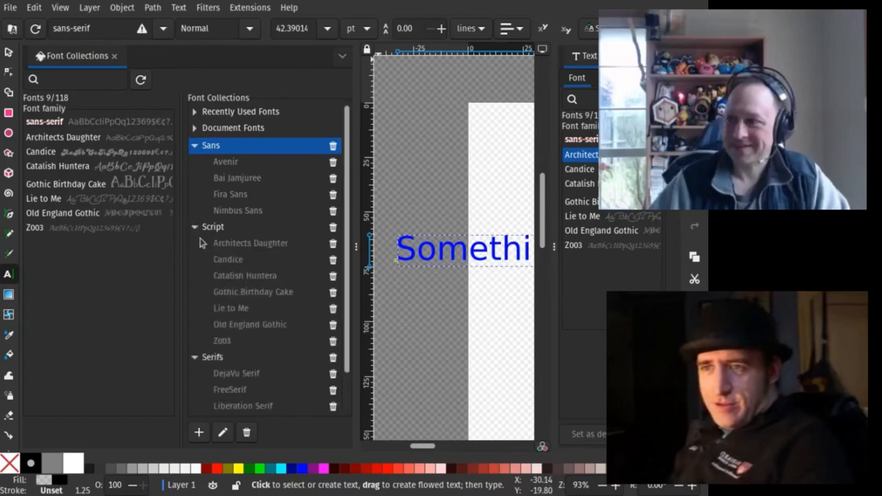
pyautogui.click(229, 260)
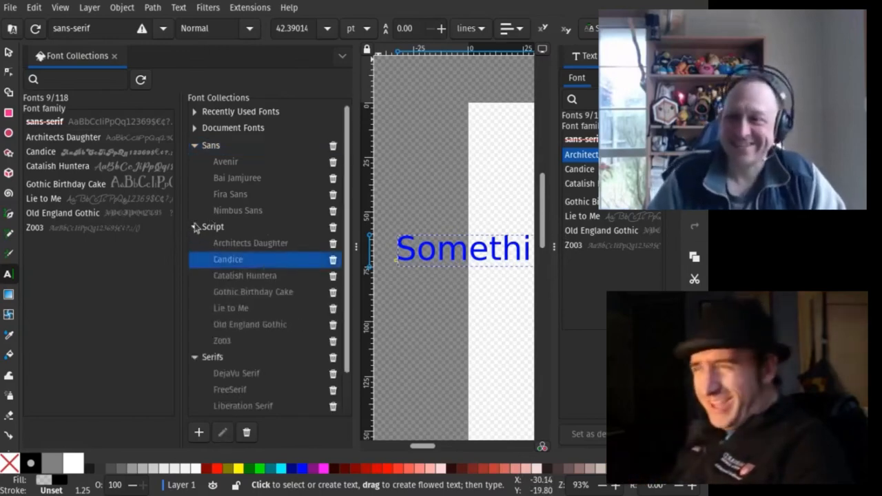
pyautogui.click(196, 227)
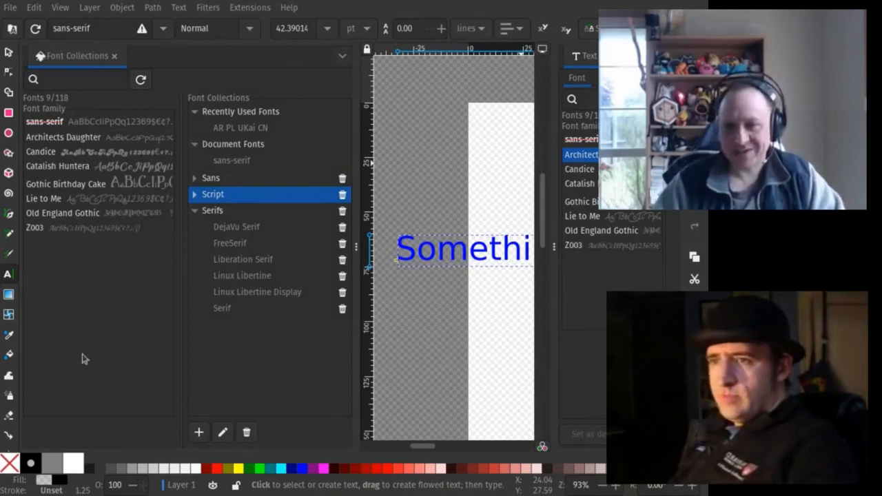
pyautogui.moveTo(323, 240)
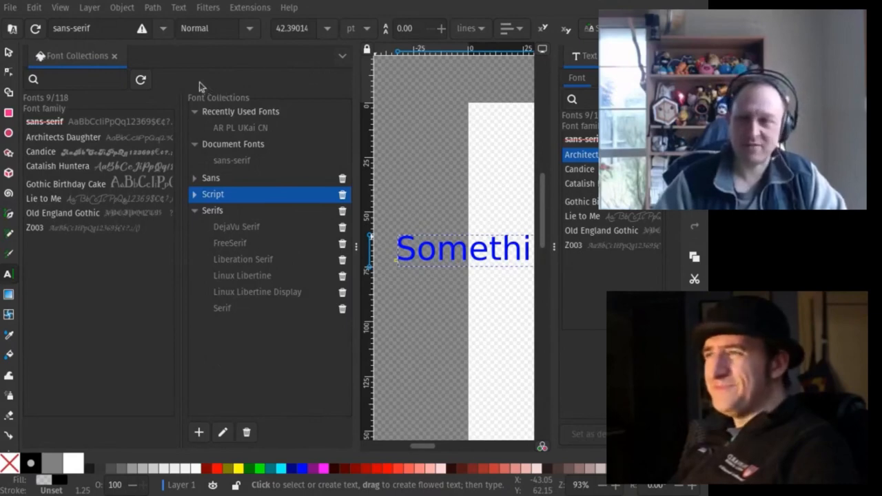
pyautogui.moveTo(198, 63)
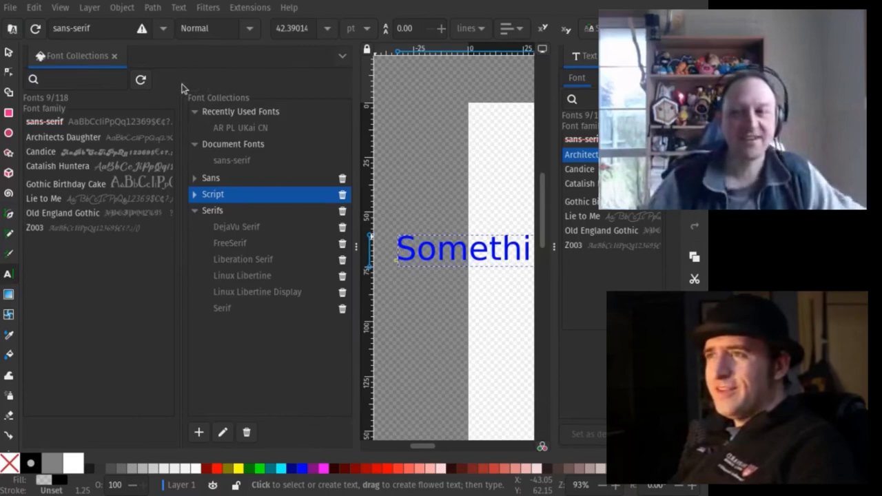
pyautogui.moveTo(166, 91)
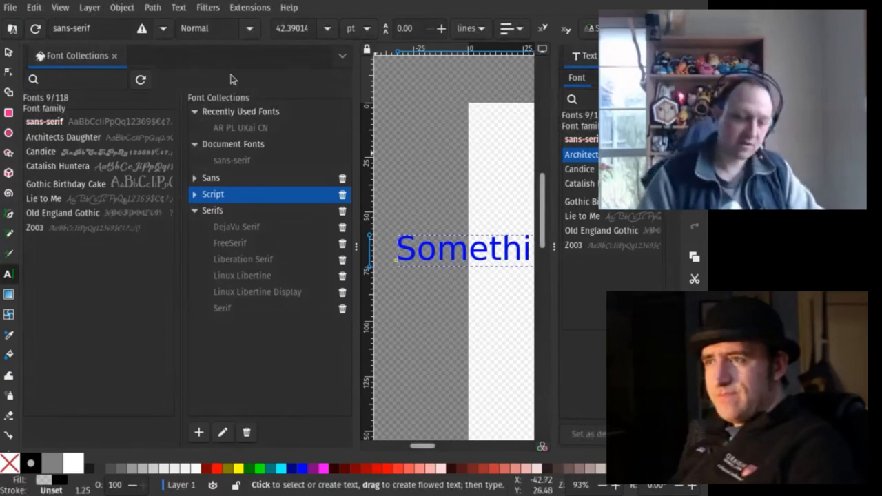
pyautogui.moveTo(154, 116)
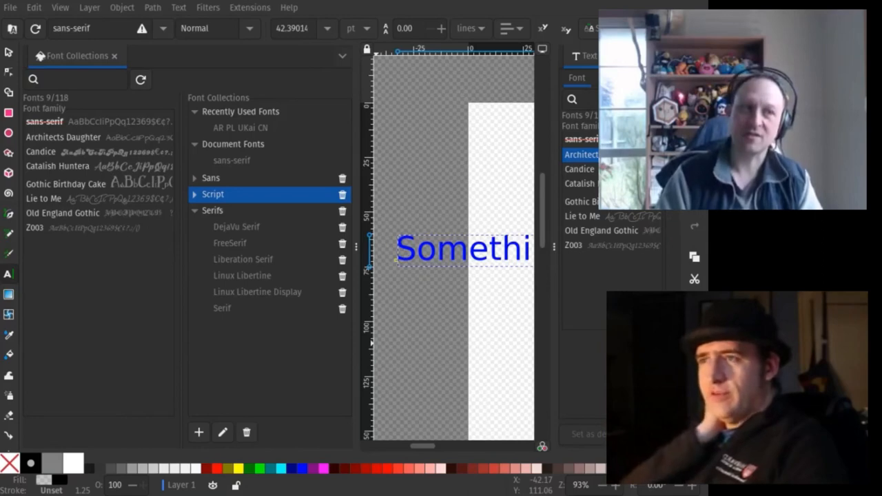
pyautogui.moveTo(94, 342)
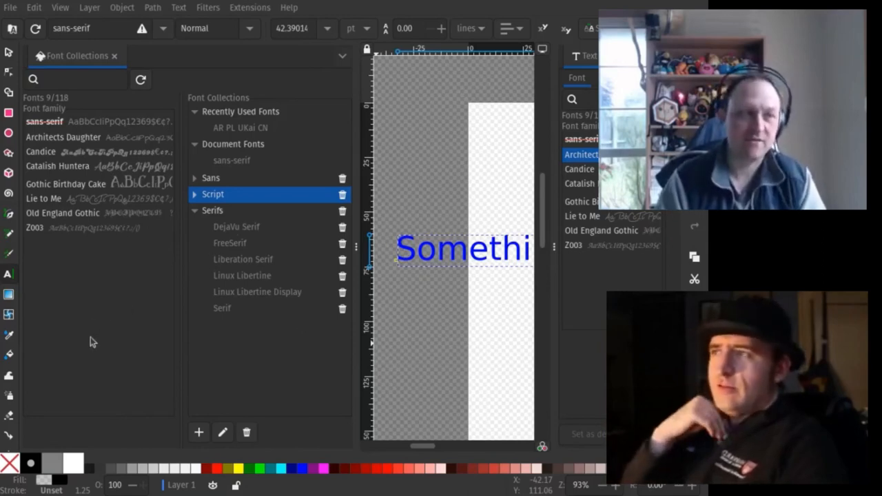
pyautogui.moveTo(66, 332)
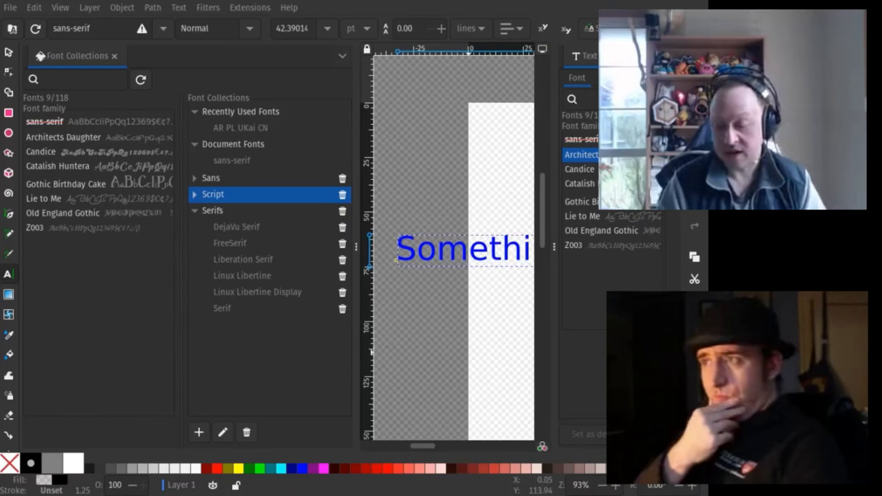
pyautogui.moveTo(350, 273)
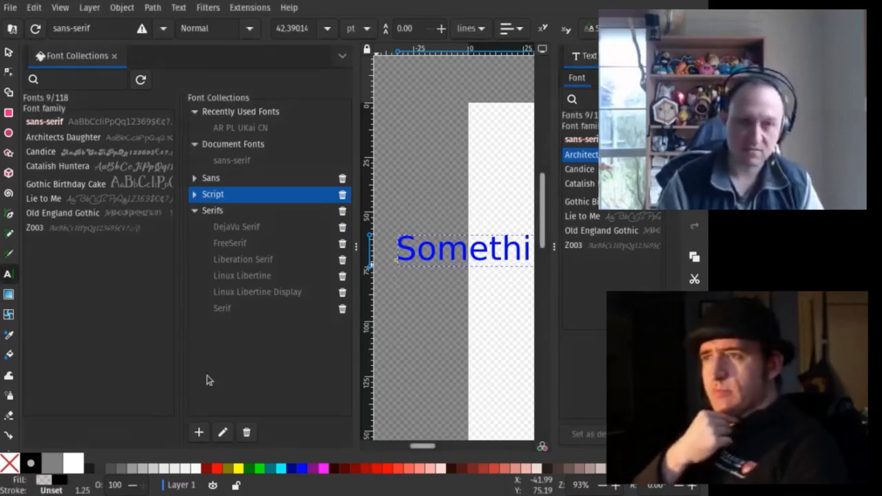
pyautogui.moveTo(193, 383)
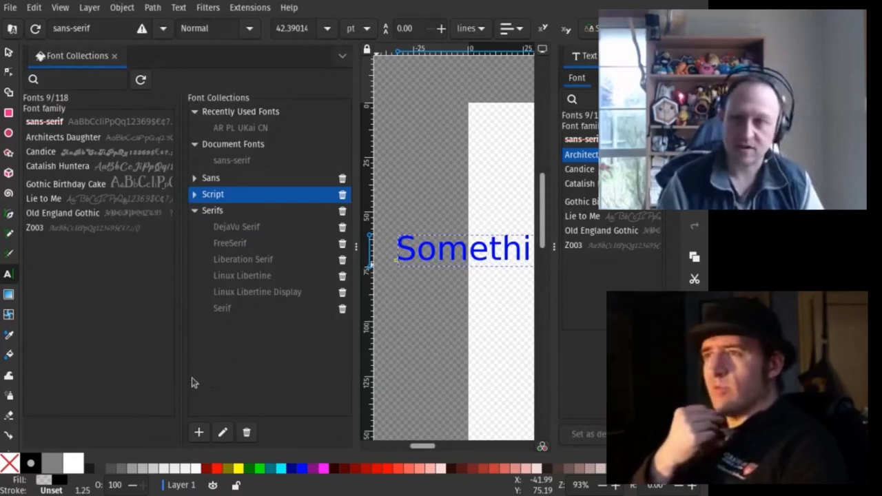
pyautogui.moveTo(173, 353)
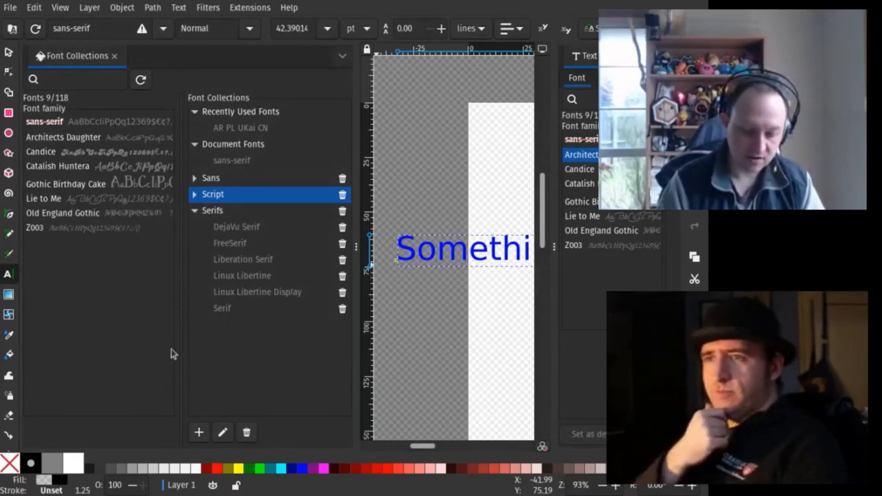
pyautogui.moveTo(320, 91)
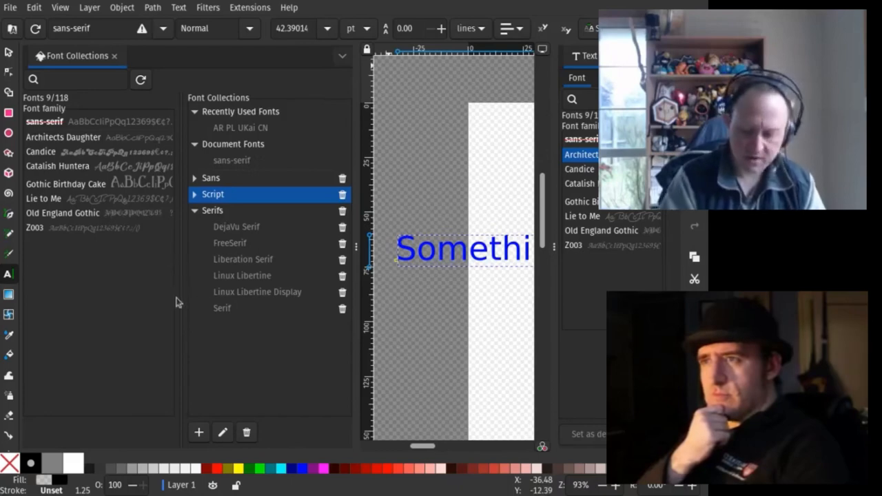
pyautogui.moveTo(157, 286)
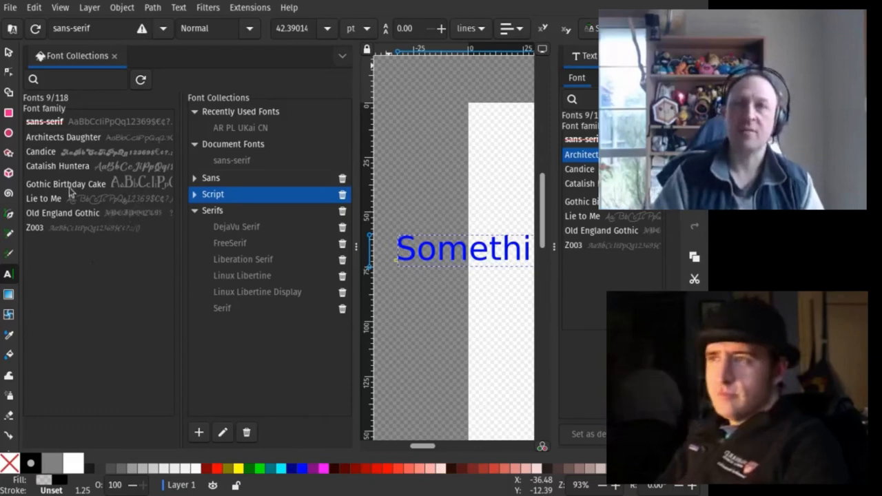
pyautogui.moveTo(279, 319)
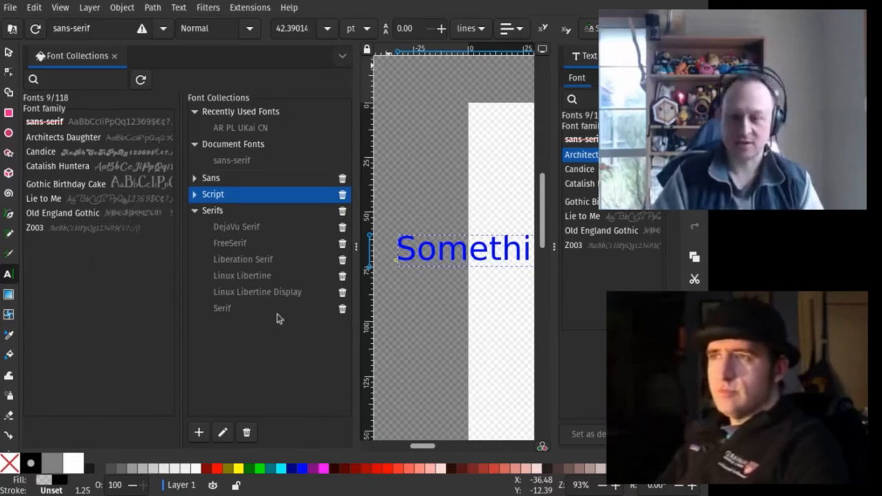
pyautogui.moveTo(253, 326)
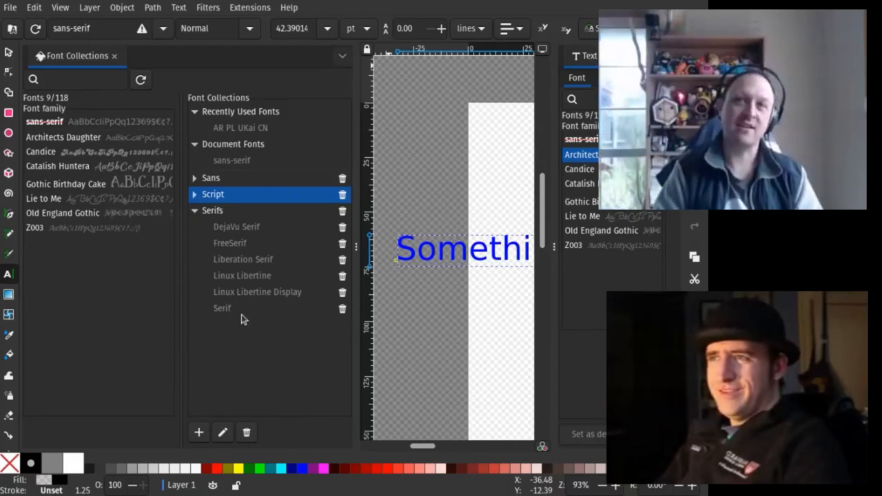
pyautogui.moveTo(236, 320)
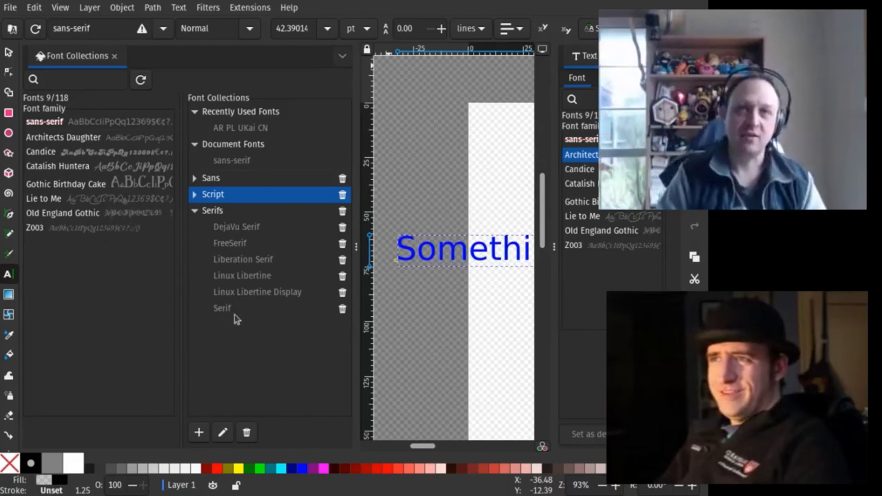
pyautogui.moveTo(245, 326)
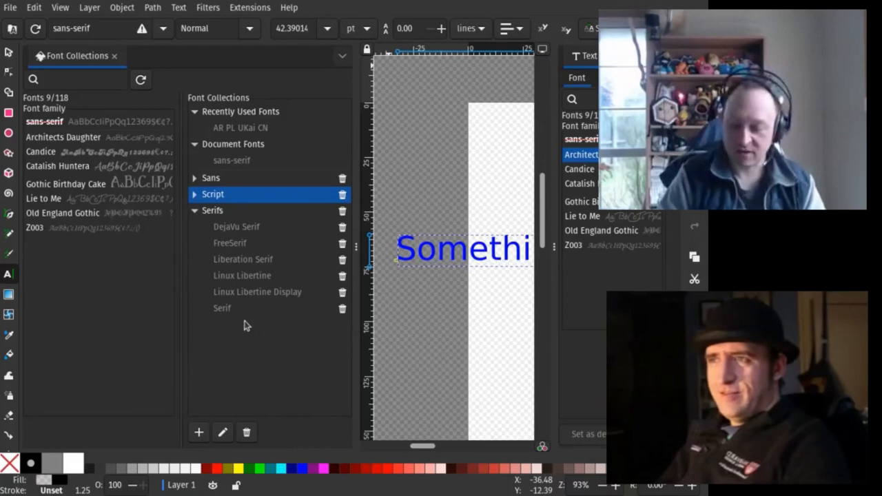
pyautogui.moveTo(218, 329)
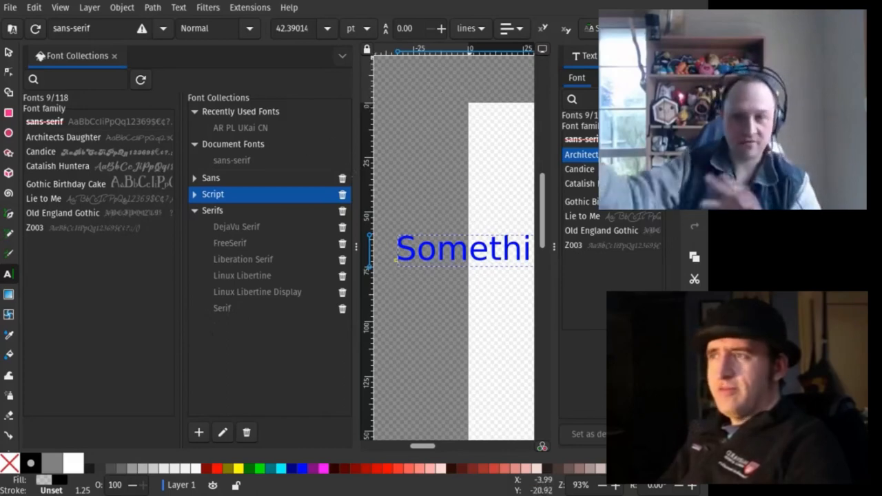
pyautogui.moveTo(320, 284)
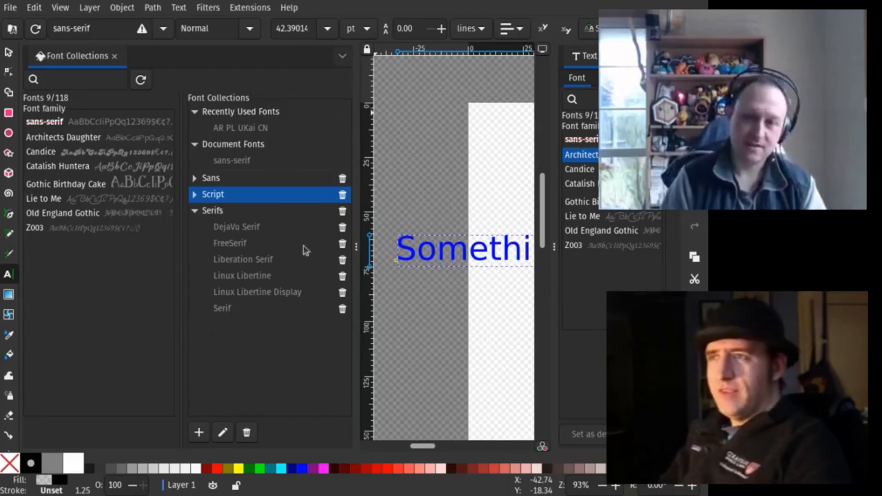
pyautogui.moveTo(234, 297)
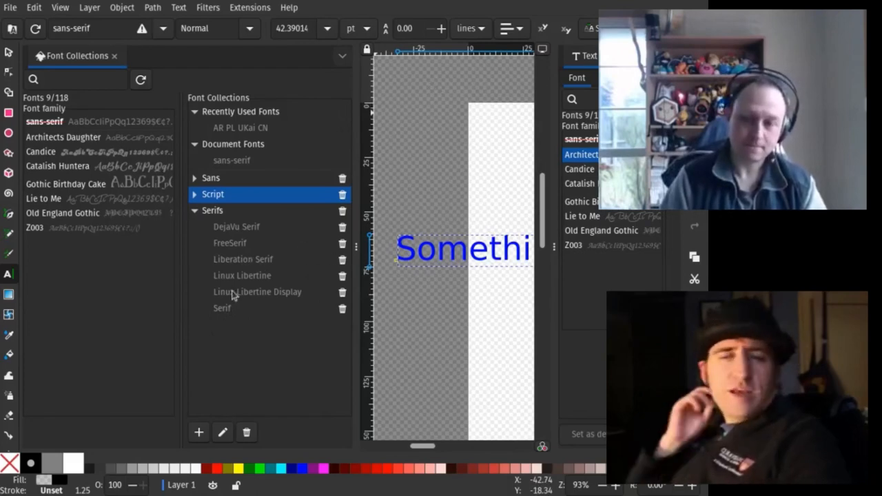
pyautogui.moveTo(152, 427)
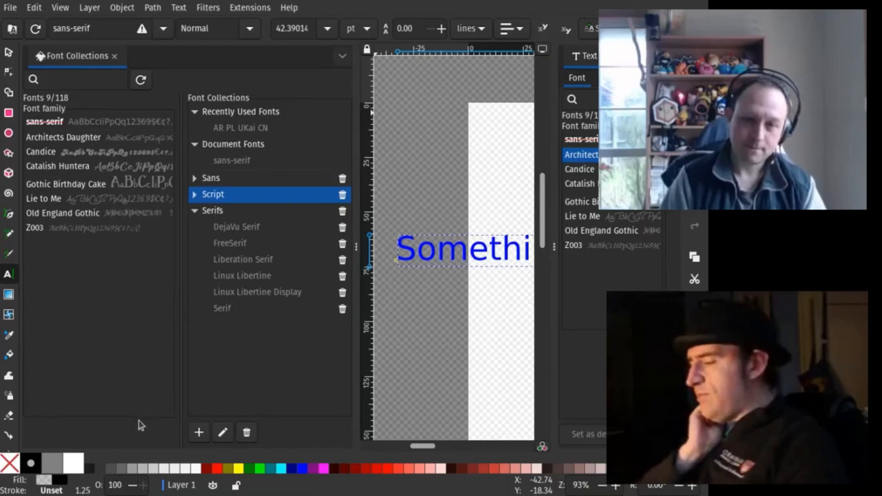
pyautogui.moveTo(89, 333)
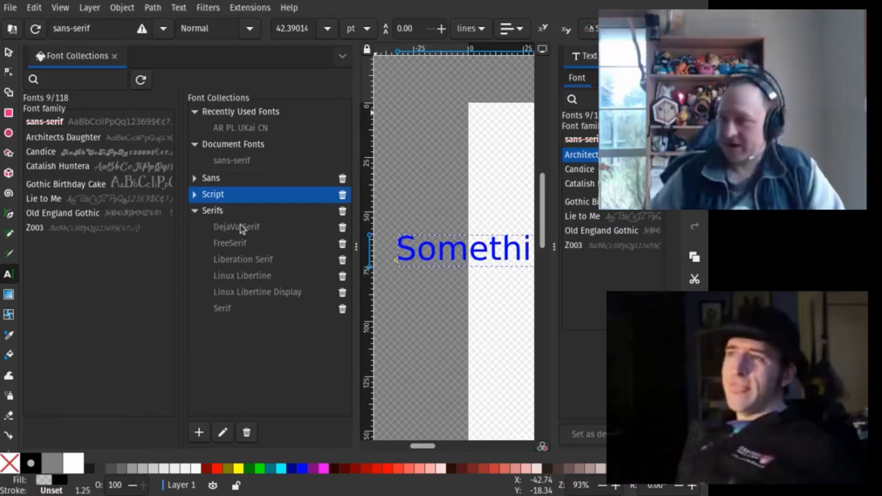
pyautogui.moveTo(332, 217)
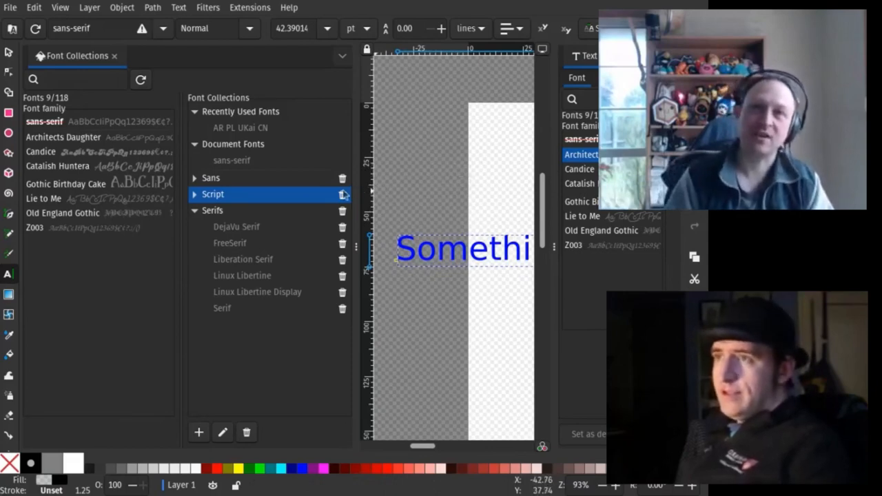
pyautogui.moveTo(345, 83)
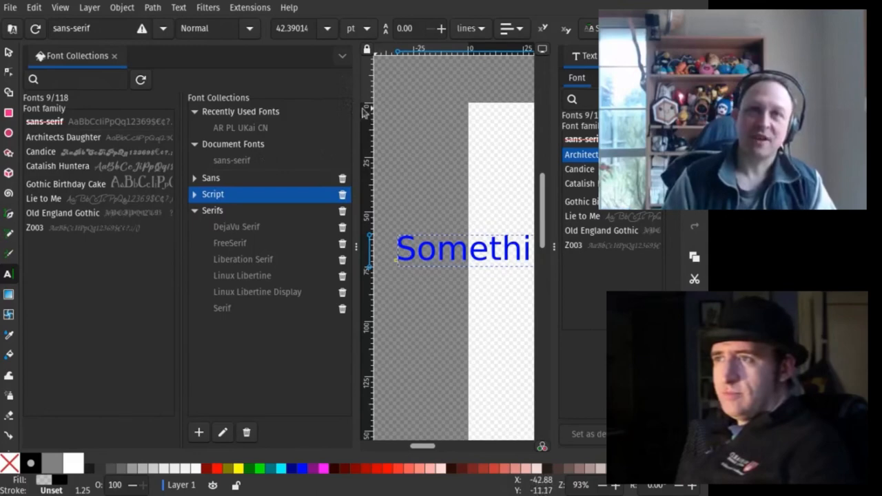
pyautogui.moveTo(347, 96)
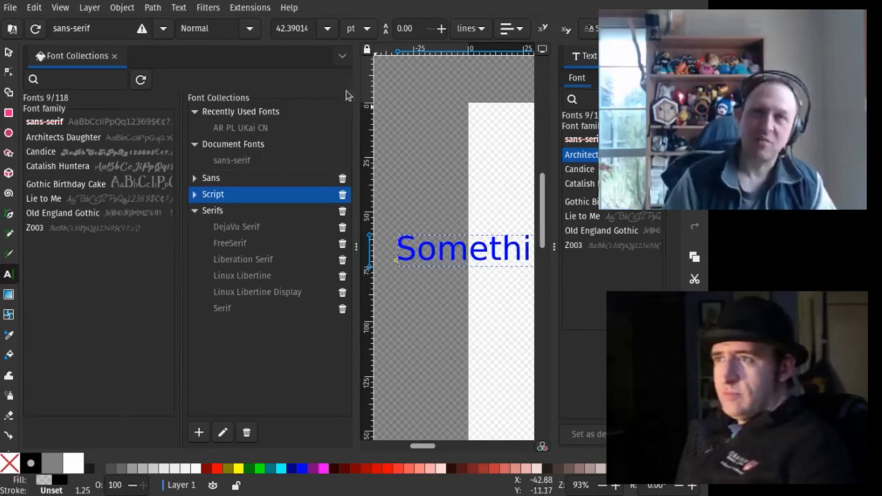
pyautogui.moveTo(338, 107)
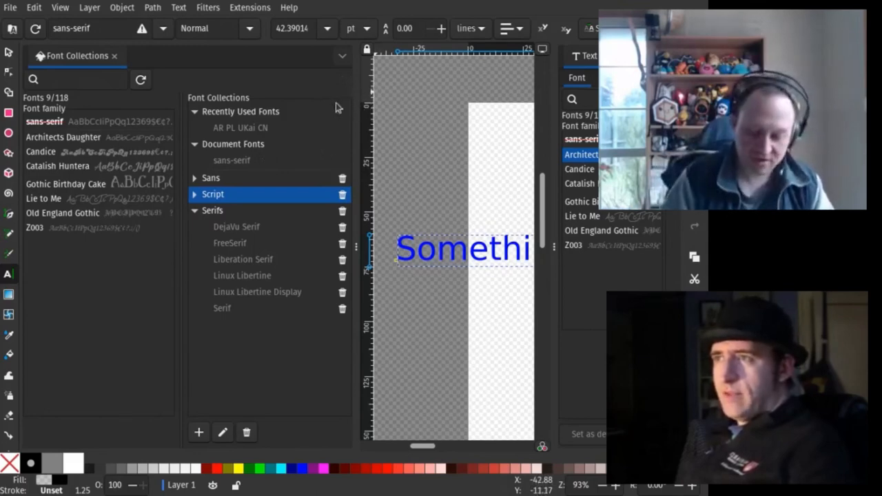
pyautogui.moveTo(237, 179)
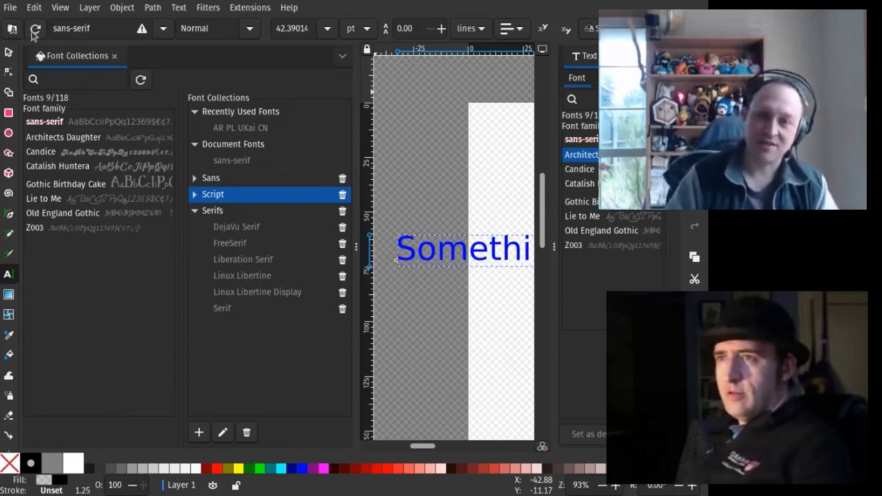
pyautogui.moveTo(513, 298)
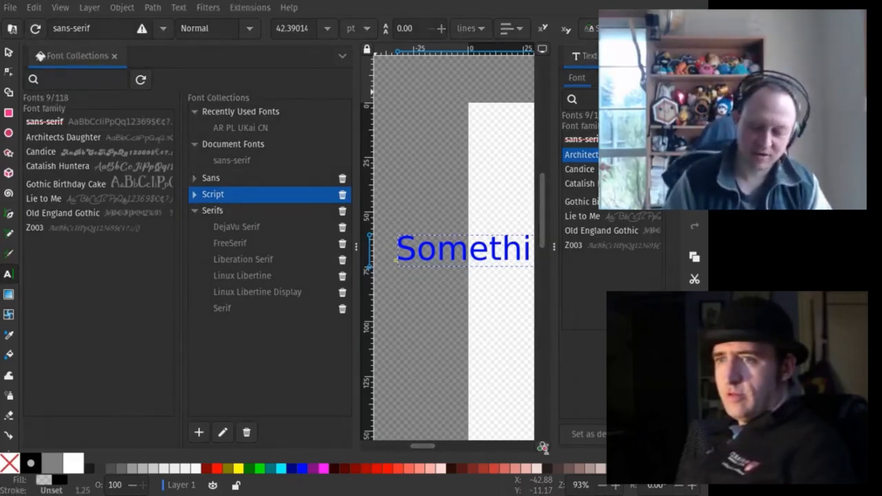
pyautogui.moveTo(270, 160)
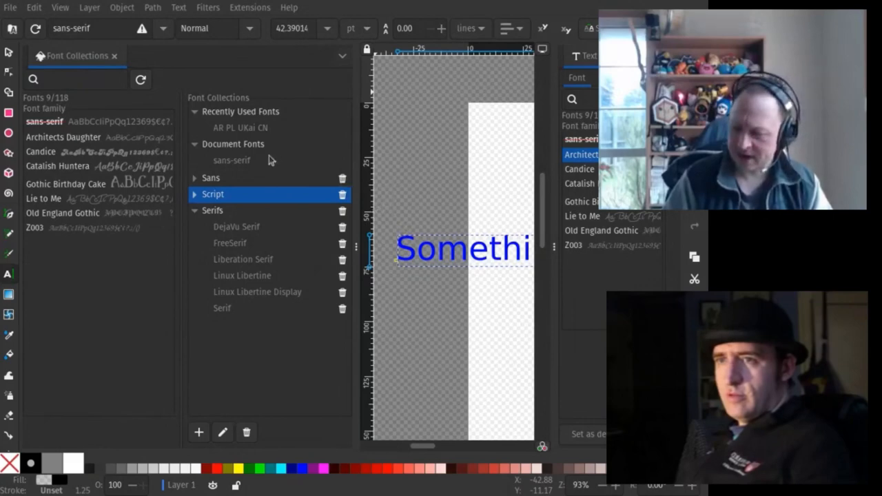
pyautogui.moveTo(277, 181)
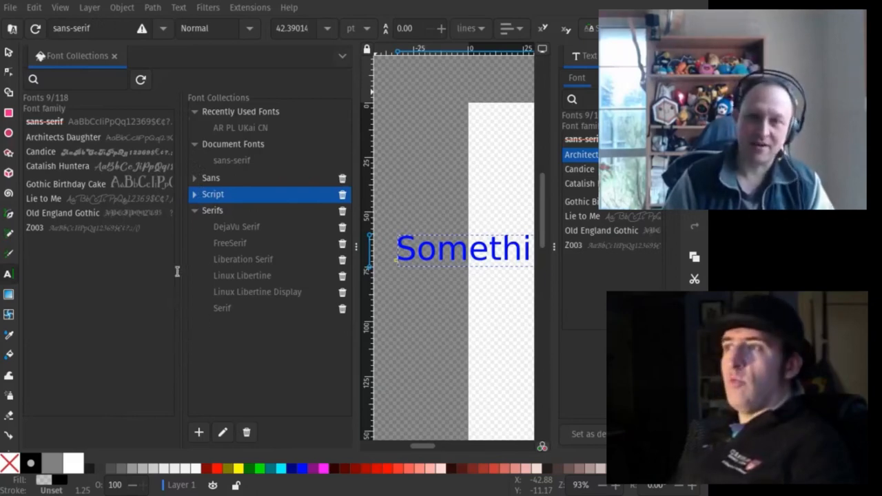
pyautogui.moveTo(587, 353)
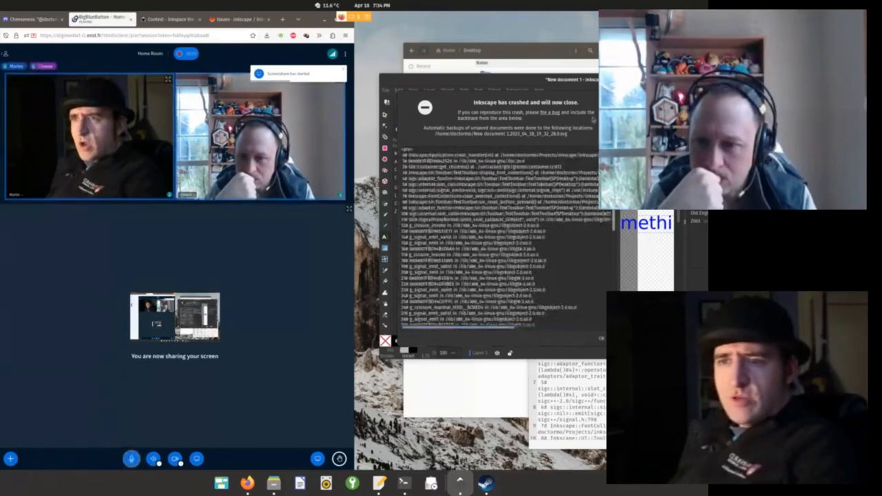
pyautogui.moveTo(593, 337)
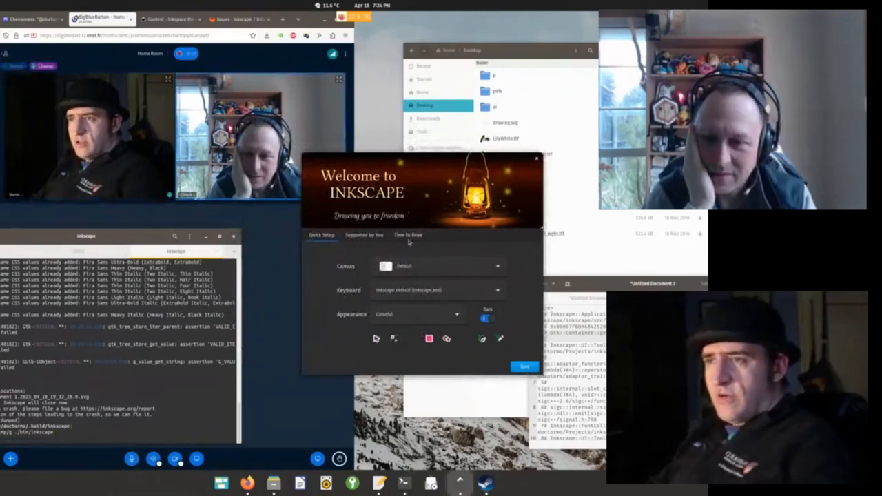
# Step: Show the Welcome dialog's Time to Draw list and start a new blank document
pyautogui.click(409, 234)
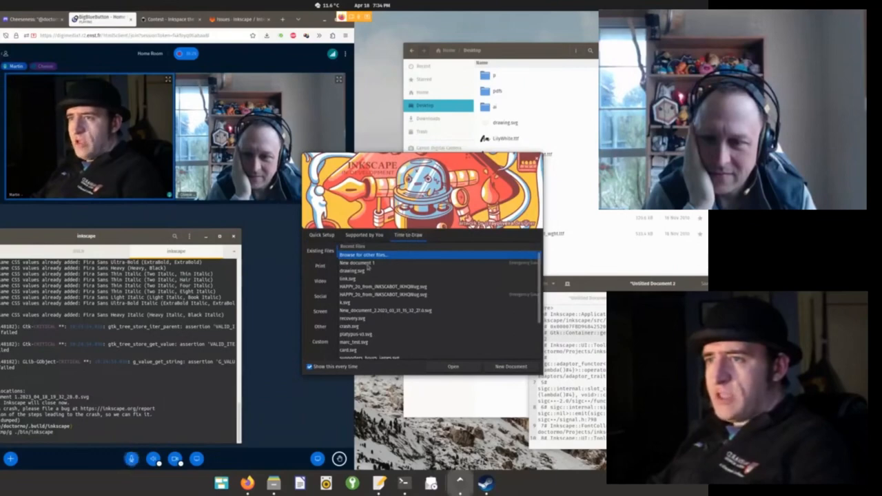
pyautogui.click(358, 262)
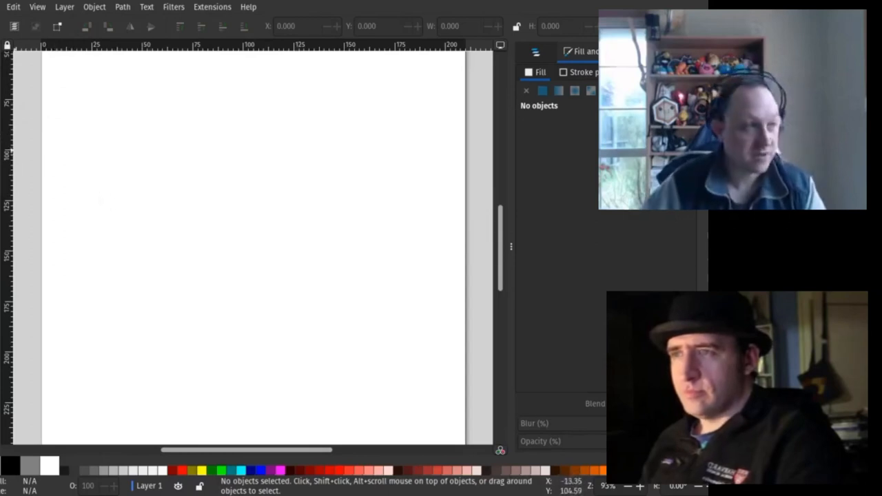
# Step: Draw a solid black circle about 49 by 50.5 mm radii on the upper left of the page
pyautogui.moveTo(124, 131); pyautogui.dragTo(320, 335)
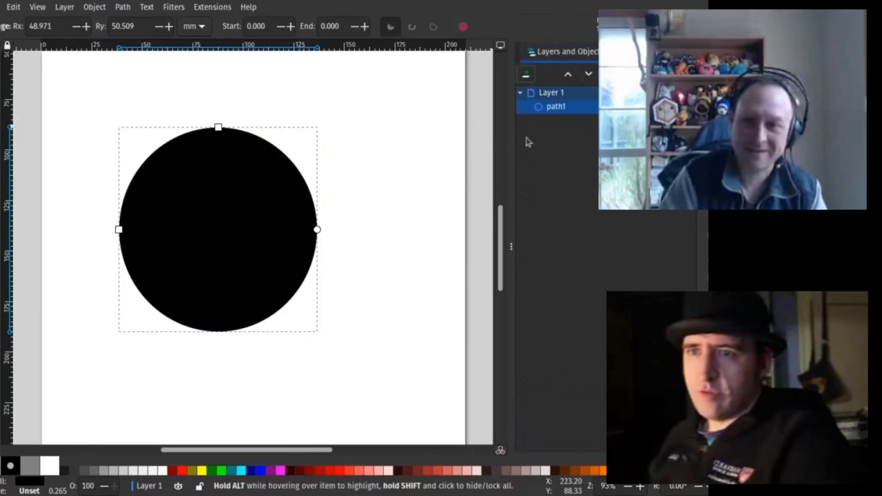
pyautogui.moveTo(533, 151)
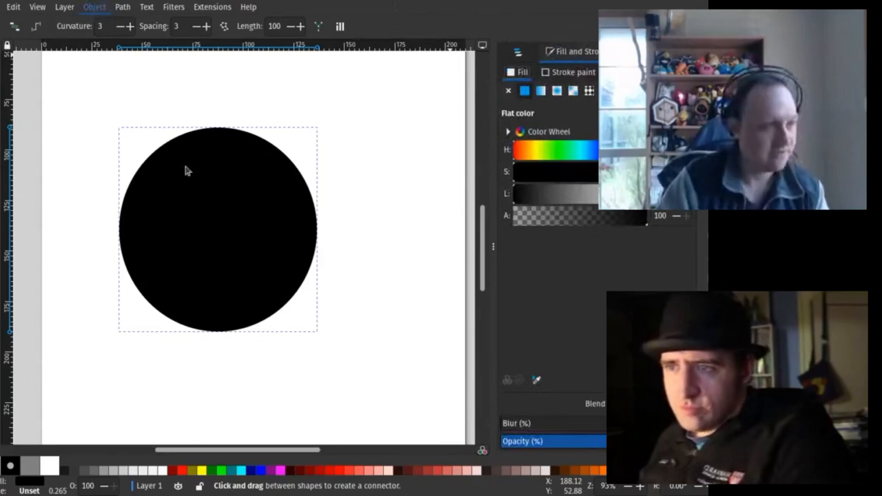
pyautogui.moveTo(348, 163)
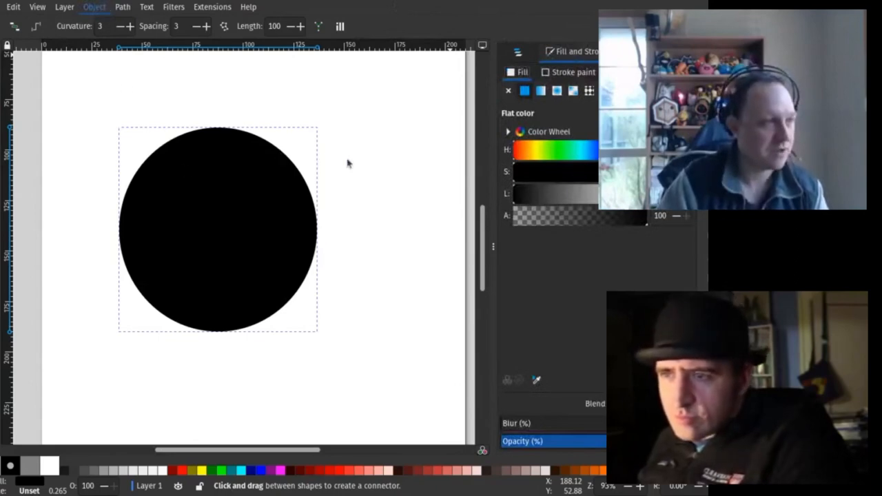
pyautogui.moveTo(338, 160)
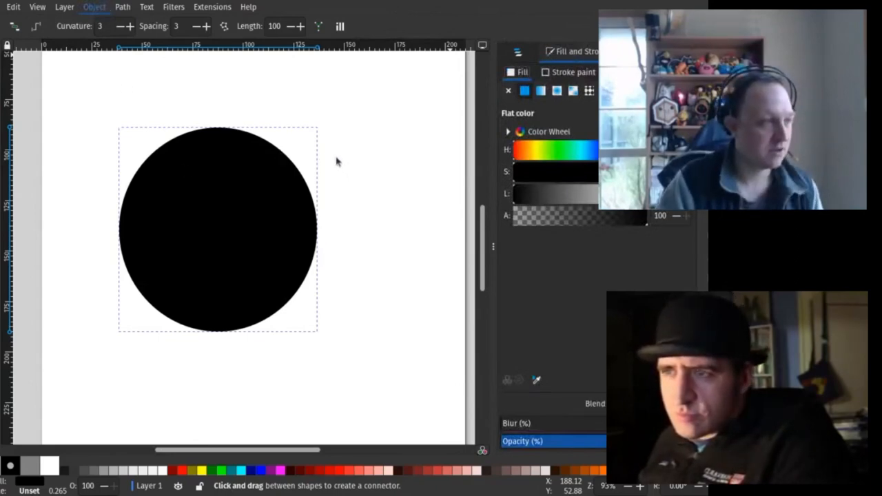
pyautogui.moveTo(305, 160)
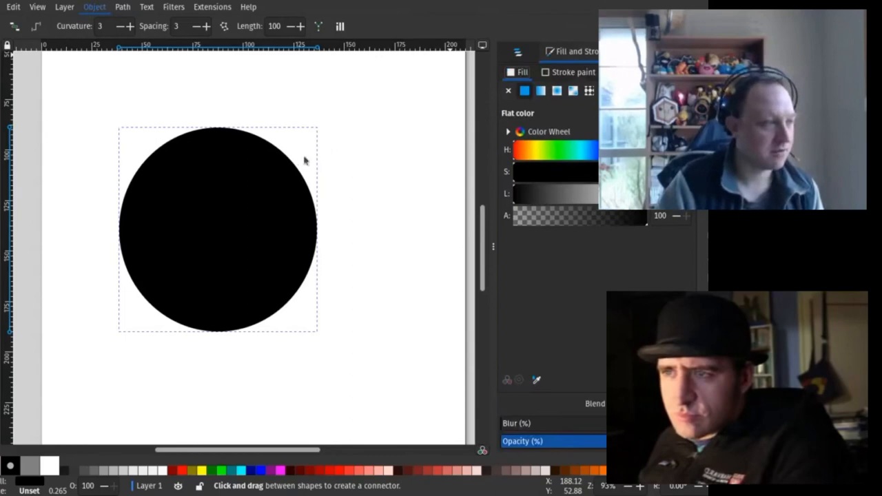
pyautogui.moveTo(240, 155)
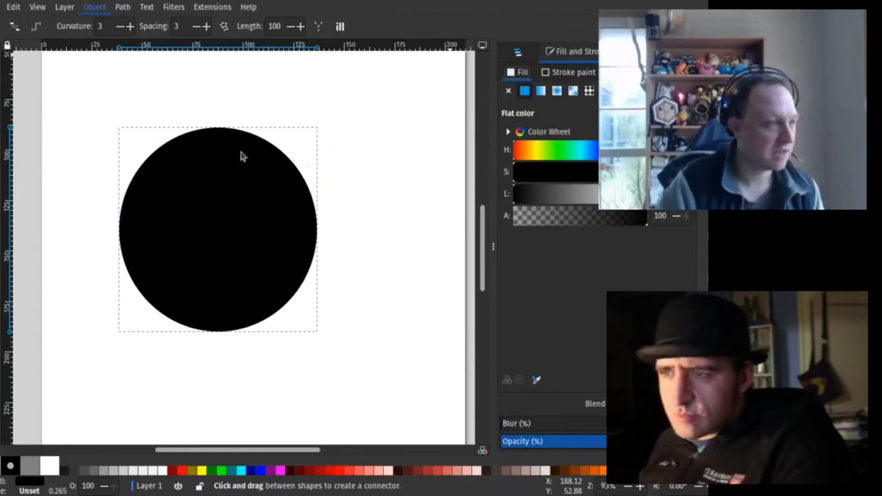
pyautogui.moveTo(145, 388)
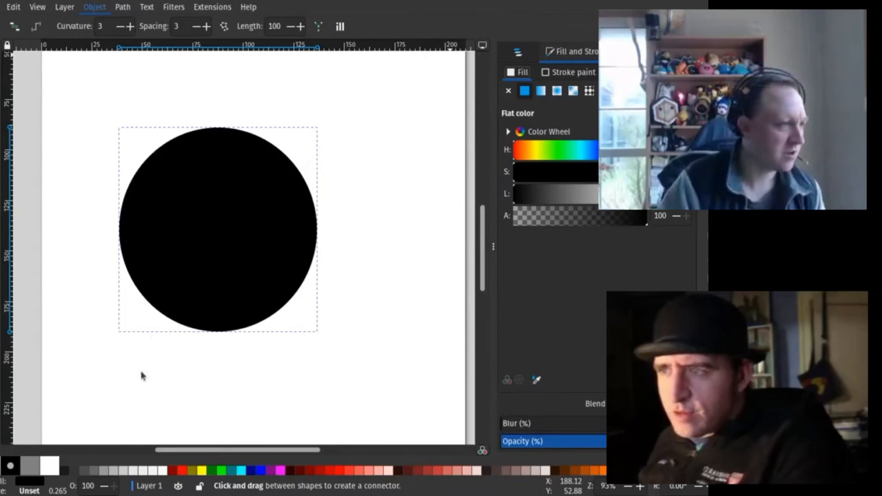
pyautogui.moveTo(157, 140)
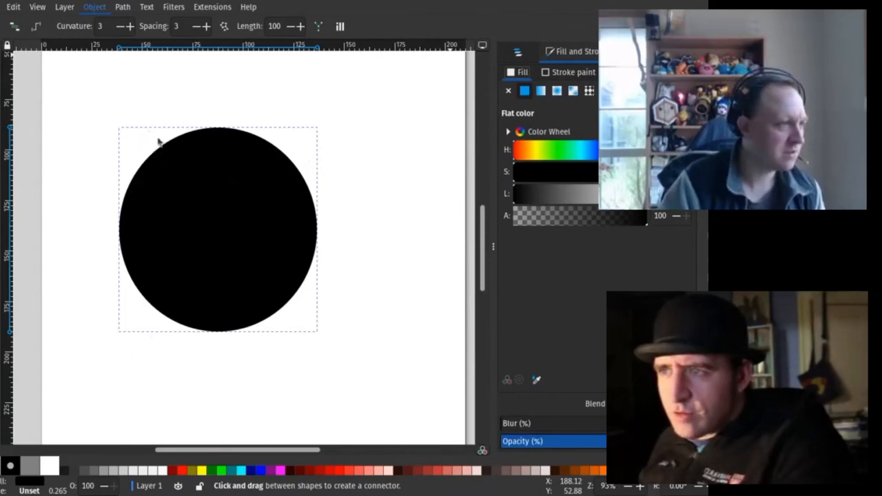
pyautogui.moveTo(147, 138)
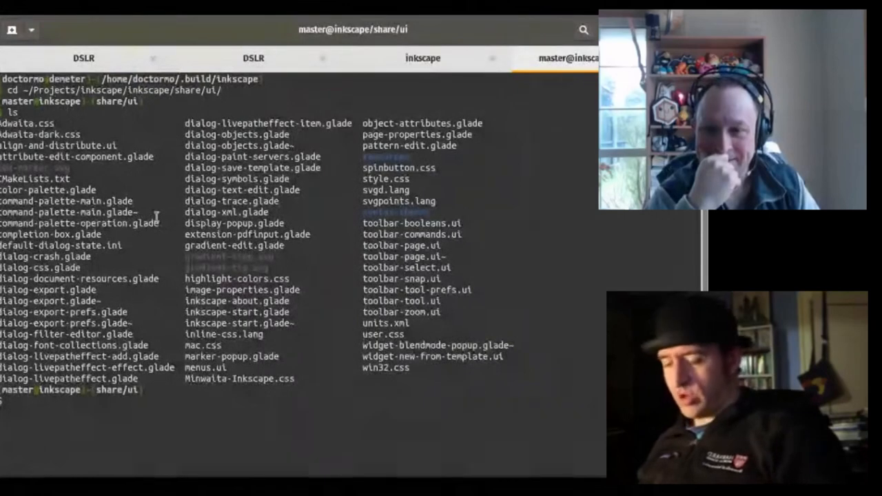
pyautogui.write('vi men')
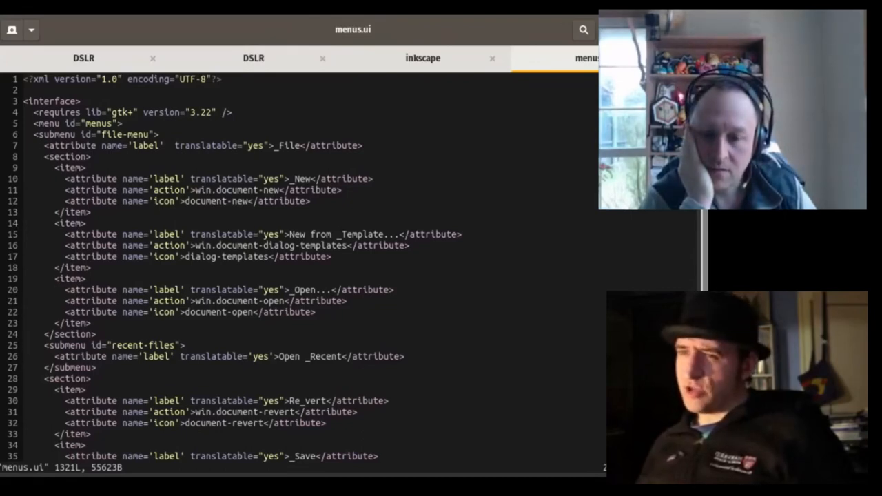
pyautogui.scroll(-3)
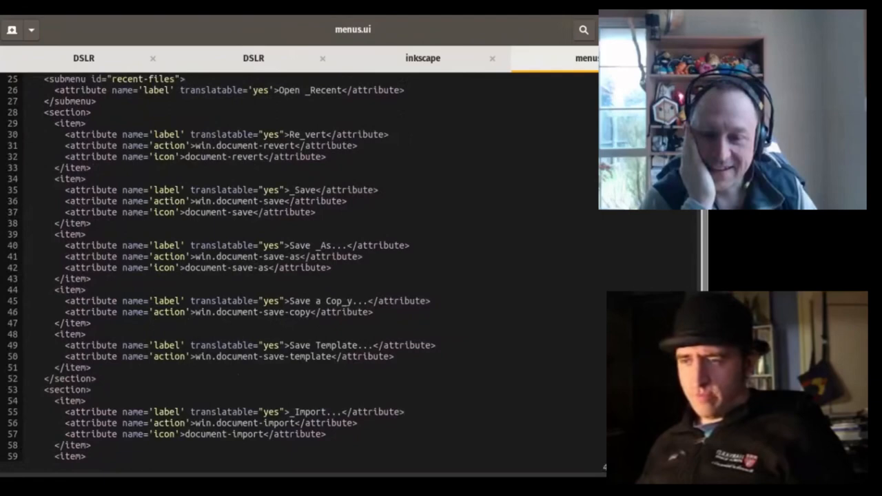
pyautogui.click(572, 58)
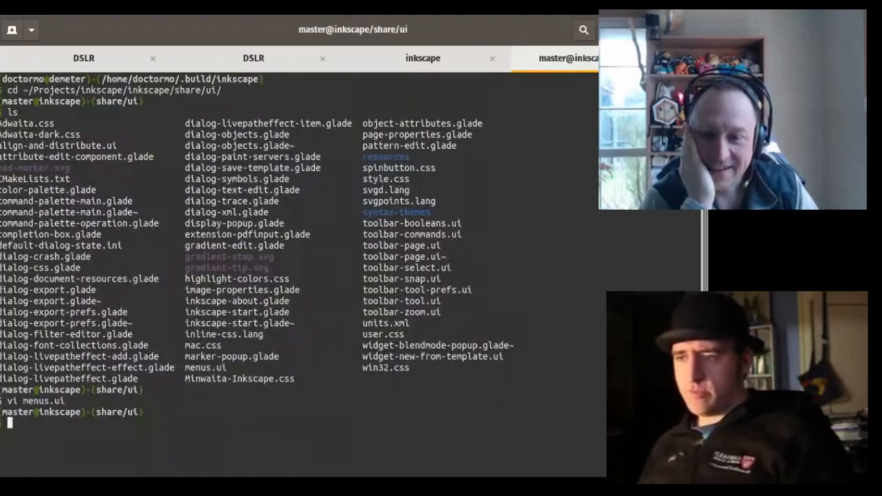
# Step: Copy menus.ui into ~/.config/inkscape/ui/ and open that copy in vi
pyautogui.write('cp menus.ui')
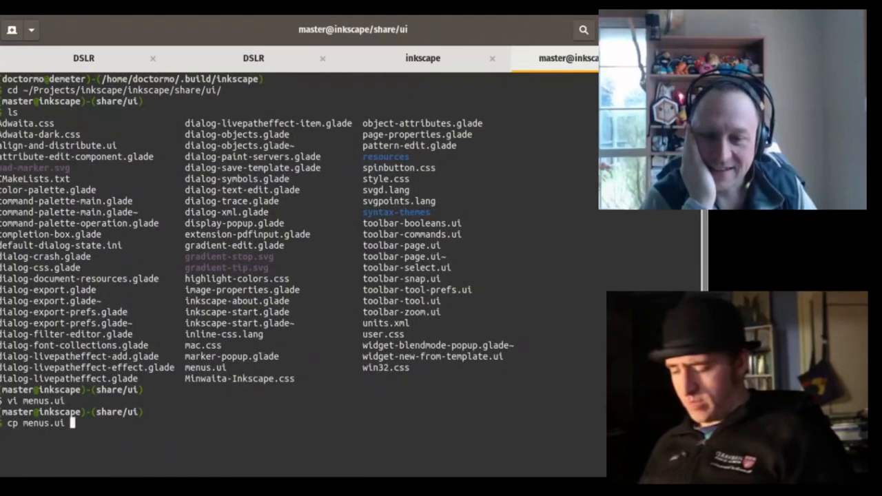
pyautogui.write('~/.config/inkscape/ui/')
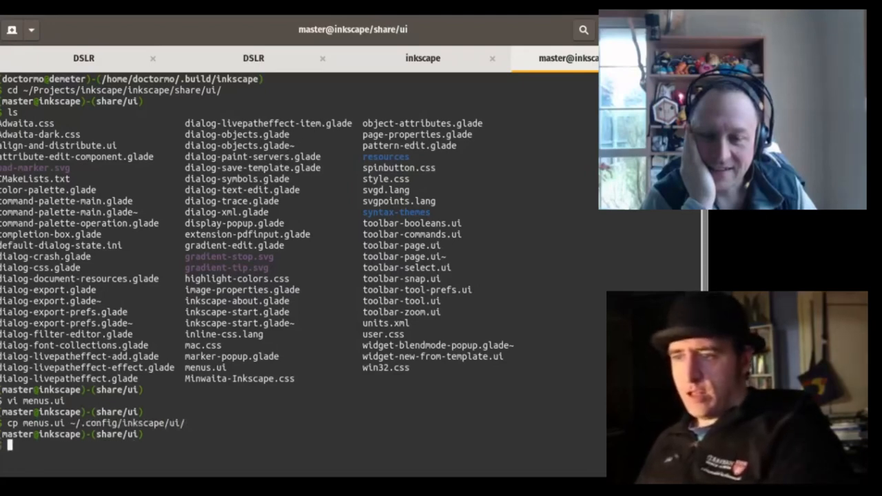
pyautogui.moveTo(72, 423); pyautogui.dragTo(182, 423)
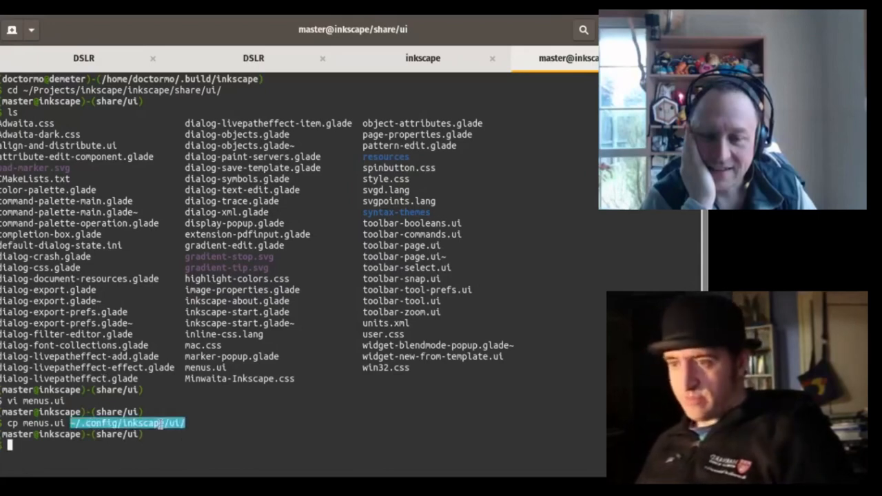
pyautogui.write('vi ~/.config/inkscape/ui/menus.ui')
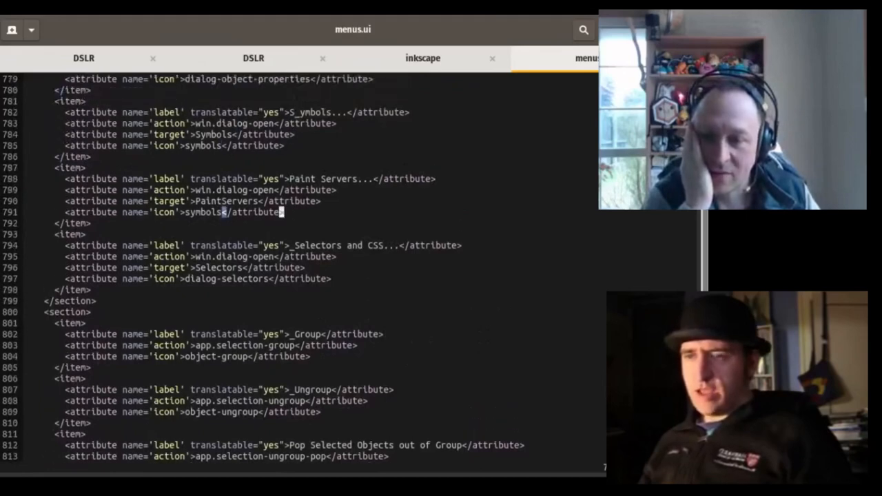
# Step: Scroll menus.ui down to the Symbols, Paint Servers and Group entries
pyautogui.scroll(-3)
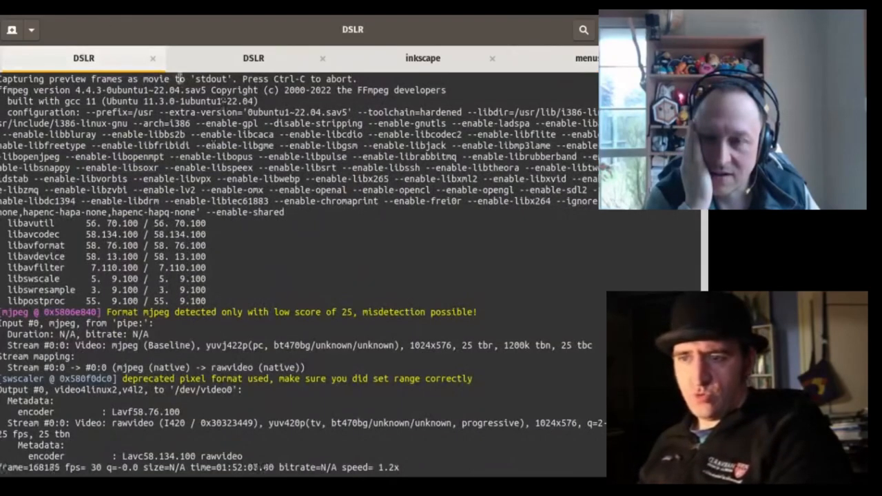
# Step: Switch terminal tabs and launch Inkscape with a blank document
pyautogui.click(422, 58)
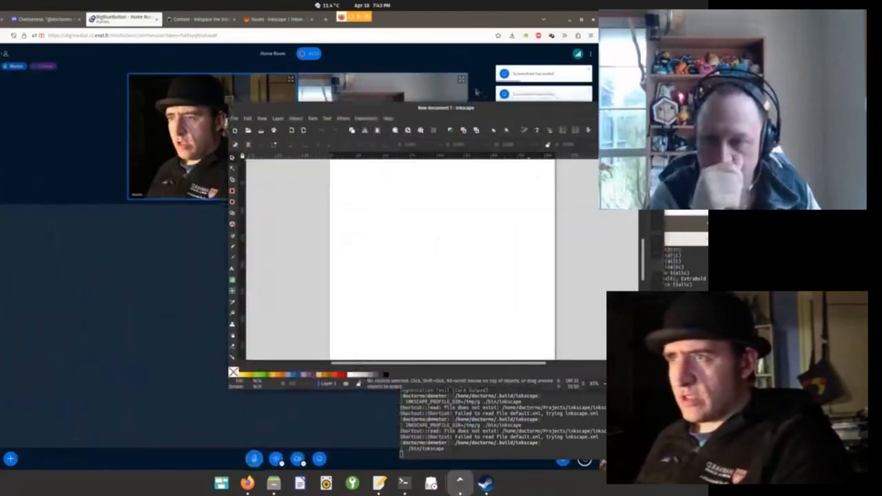
pyautogui.click(295, 119)
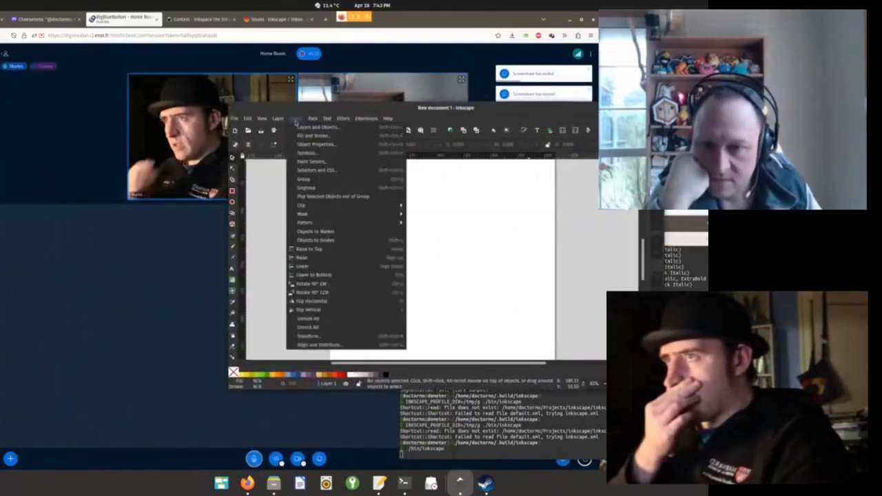
pyautogui.click(234, 118)
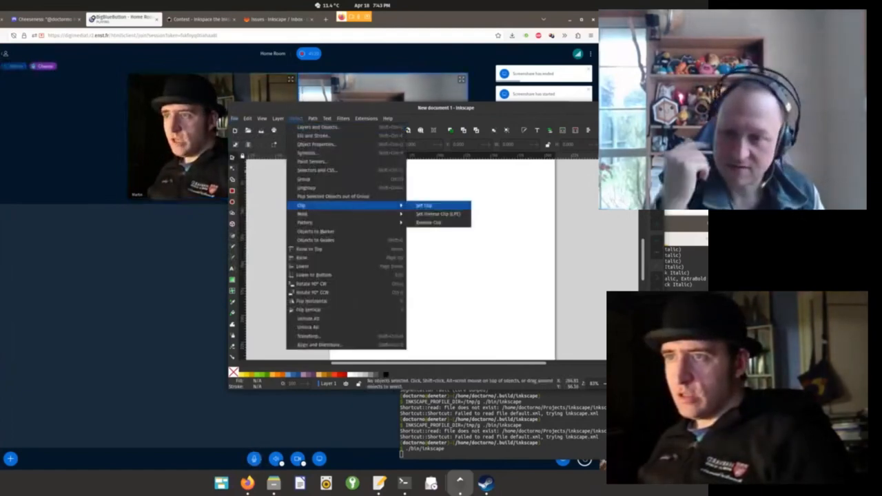
pyautogui.moveTo(439, 215)
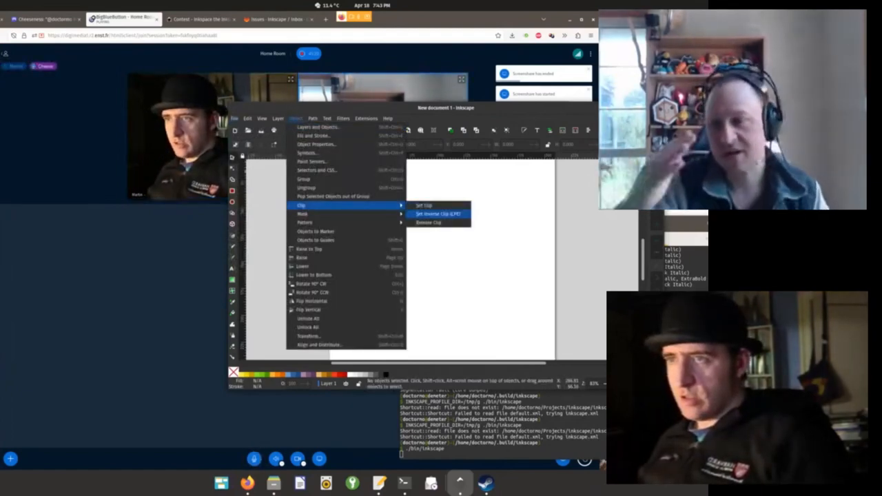
pyautogui.moveTo(425, 204)
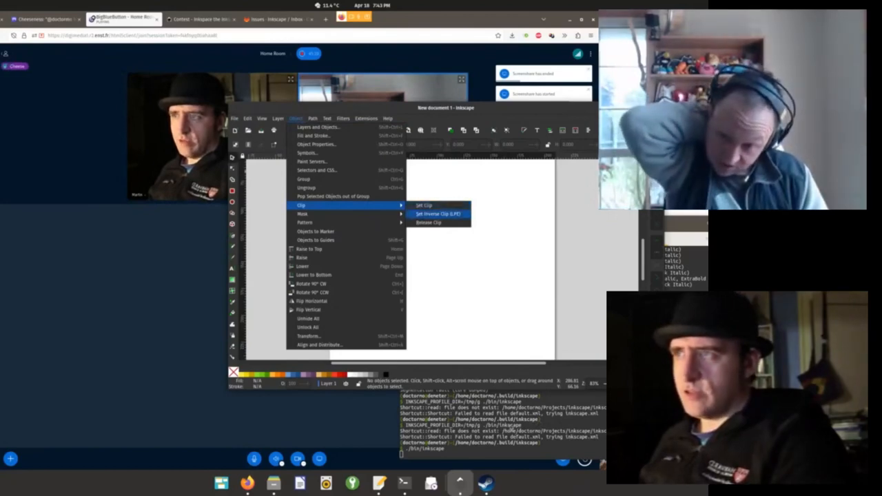
pyautogui.click(345, 119)
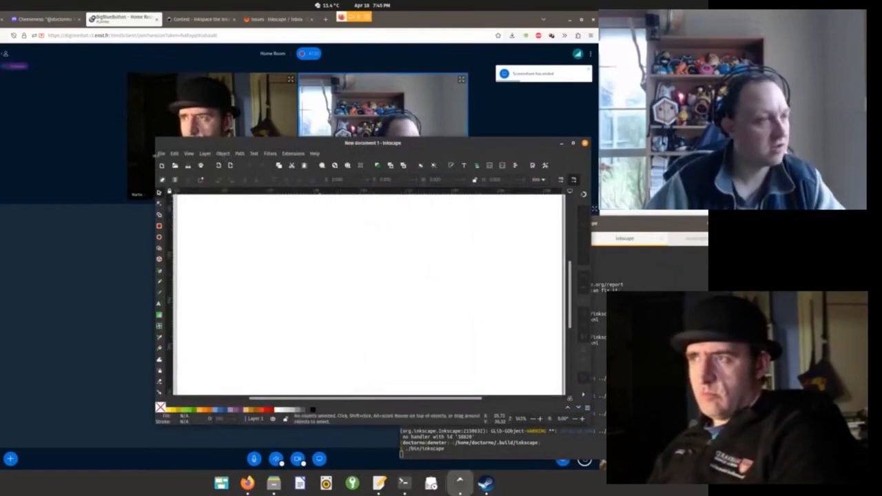
# Step: Bring up Export and the XML Editor, then filter Keyboard shortcuts to export commands
pyautogui.click(163, 153)
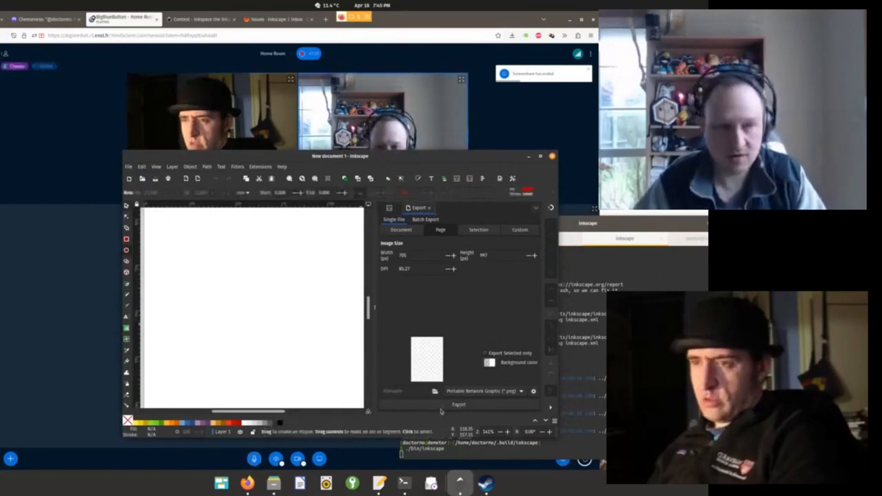
pyautogui.click(141, 166)
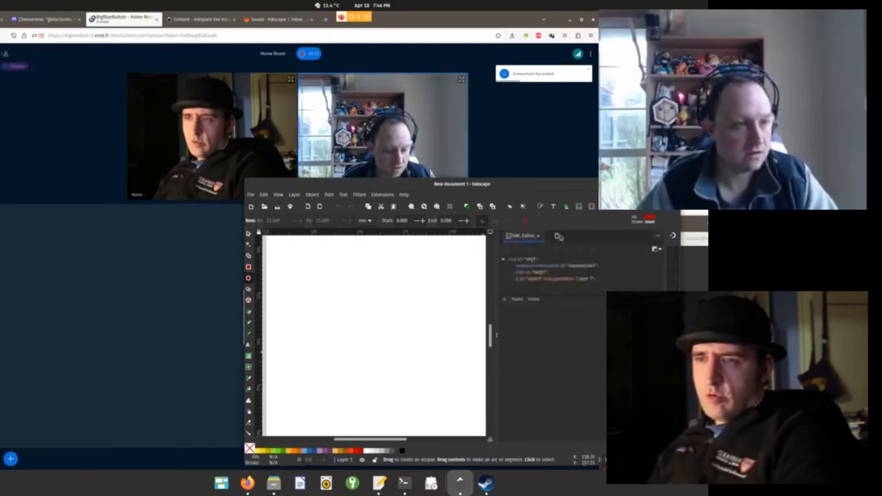
pyautogui.click(558, 238)
pyautogui.write('export')
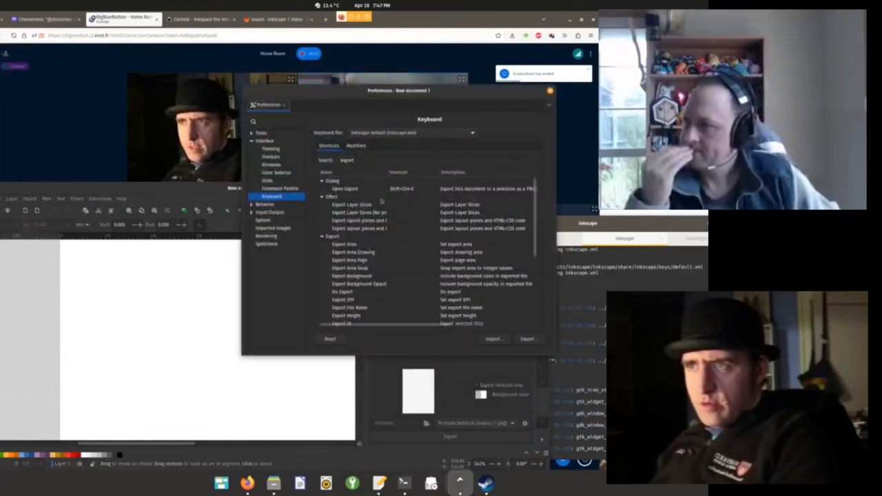
# Step: Inspect the export shortcut entries in the Keyboard preferences search results
pyautogui.click(359, 229)
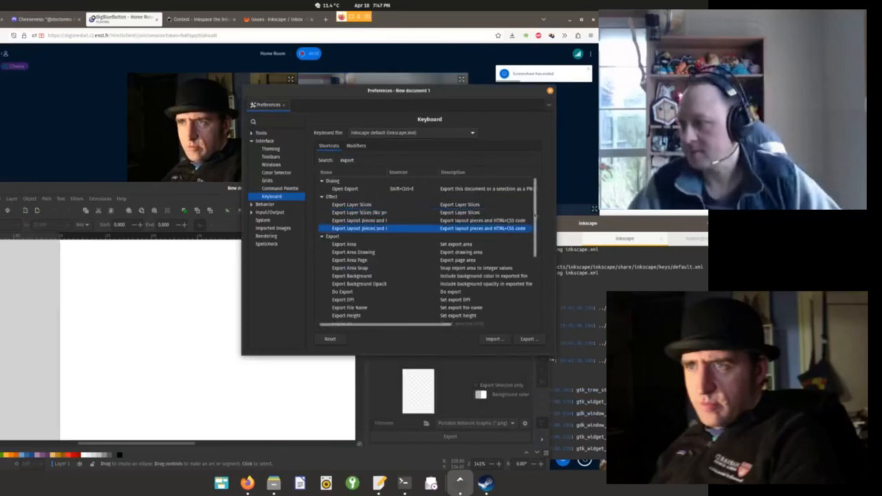
pyautogui.scroll(-3)
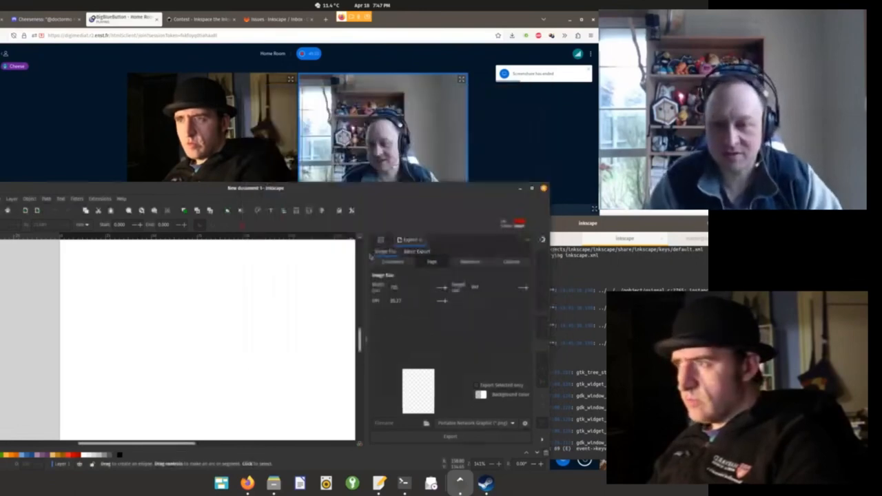
# Step: Draw a red rectangle on the page for export
pyautogui.moveTo(108, 314); pyautogui.dragTo(238, 410)
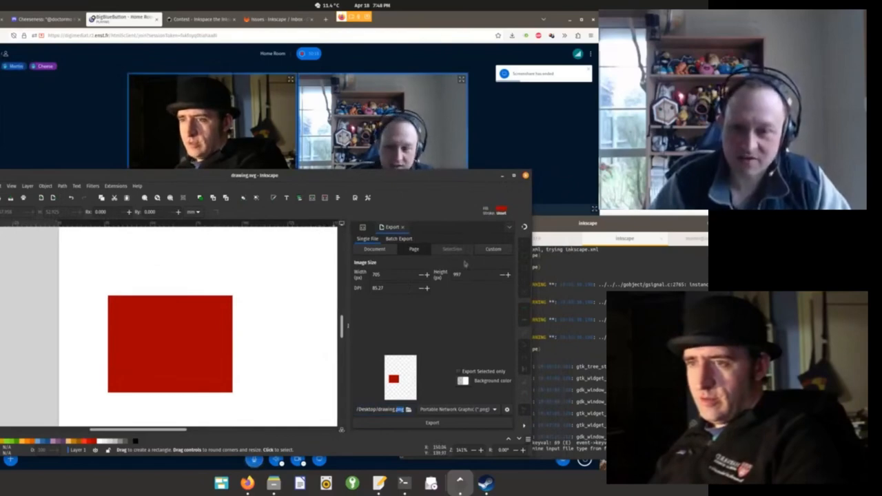
# Step: Switch the Export panel to Batch Export mode
pyautogui.click(398, 238)
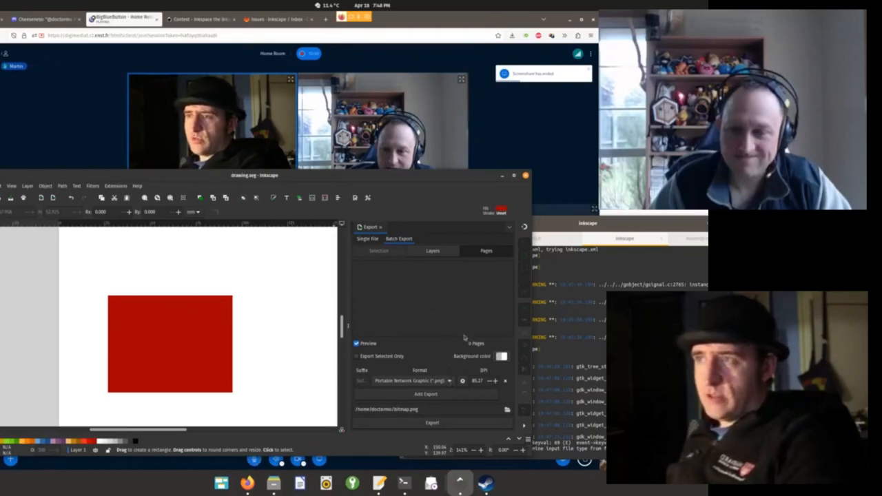
pyautogui.moveTo(431, 312)
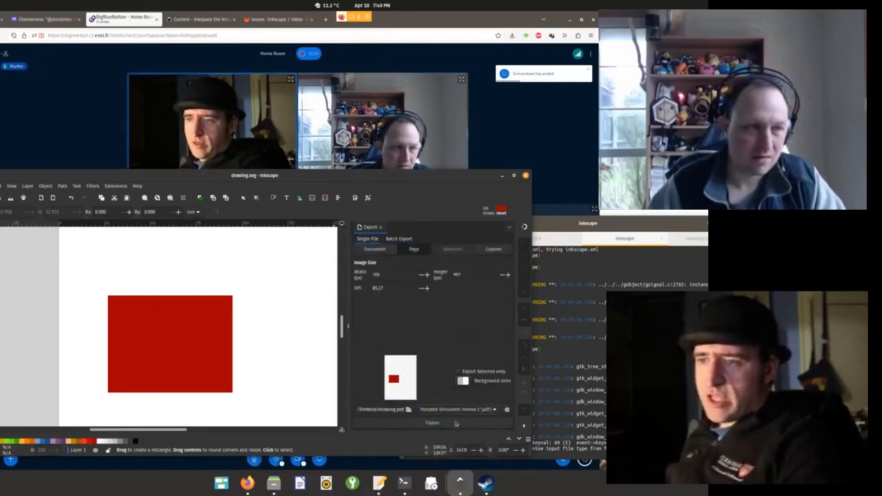
# Step: Export drawing.pdf, then switch to Batch Export listing Layer 1 with PNG and Plain SVG rows
pyautogui.click(432, 422)
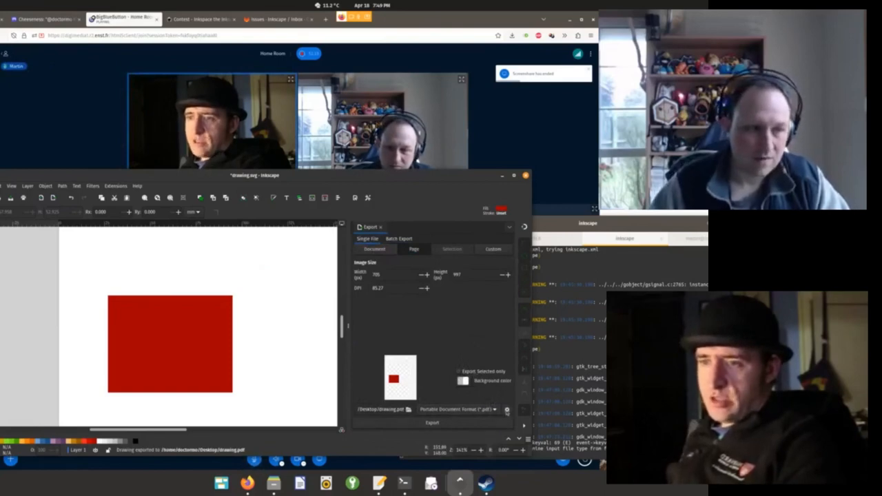
pyautogui.click(507, 410)
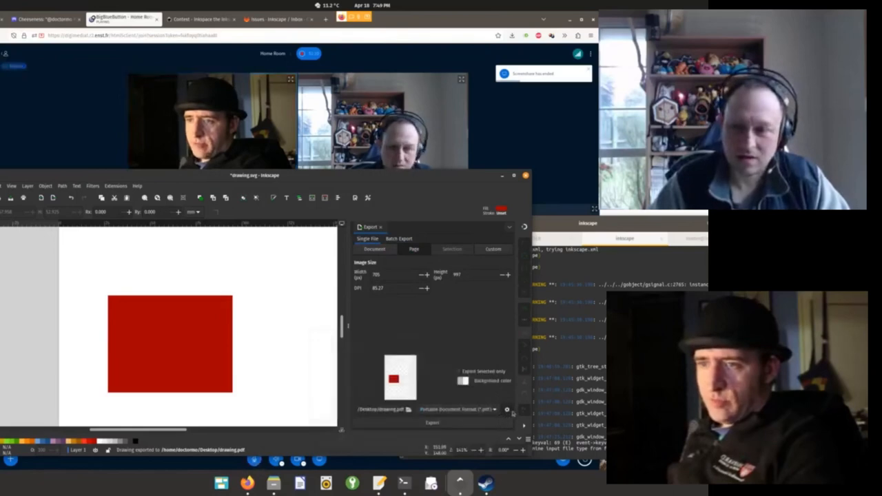
pyautogui.click(507, 410)
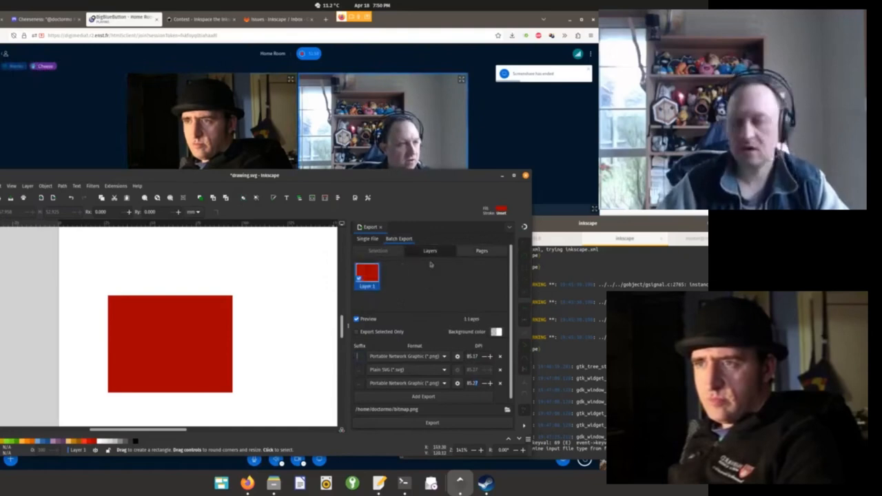
pyautogui.moveTo(201, 345)
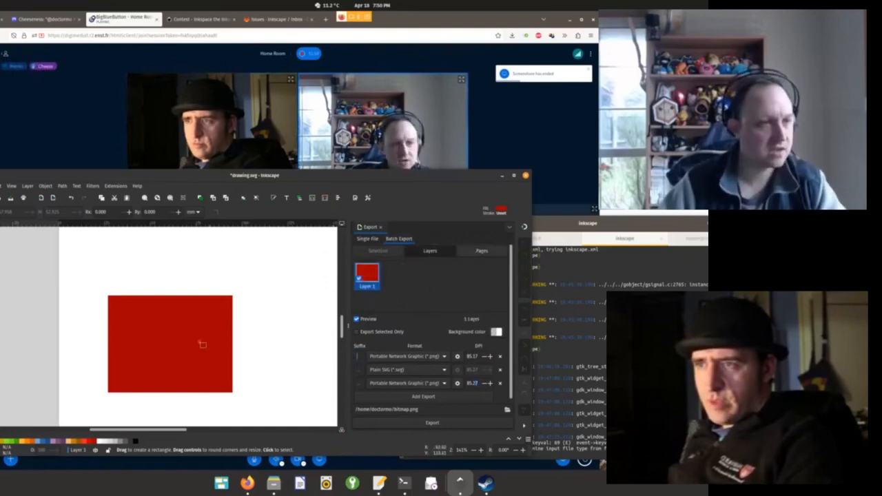
# Step: Select the red rectangle and activate the Pages tool
pyautogui.click(171, 345)
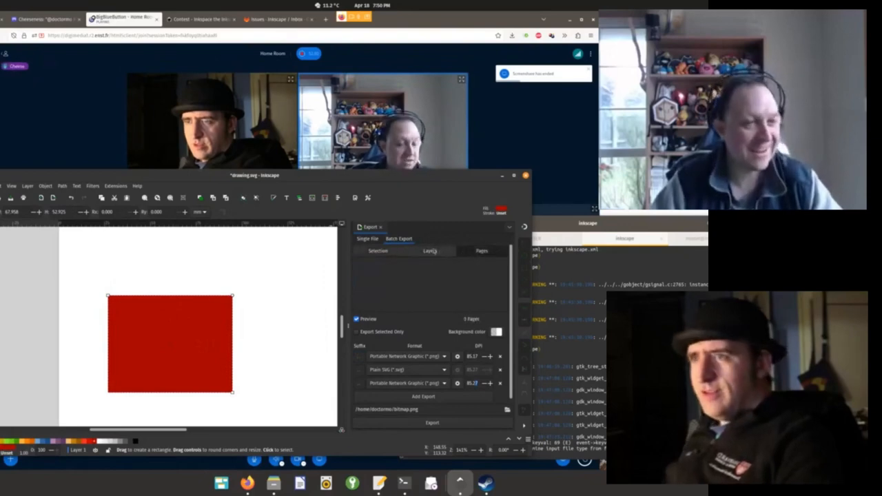
pyautogui.click(430, 251)
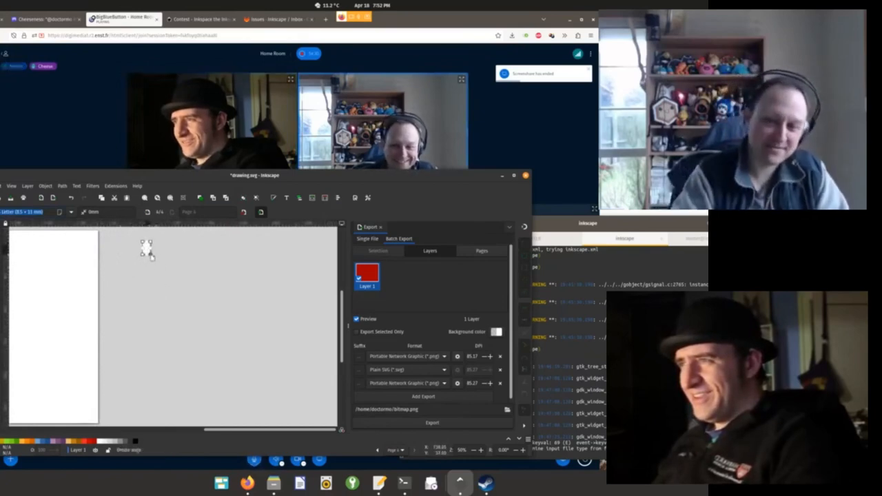
# Step: Create a new page on the canvas and list Pages 1-4 for batch export
pyautogui.moveTo(141, 241); pyautogui.dragTo(186, 310)
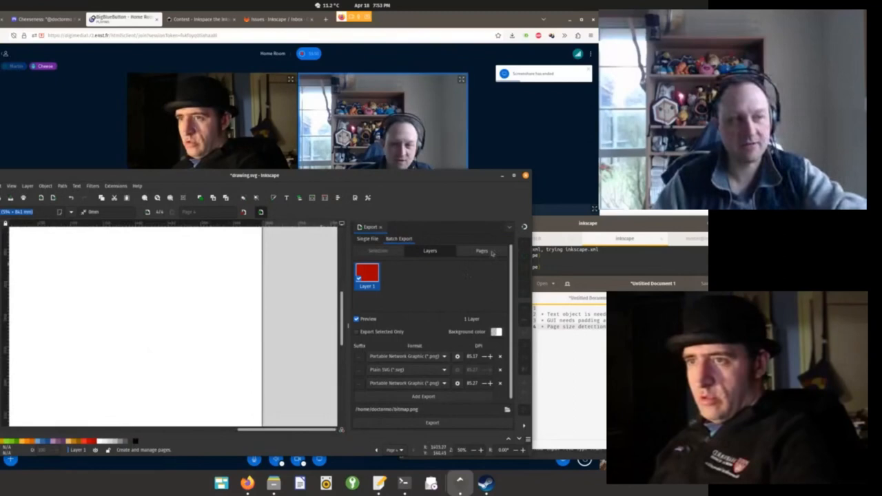
pyautogui.click(481, 251)
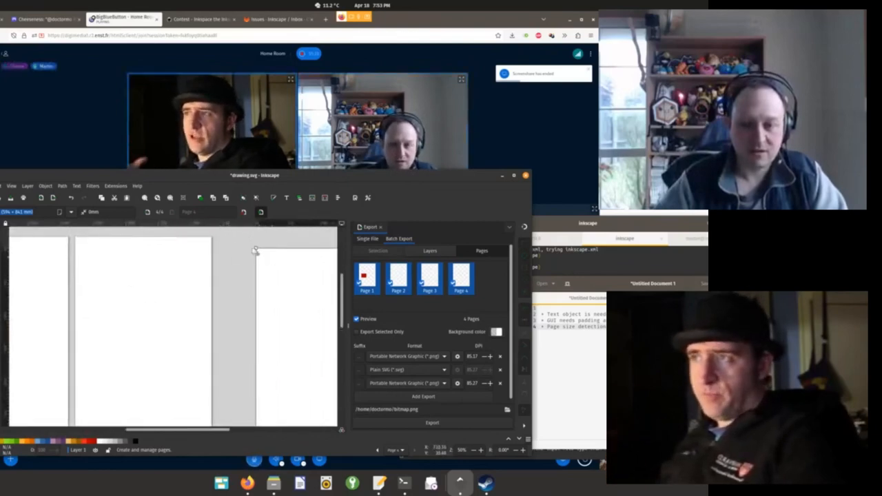
pyautogui.moveTo(219, 274)
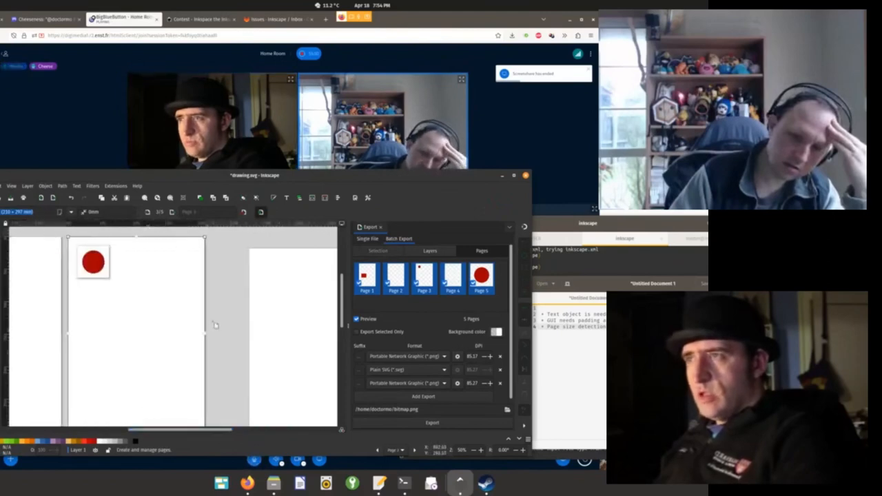
pyautogui.moveTo(187, 342)
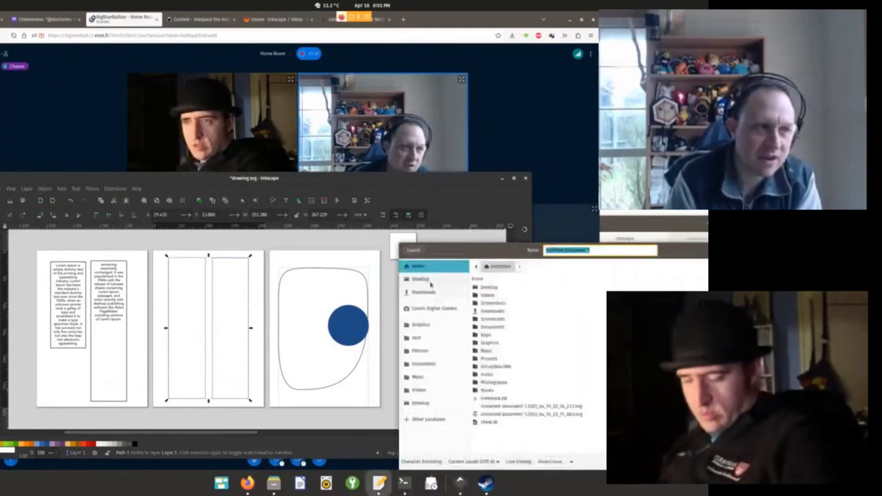
# Step: Cancel the Save file chooser and return to the canvas
pyautogui.click(420, 278)
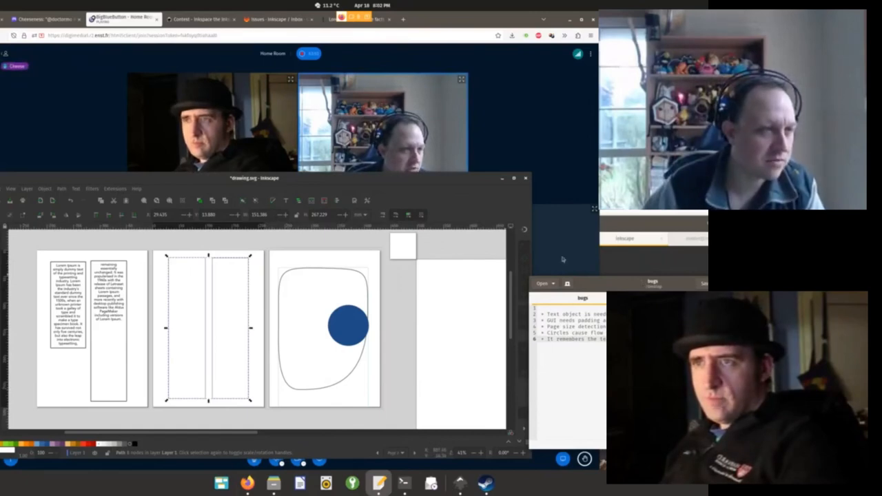
pyautogui.moveTo(497, 183)
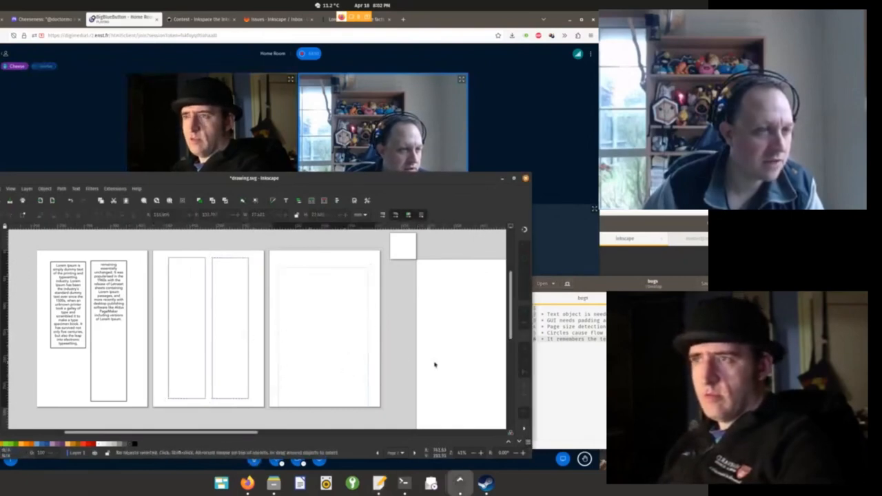
# Step: Open the Text and Font dialog beside the drawing
pyautogui.press('ctrl+s')
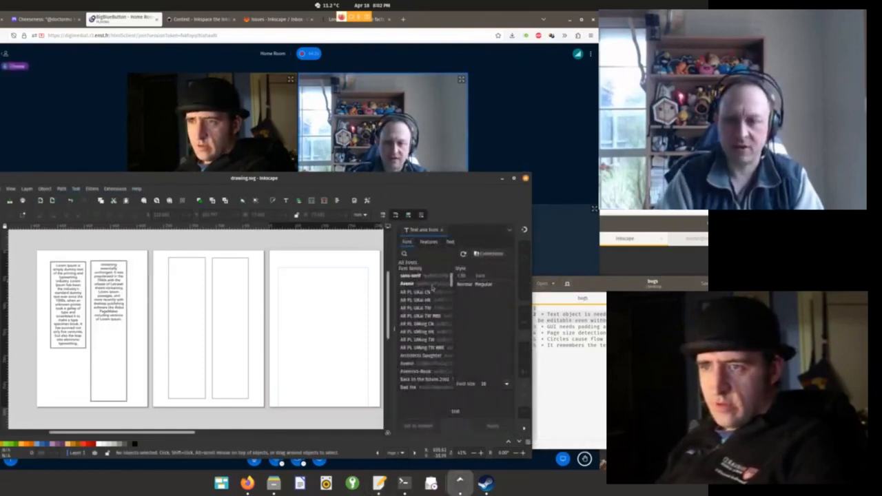
# Step: Widen the Text and Font panel and preview font families including an AR PL font
pyautogui.click(424, 289)
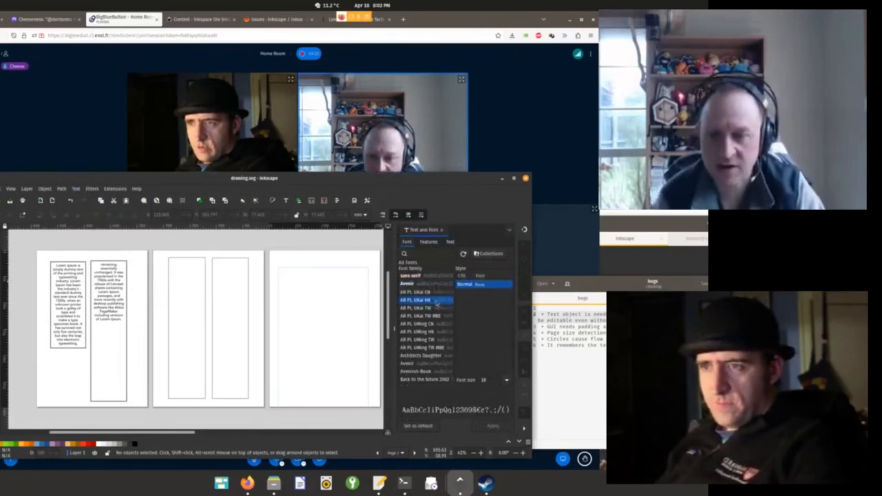
pyautogui.click(411, 284)
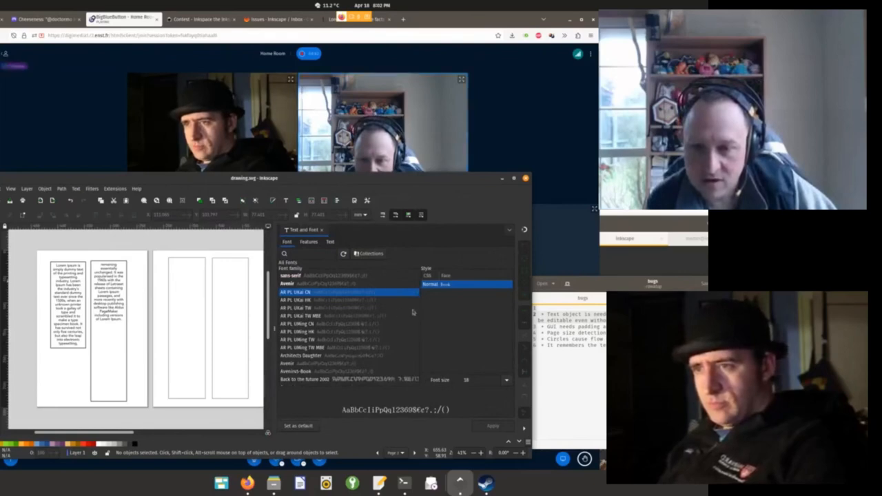
pyautogui.moveTo(397, 316)
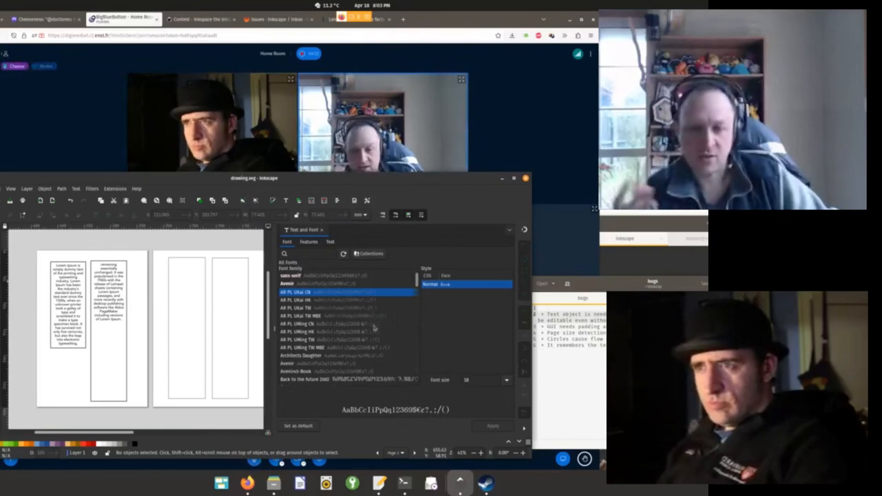
pyautogui.click(351, 314)
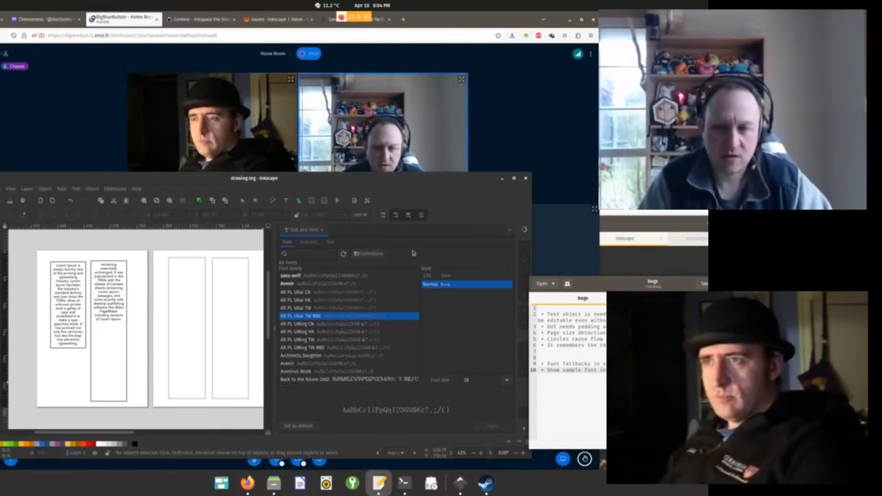
pyautogui.click(369, 254)
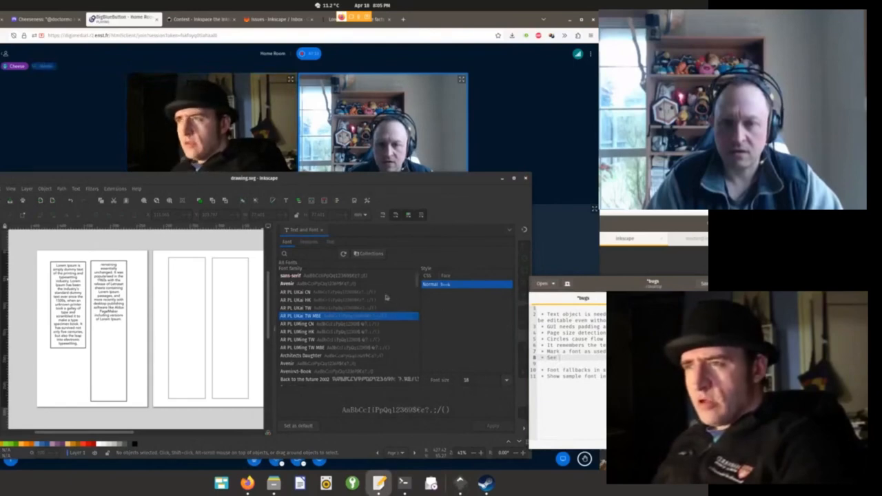
pyautogui.click(309, 242)
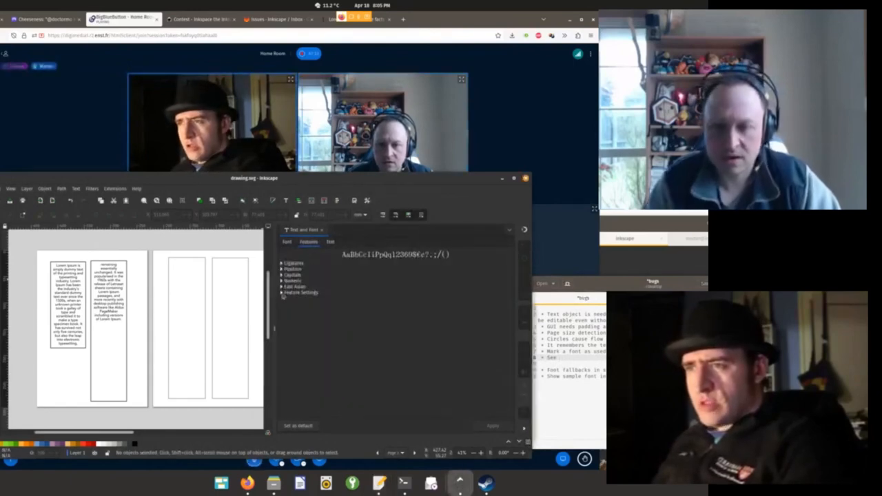
pyautogui.click(290, 292)
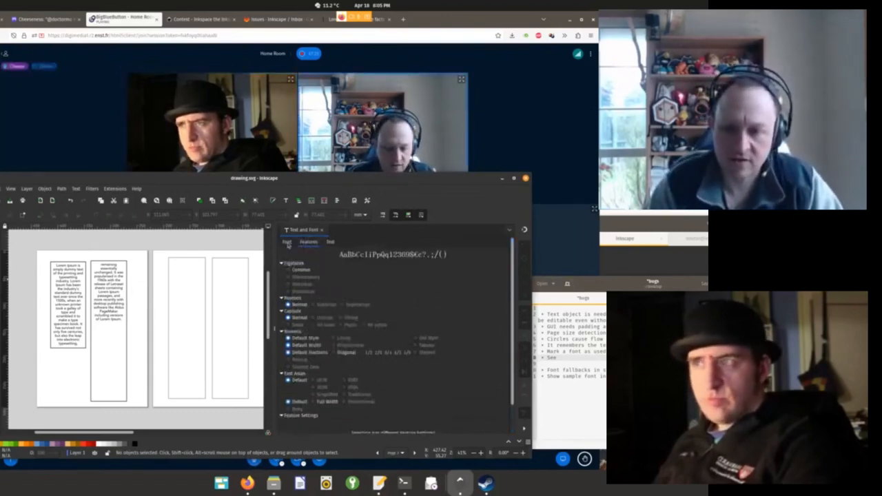
pyautogui.click(287, 243)
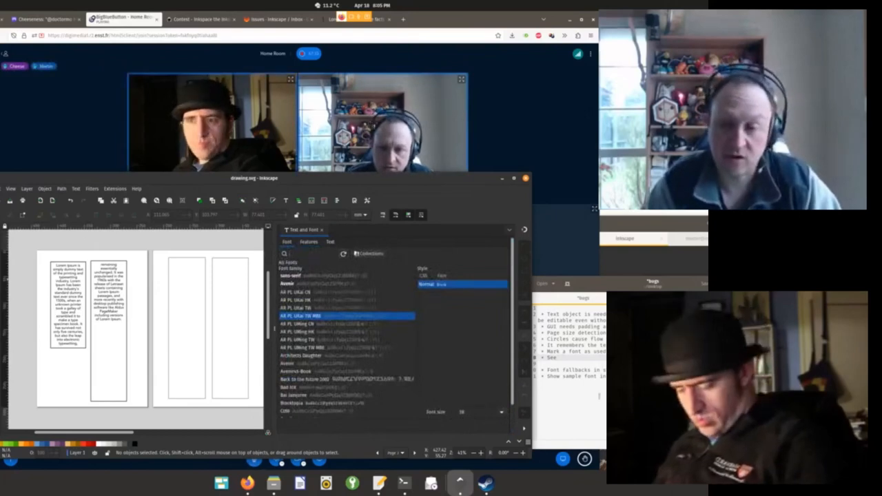